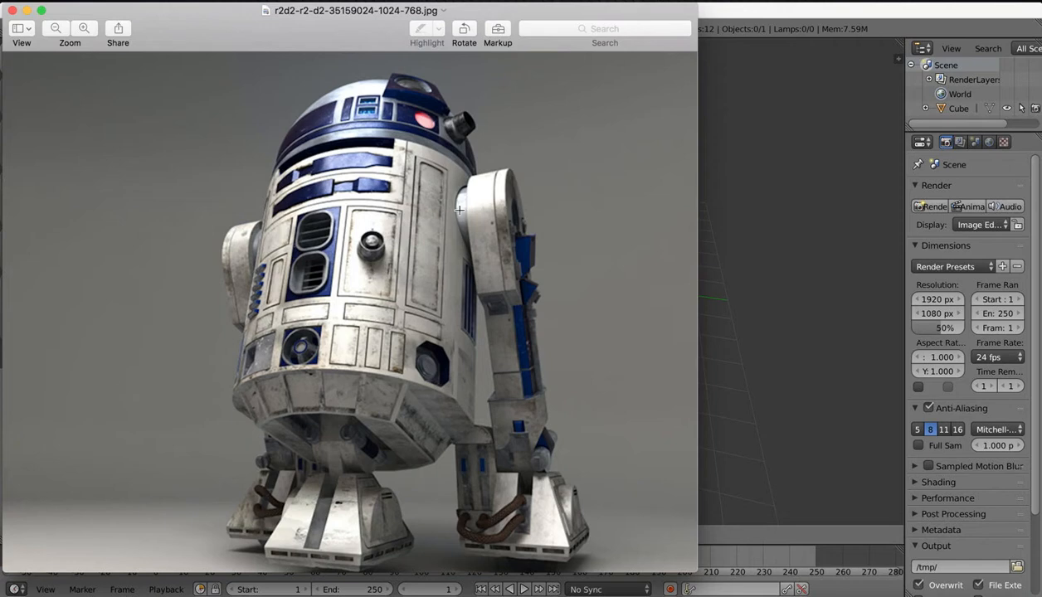
pyautogui.moveTo(391, 143)
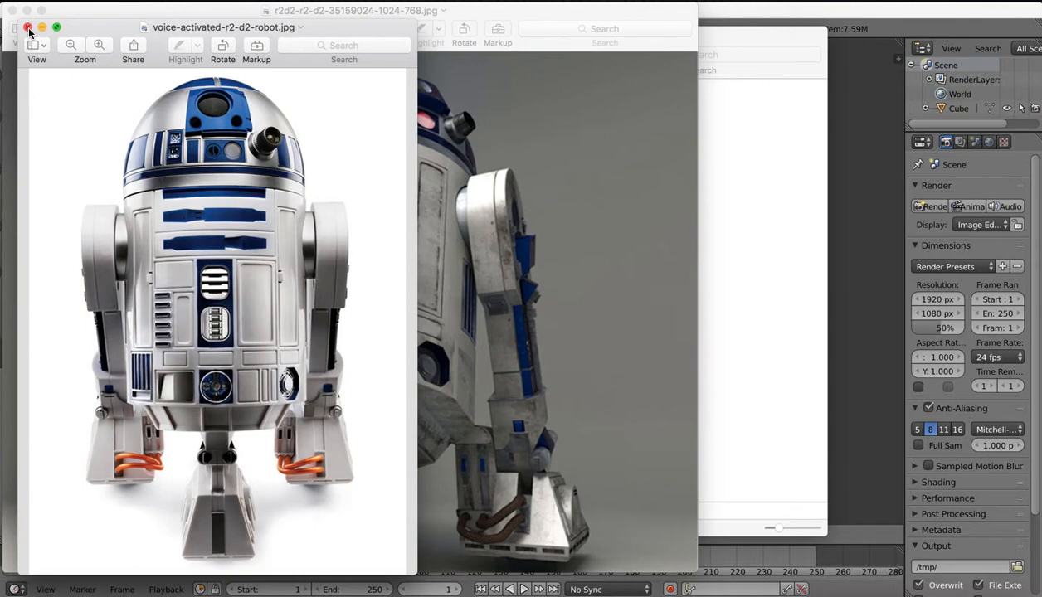
# Browse the R2D2 reference photos in Preview, then open the R2D2_Front.jpg blueprint.
pyautogui.click(26, 28)
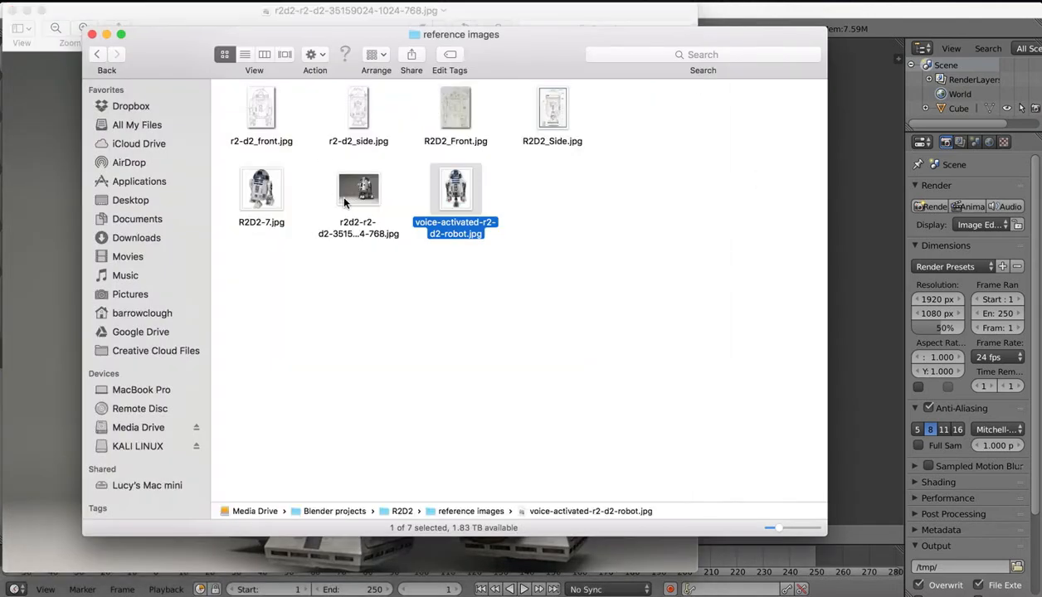
pyautogui.doubleClick(262, 188)
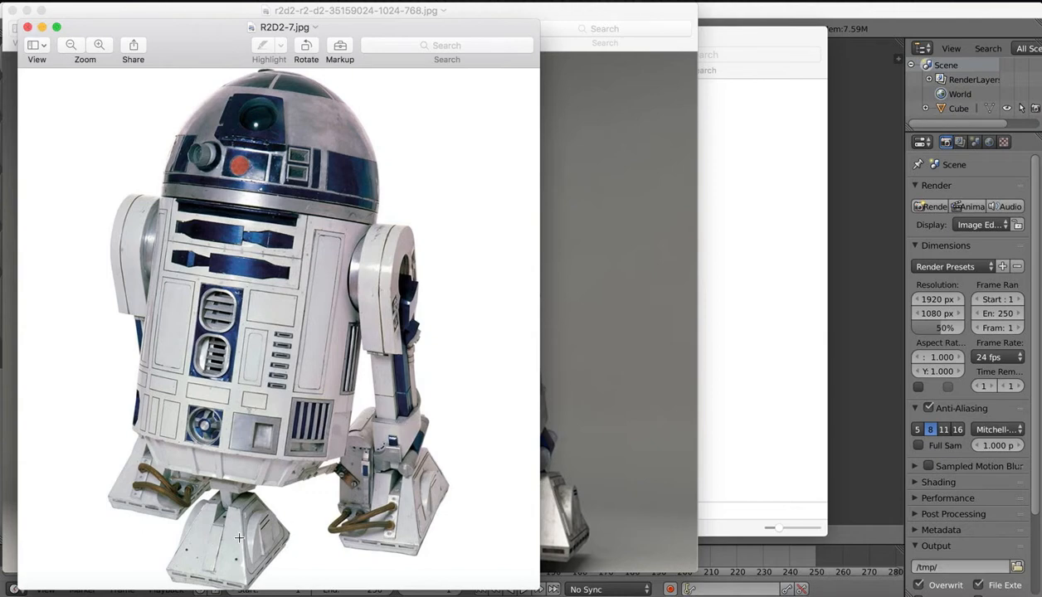
pyautogui.moveTo(391, 191)
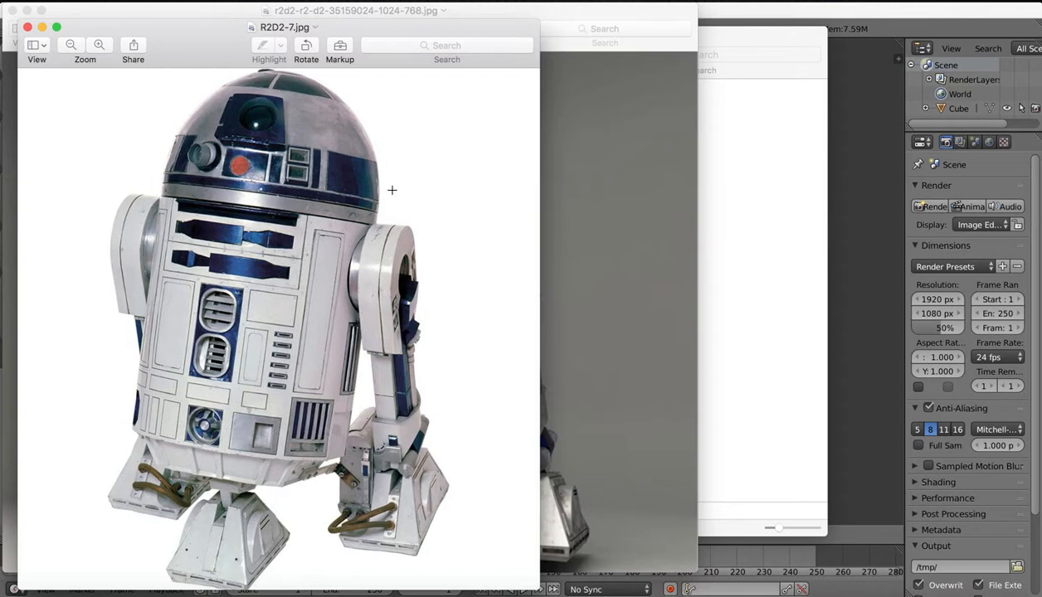
pyautogui.moveTo(310, 179)
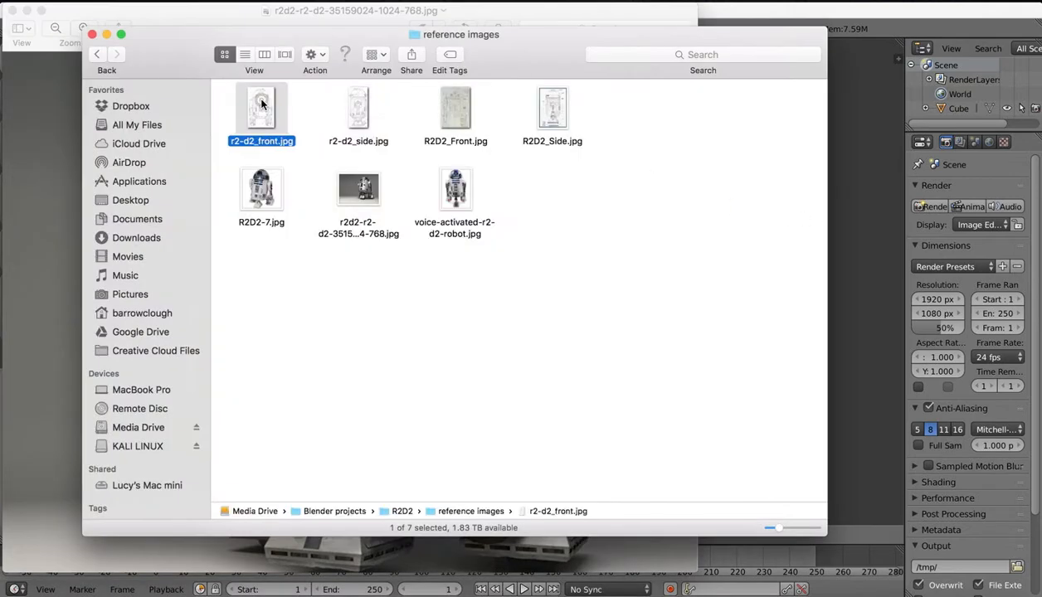
pyautogui.doubleClick(261, 106)
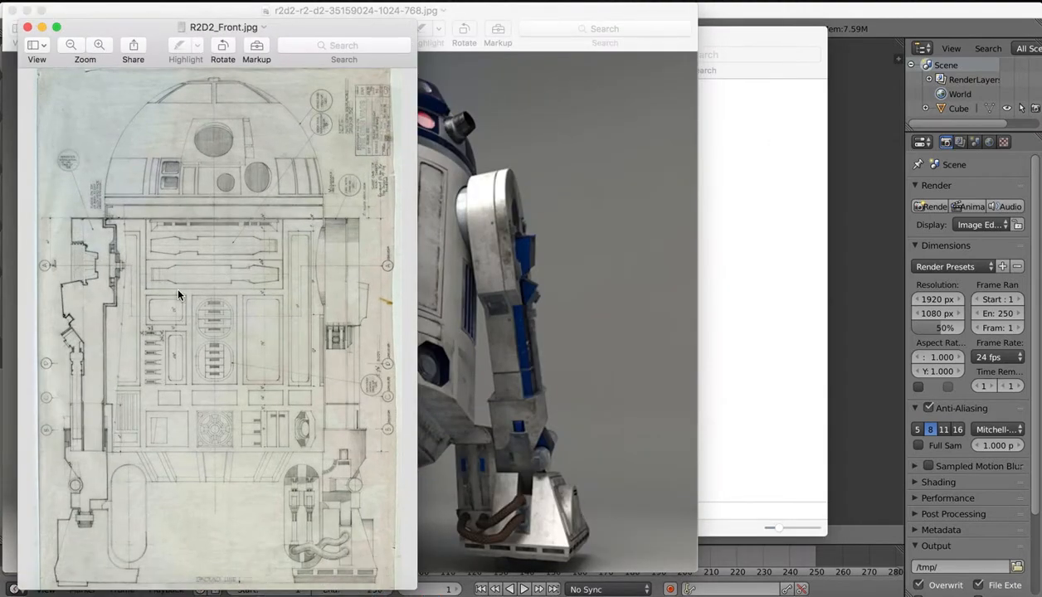
pyautogui.moveTo(475, 280)
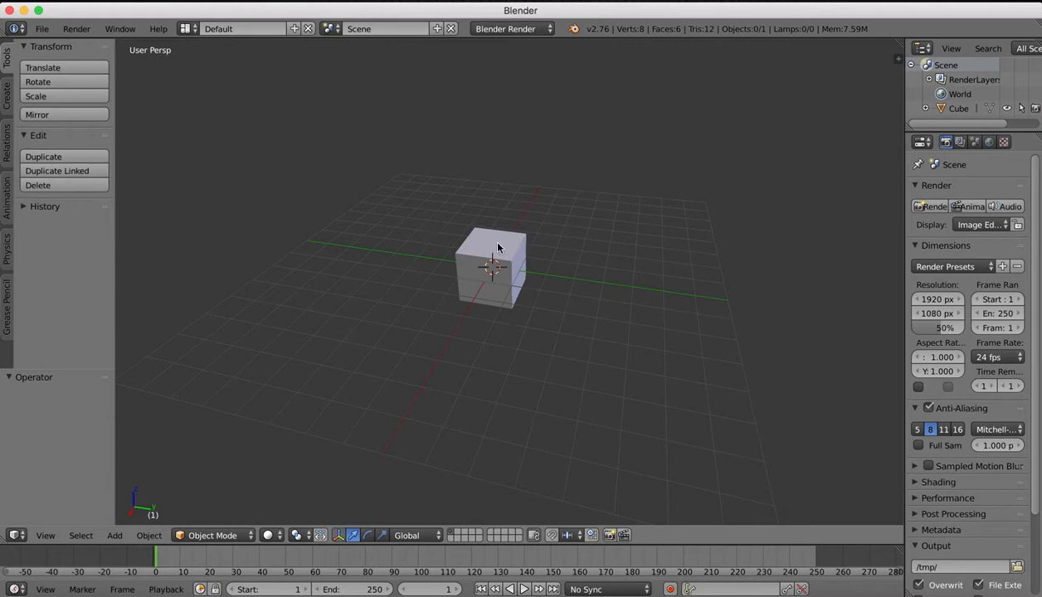
pyautogui.moveTo(491, 244)
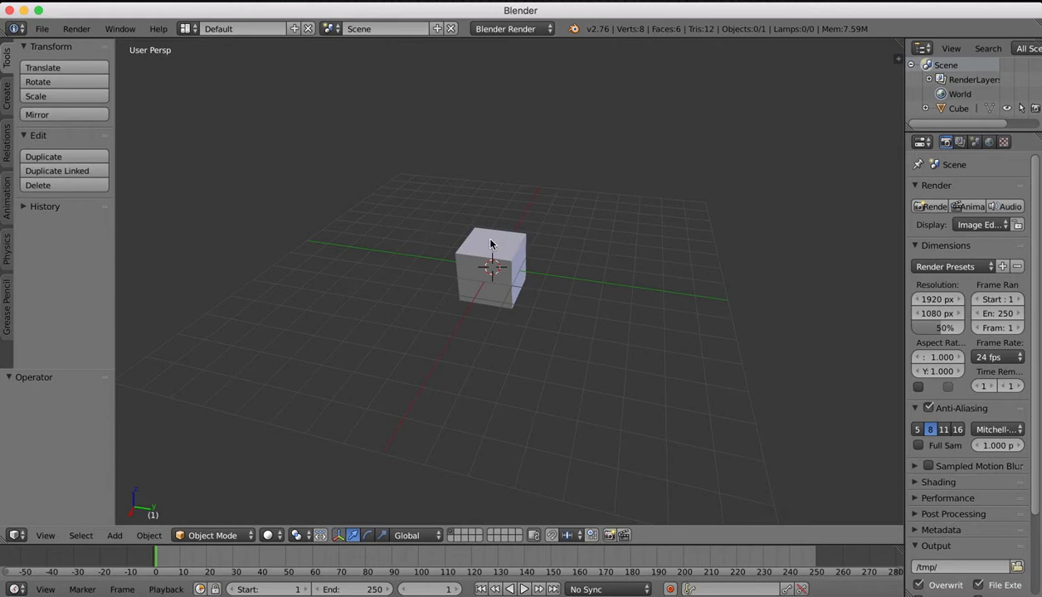
# Delete the default cube, switch to front orthographic view, and show the properties sidebar.
pyautogui.rightClick(491, 266)
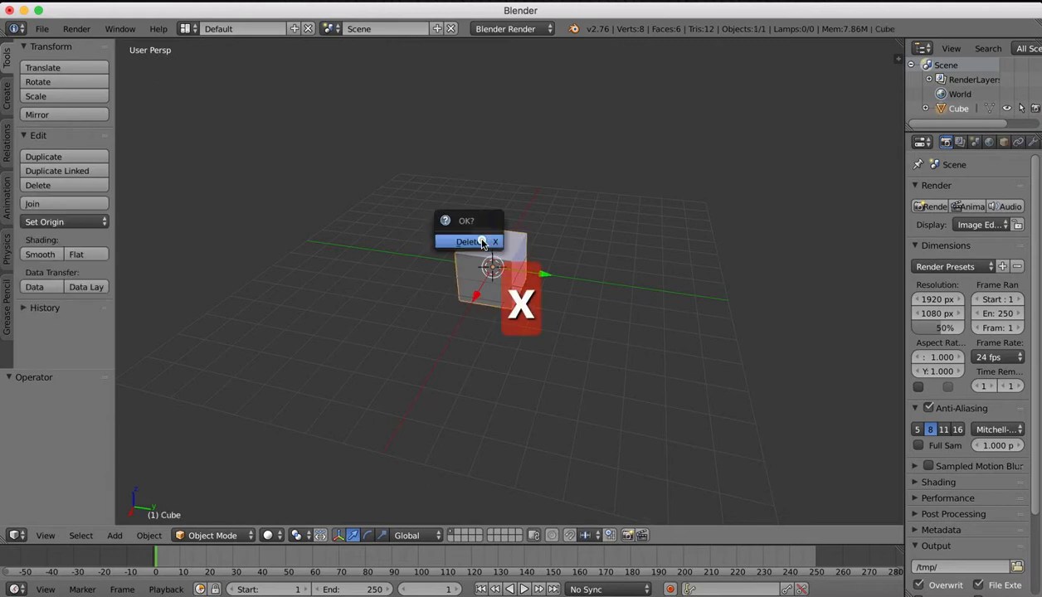
pyautogui.click(467, 242)
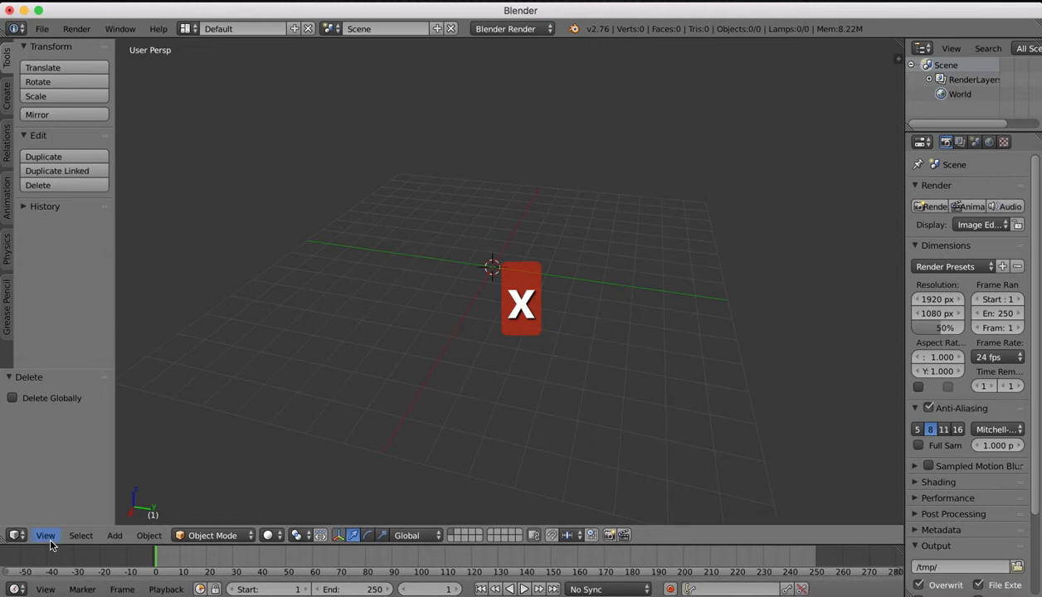
pyautogui.click(44, 536)
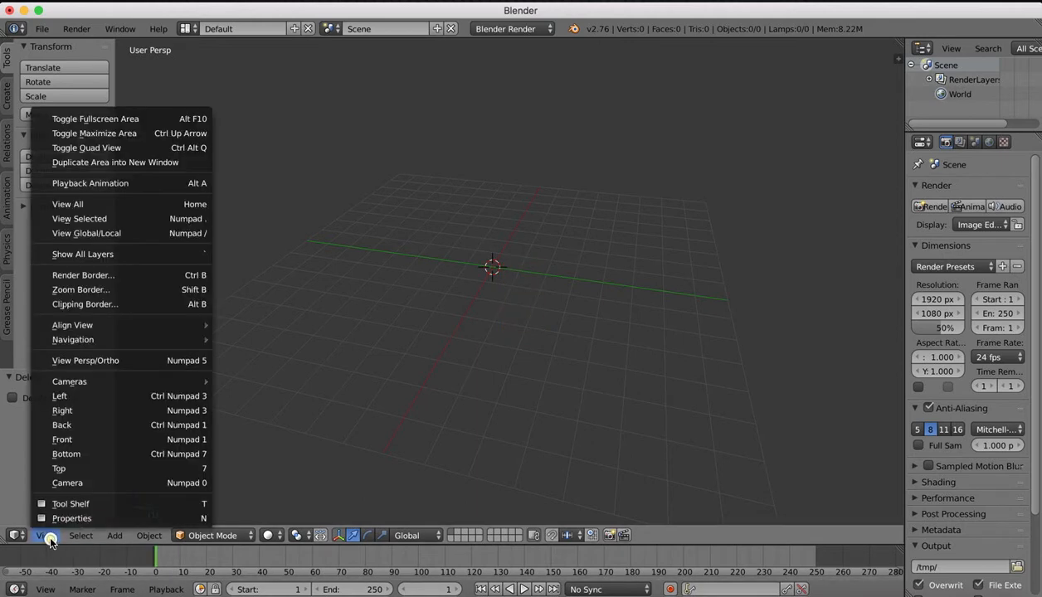
pyautogui.click(46, 535)
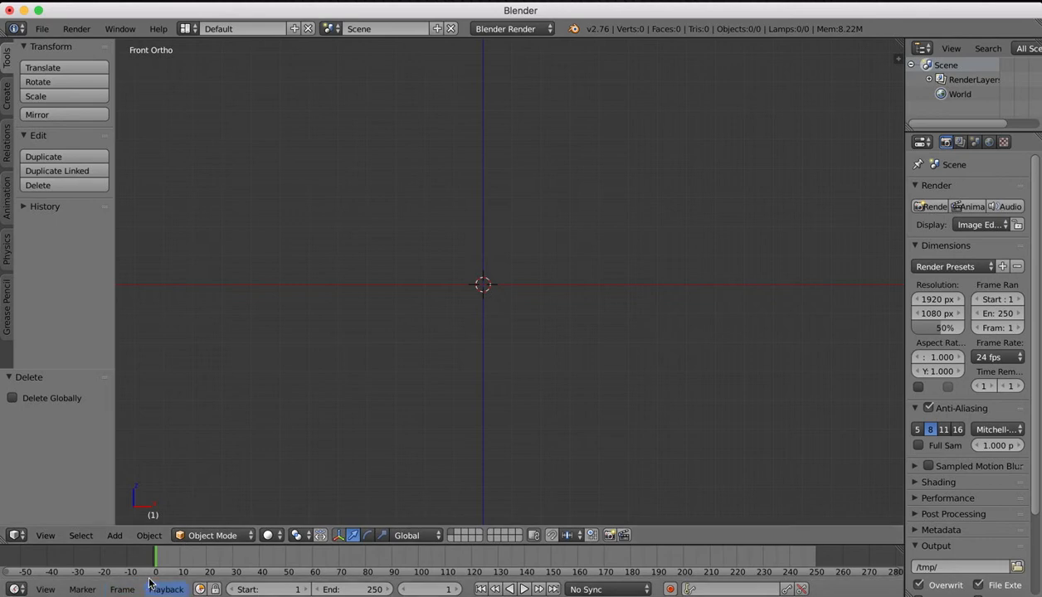
pyautogui.click(45, 535)
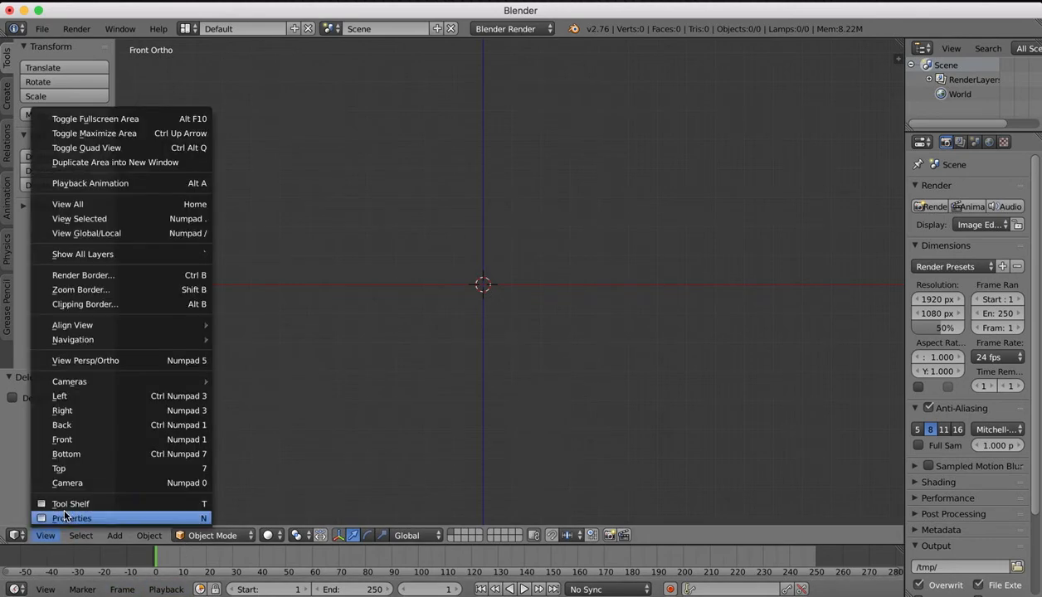
pyautogui.click(72, 518)
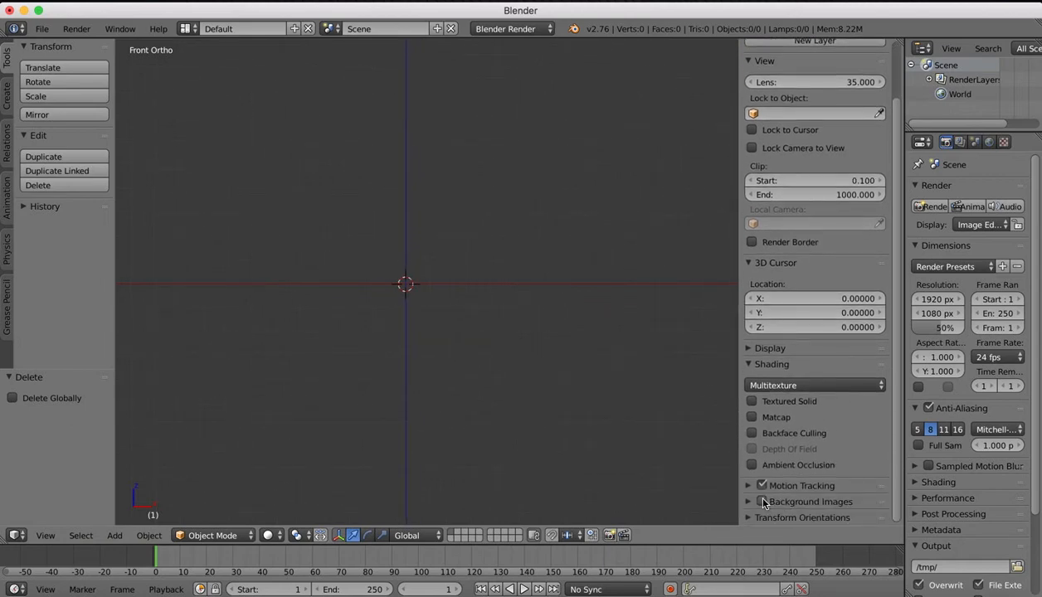
# Tick Background Images in the sidebar and add a new image slot.
pyautogui.click(762, 501)
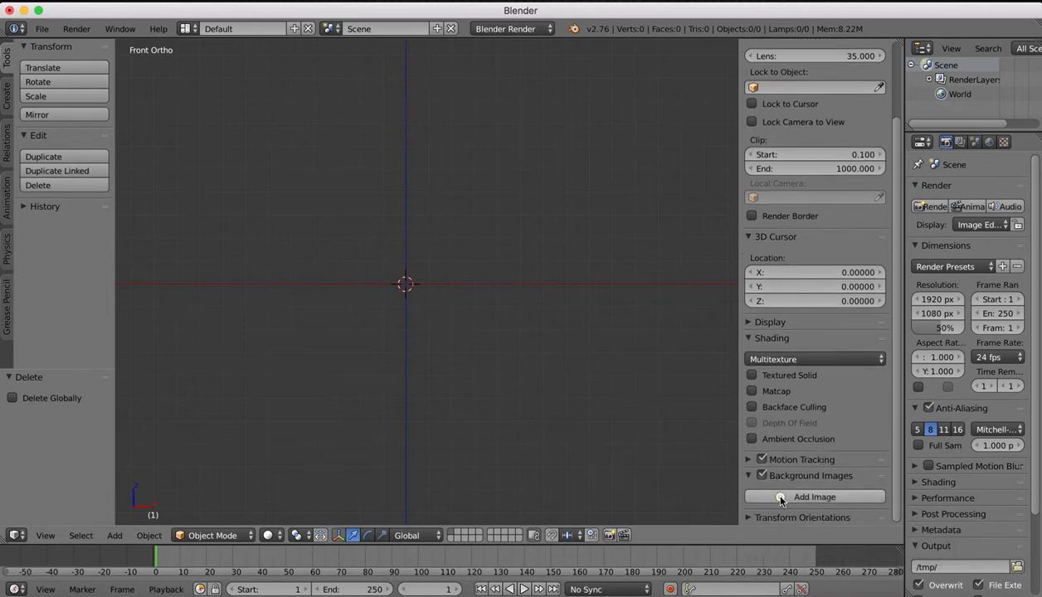
pyautogui.click(814, 496)
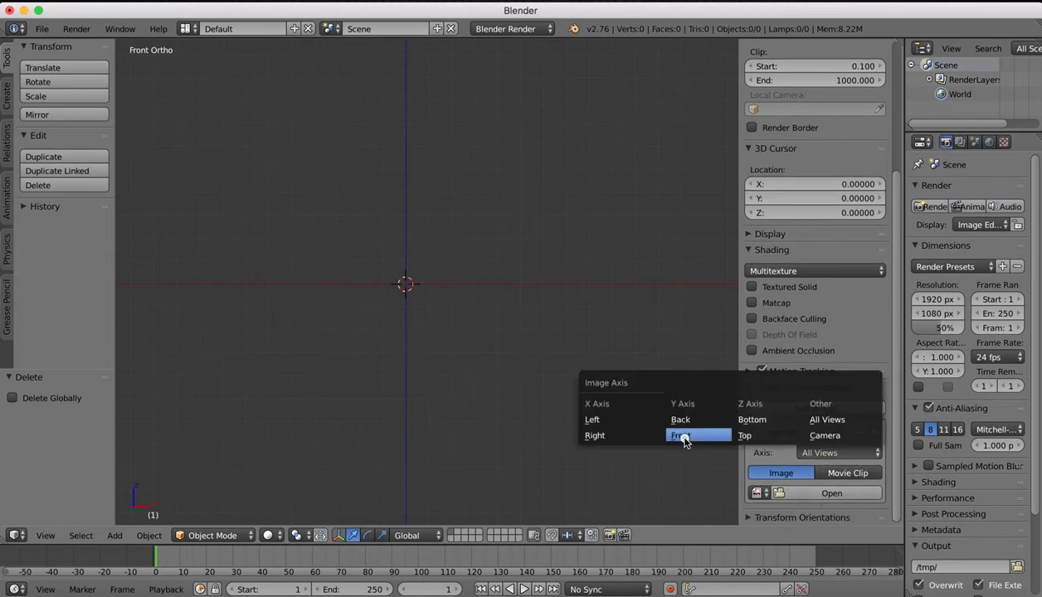
# Set the image axis to Front and load R2D2_Front.jpg from Media Drive > Blender projects > R2D2 > reference images.
pyautogui.click(830, 493)
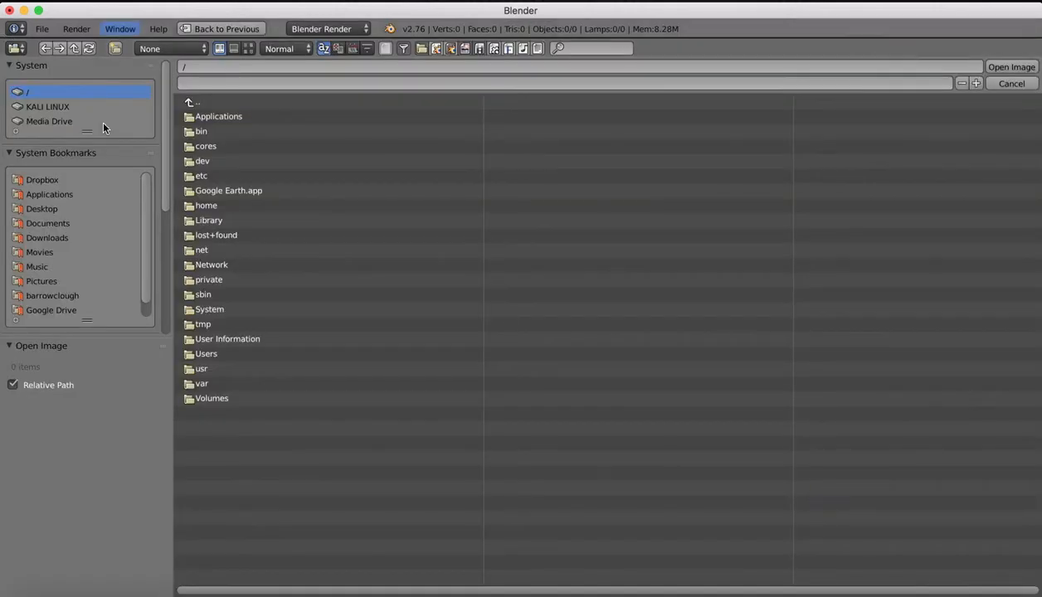
pyautogui.click(49, 121)
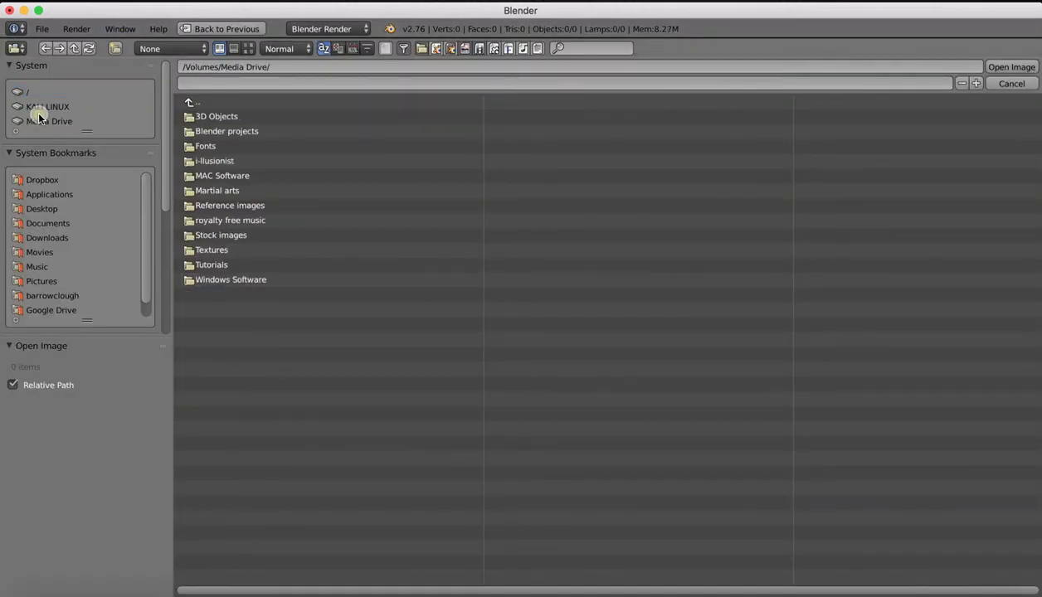
pyautogui.doubleClick(227, 131)
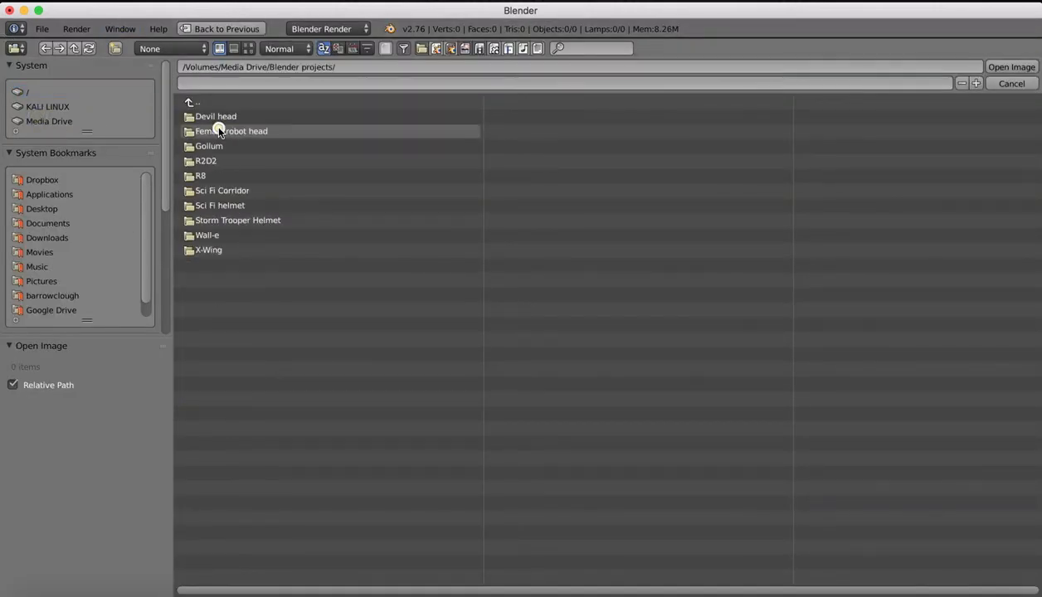
pyautogui.doubleClick(205, 161)
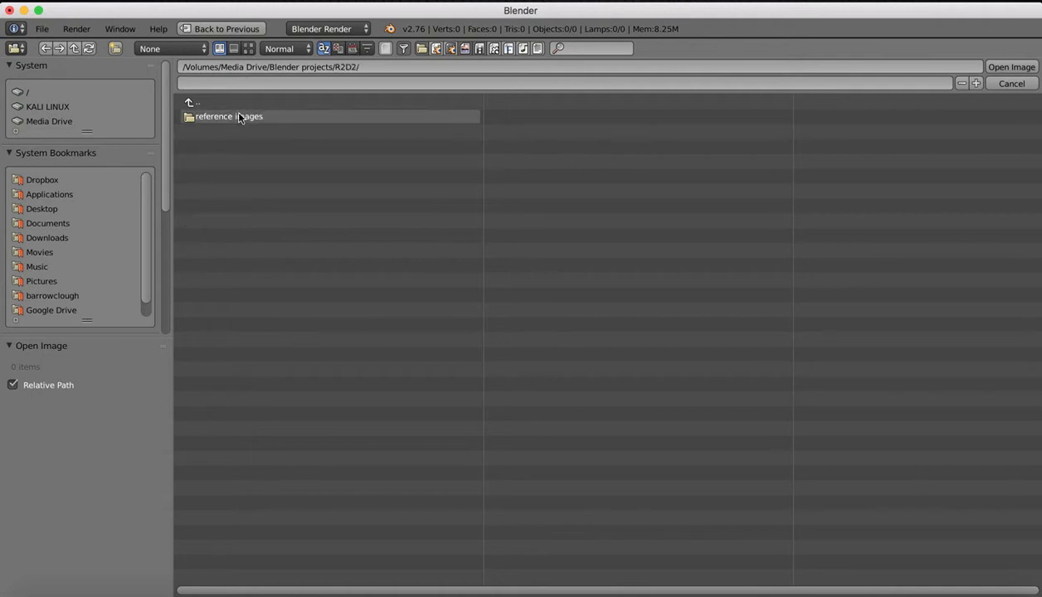
pyautogui.doubleClick(228, 116)
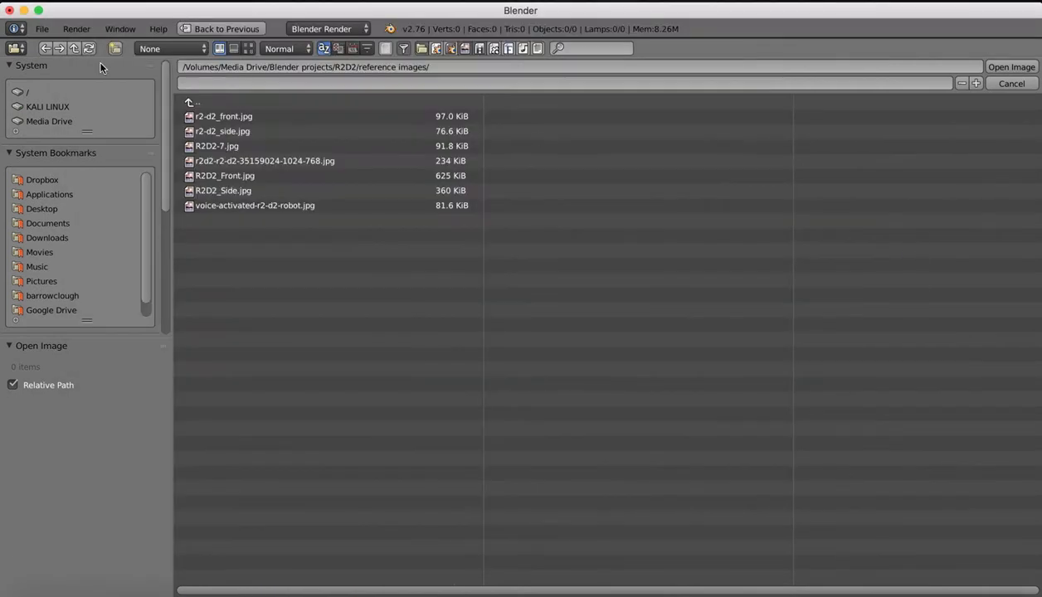
pyautogui.click(224, 190)
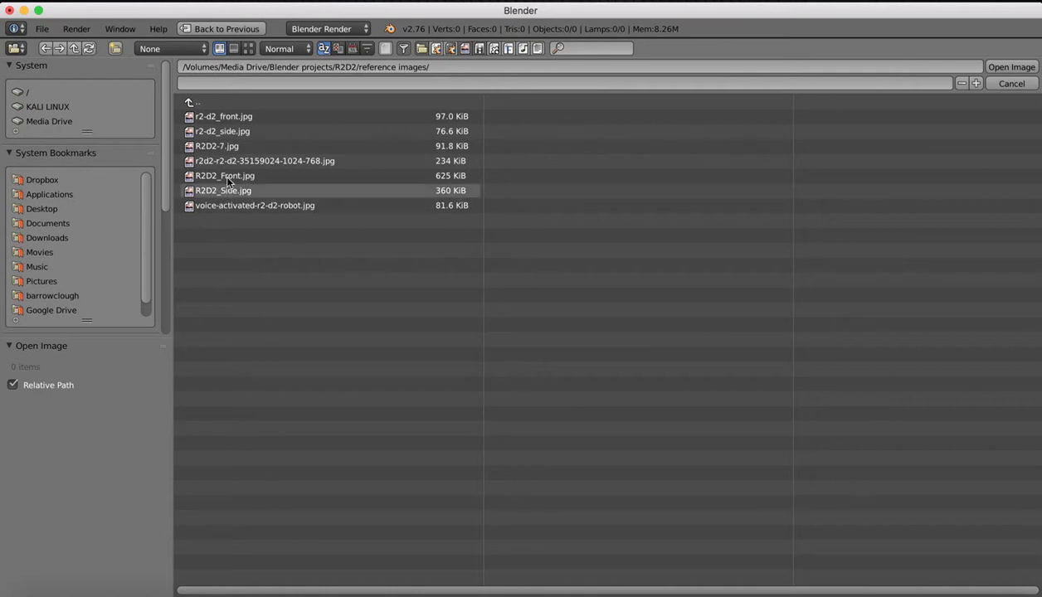
pyautogui.click(224, 175)
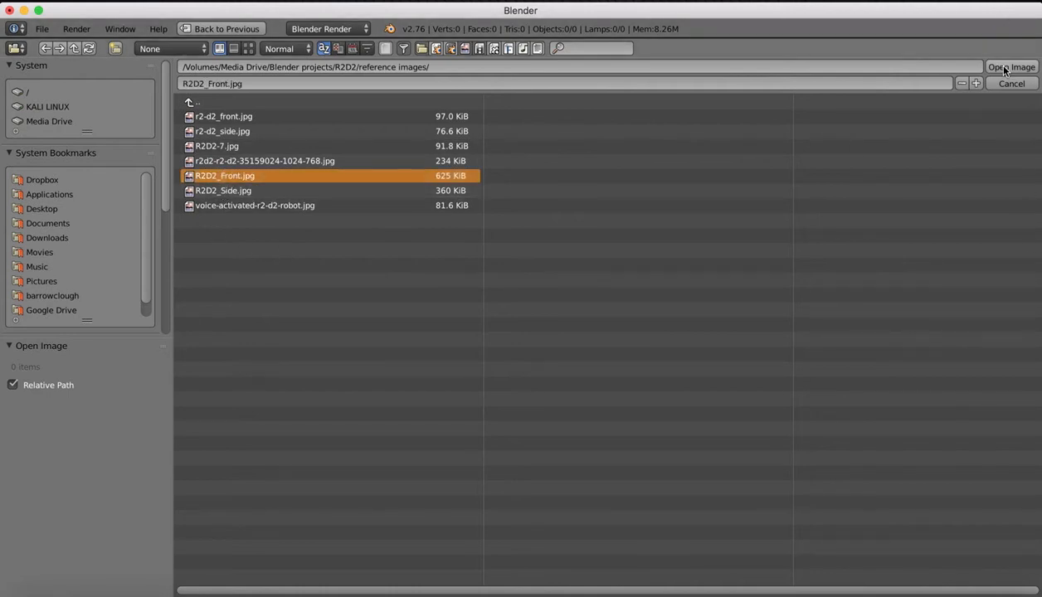
pyautogui.click(1011, 66)
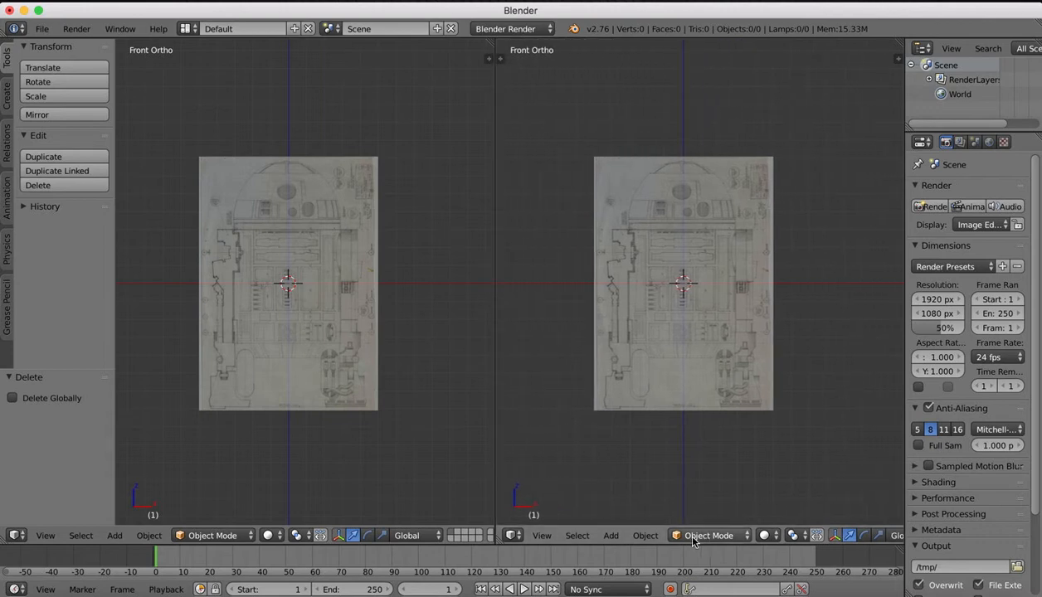
# Show the right viewport's sidebar, add a second background image on the Left axis, and browse.
pyautogui.click(541, 536)
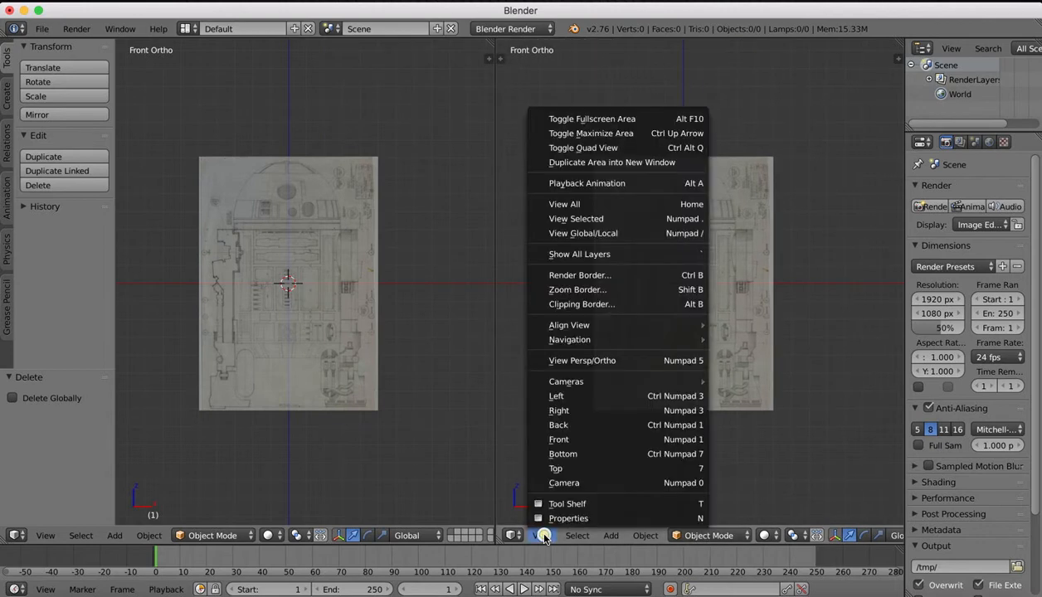
pyautogui.moveTo(558, 425)
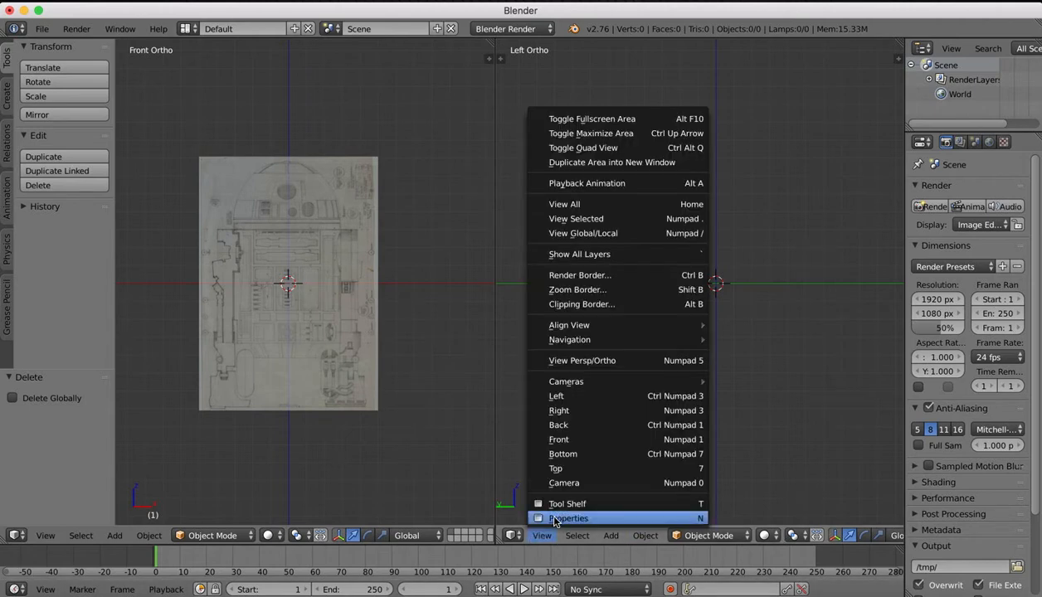
pyautogui.click(569, 518)
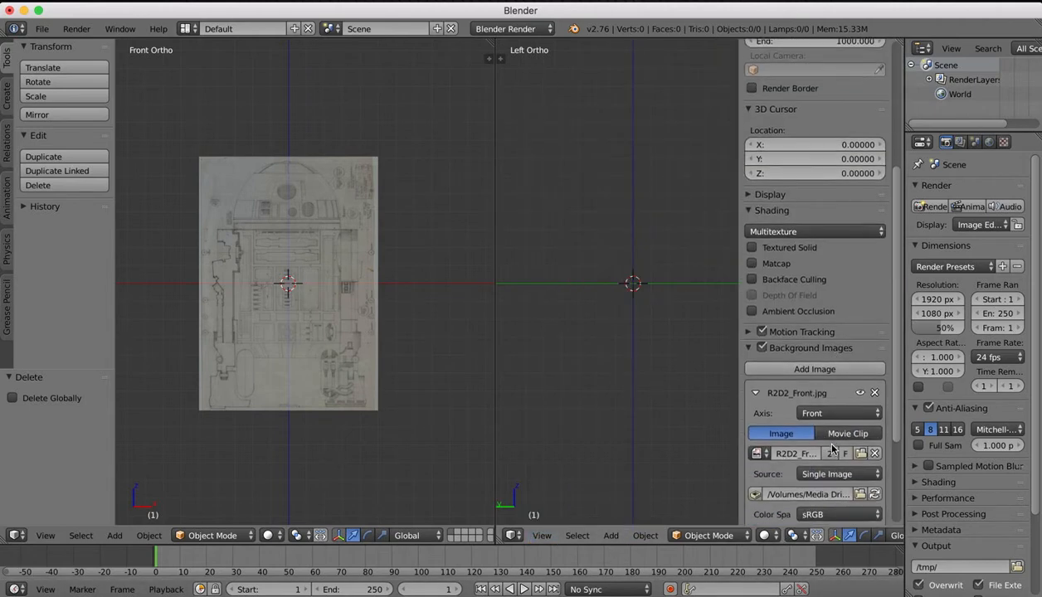
pyautogui.click(815, 368)
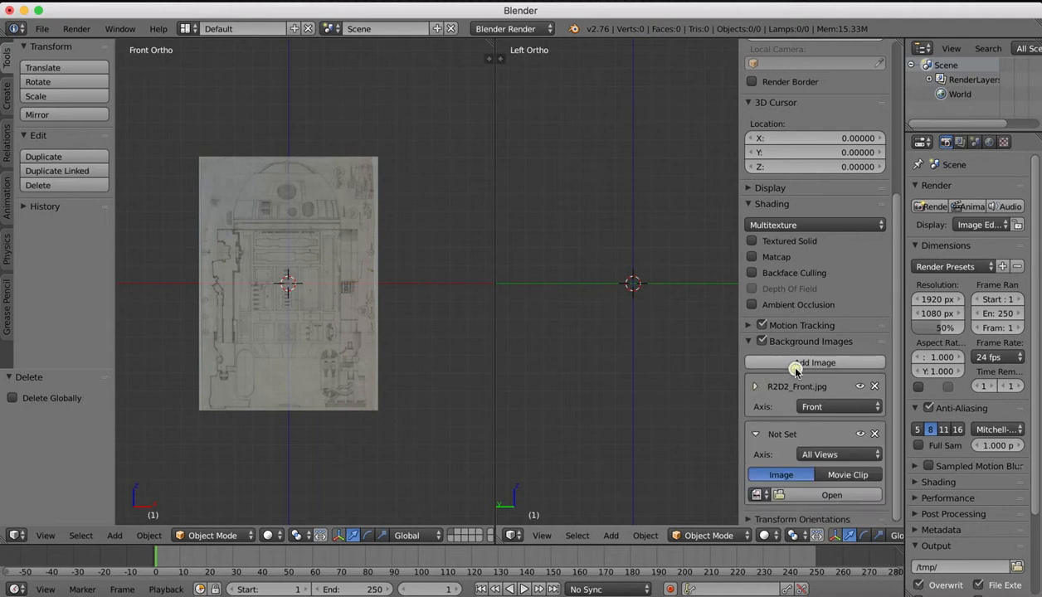
pyautogui.click(838, 454)
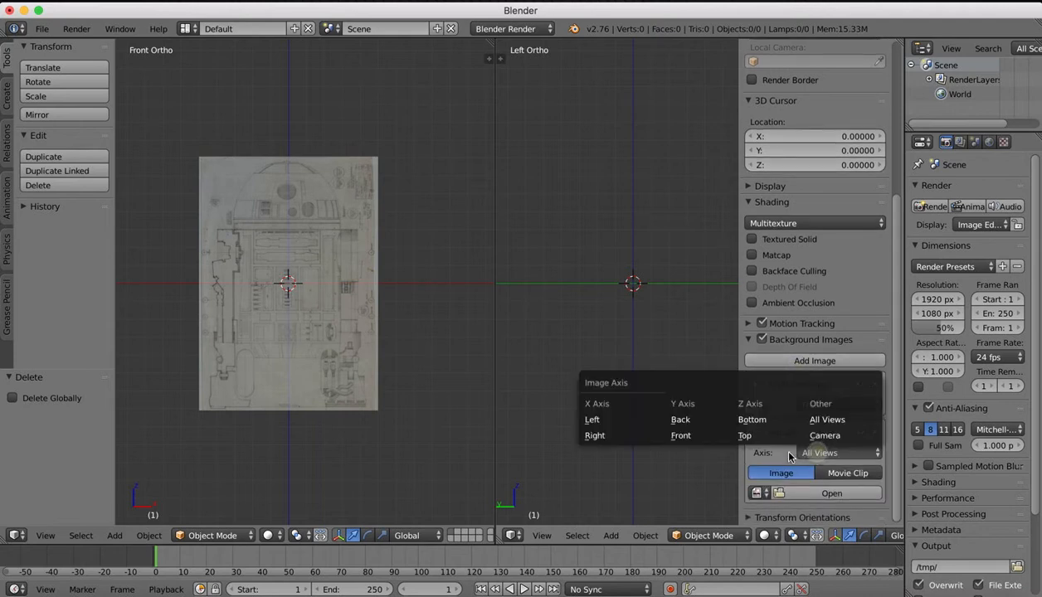
pyautogui.click(592, 419)
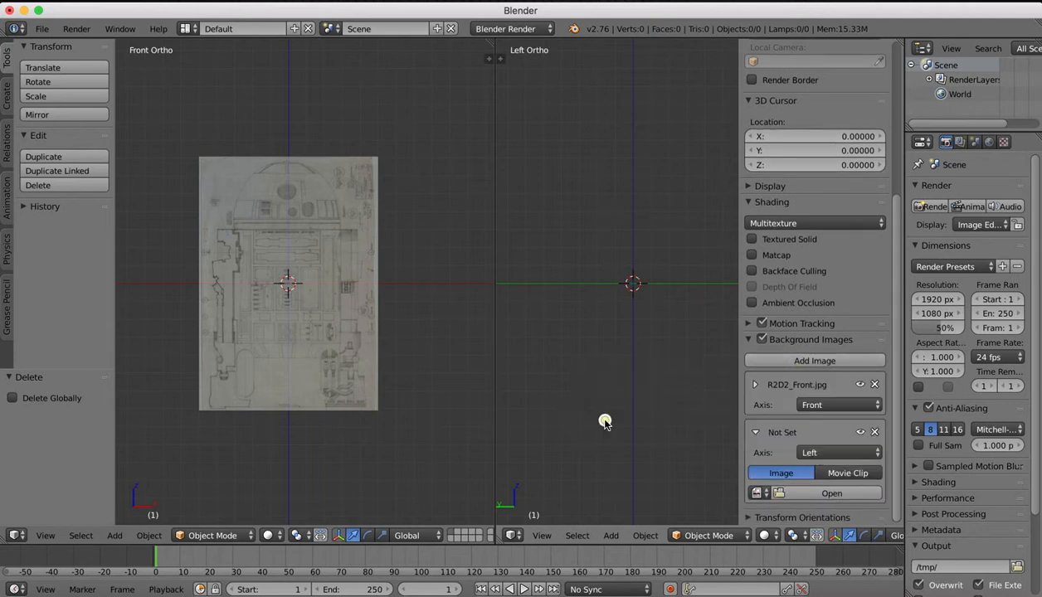
pyautogui.click(830, 493)
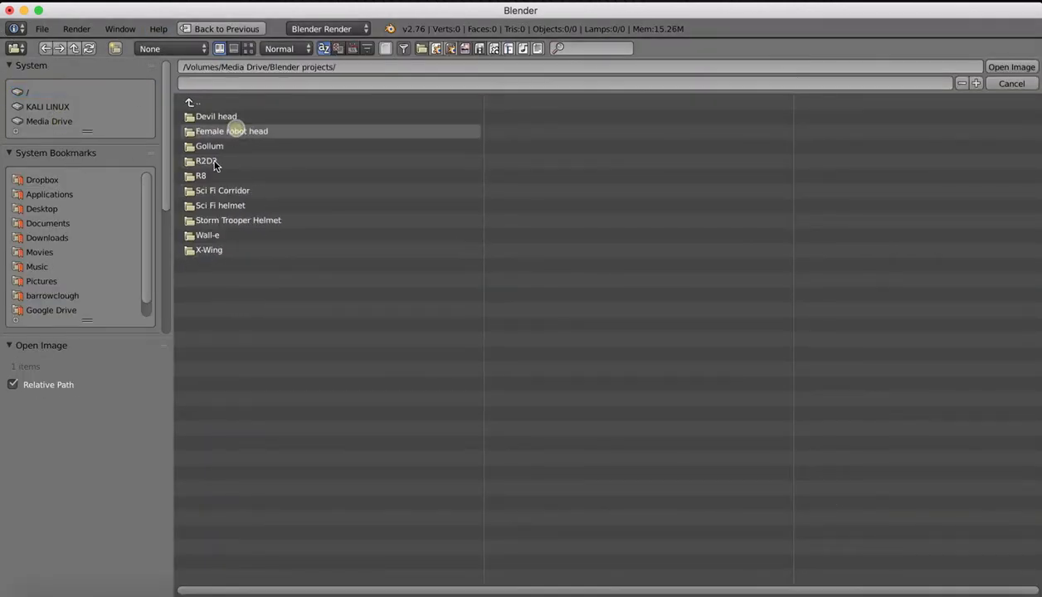
# Load R2D2_Side.jpg from R2D2 > reference images as the Left background image.
pyautogui.doubleClick(205, 161)
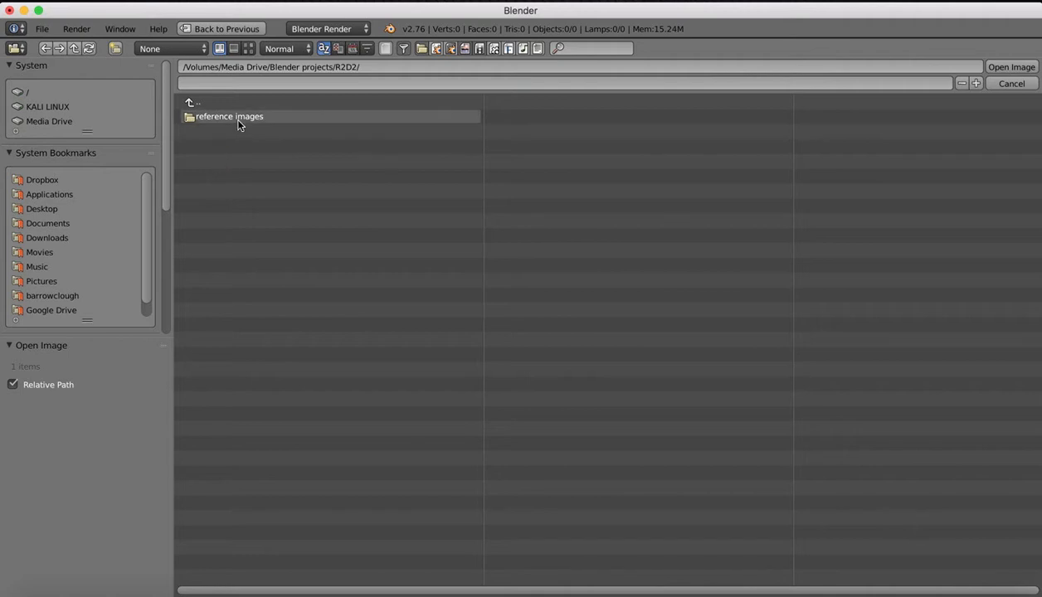
pyautogui.doubleClick(229, 116)
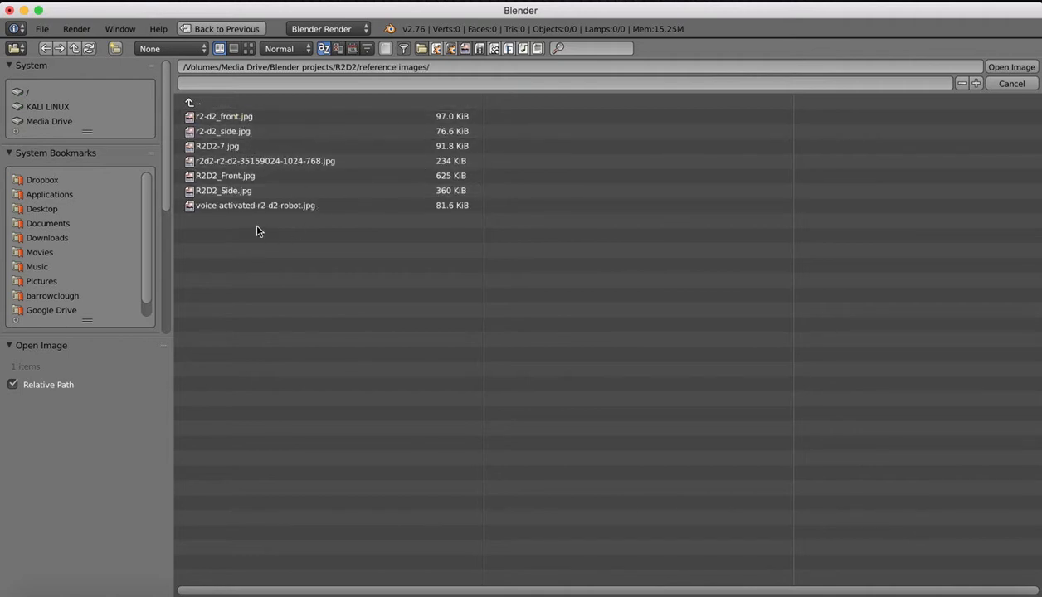
pyautogui.click(223, 190)
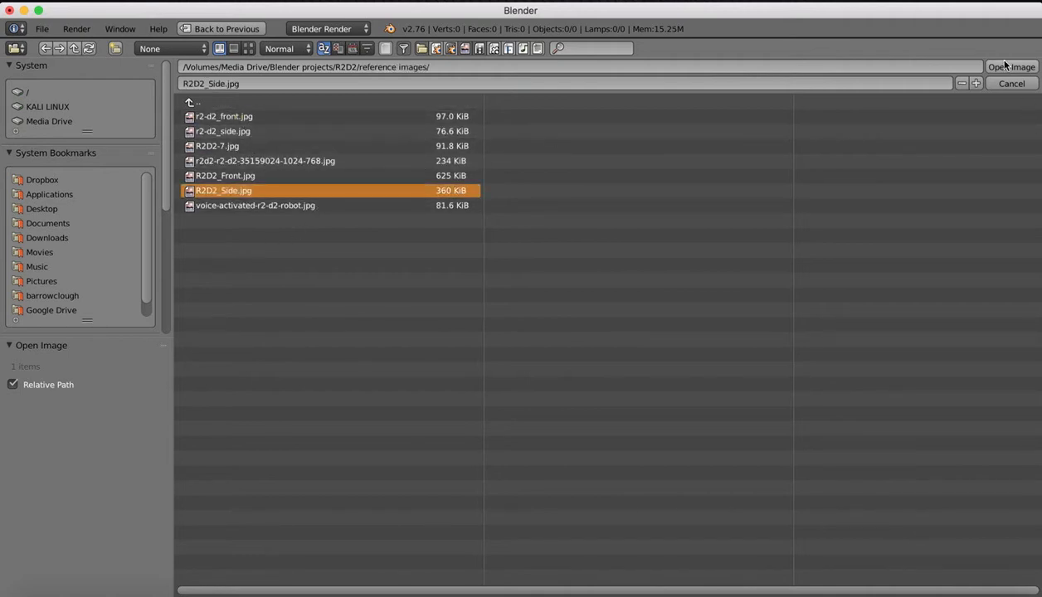
pyautogui.click(1011, 67)
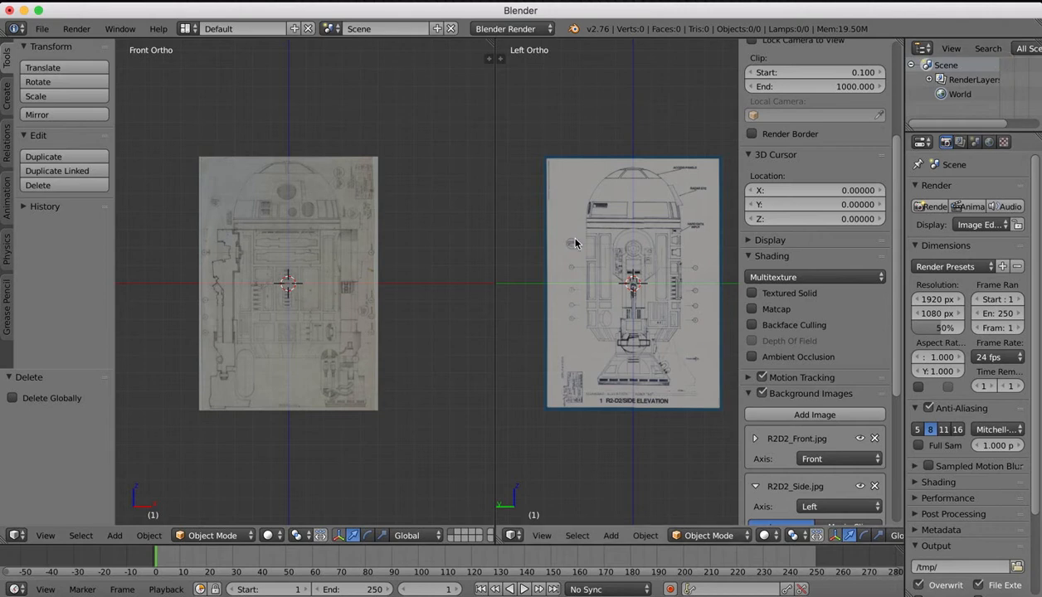
pyautogui.moveTo(880, 172)
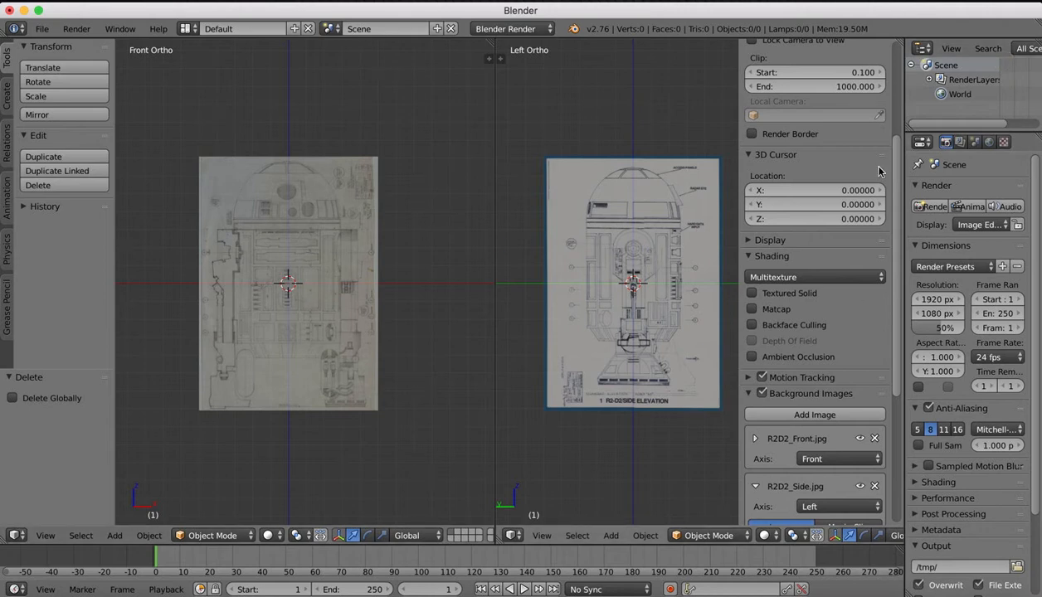
pyautogui.moveTo(739, 154)
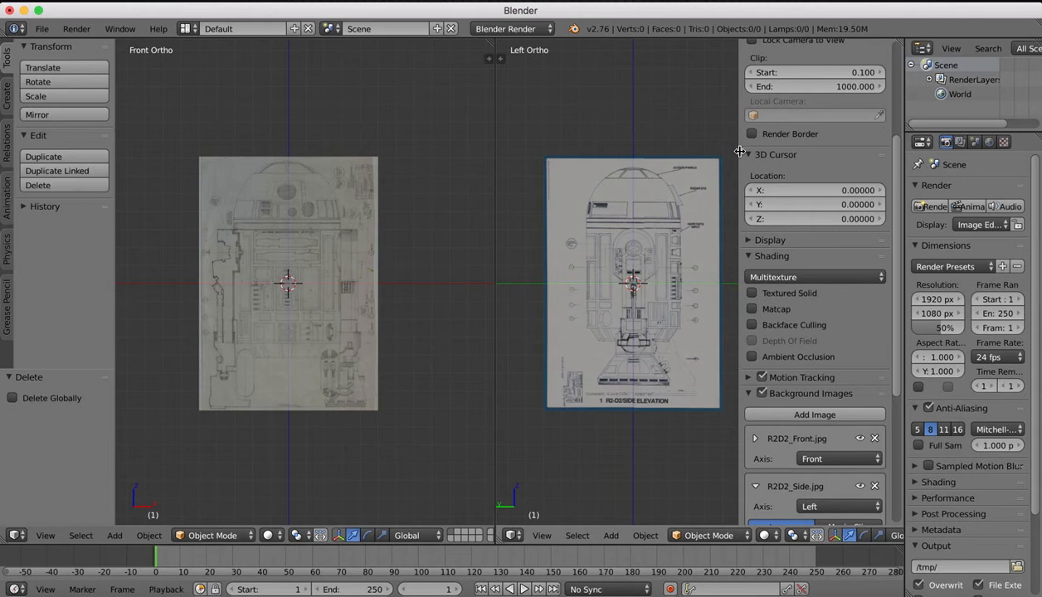
pyautogui.moveTo(448, 166)
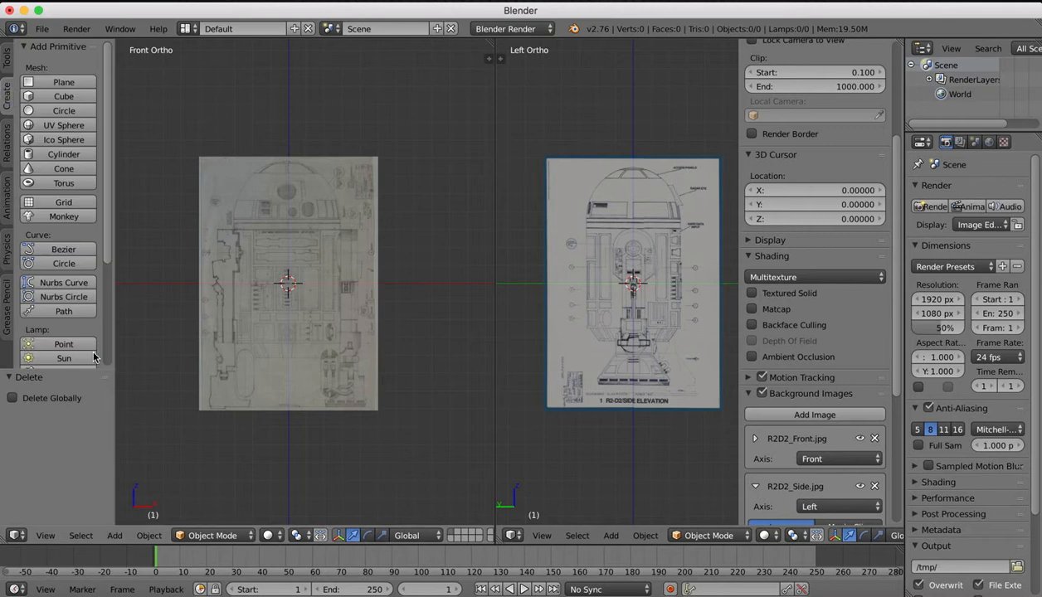
# Add a cylinder, scale it to the body's width and shift it to centre on R2D2.
pyautogui.click(63, 154)
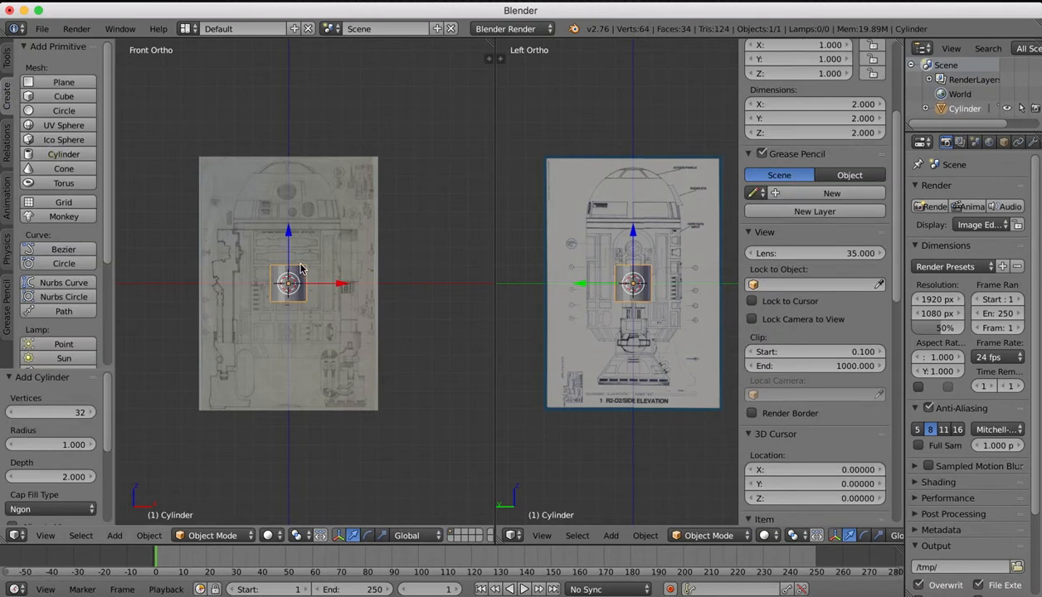
pyautogui.press('s')
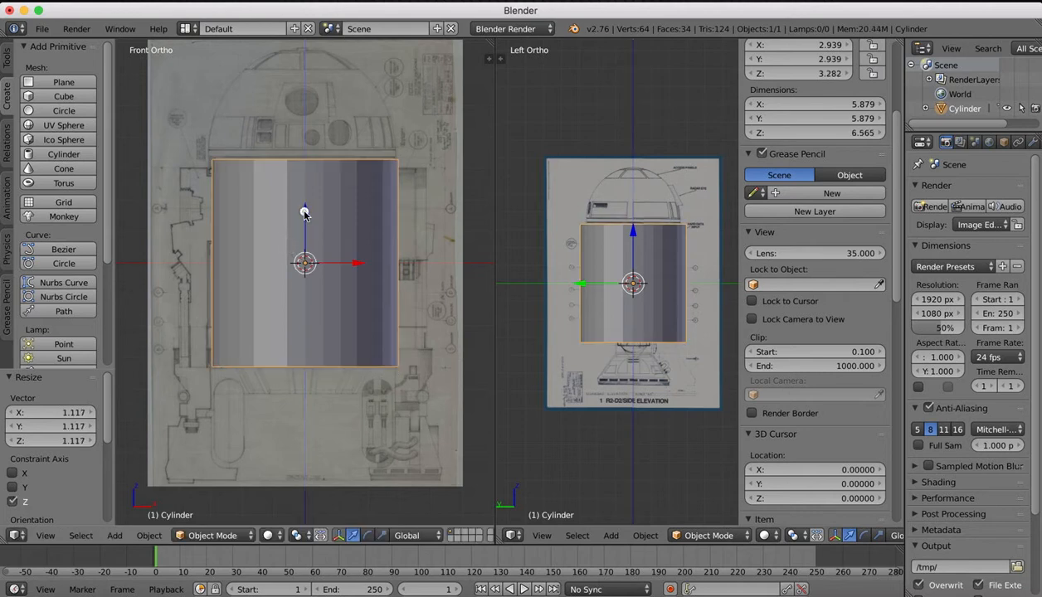
pyautogui.press('s')
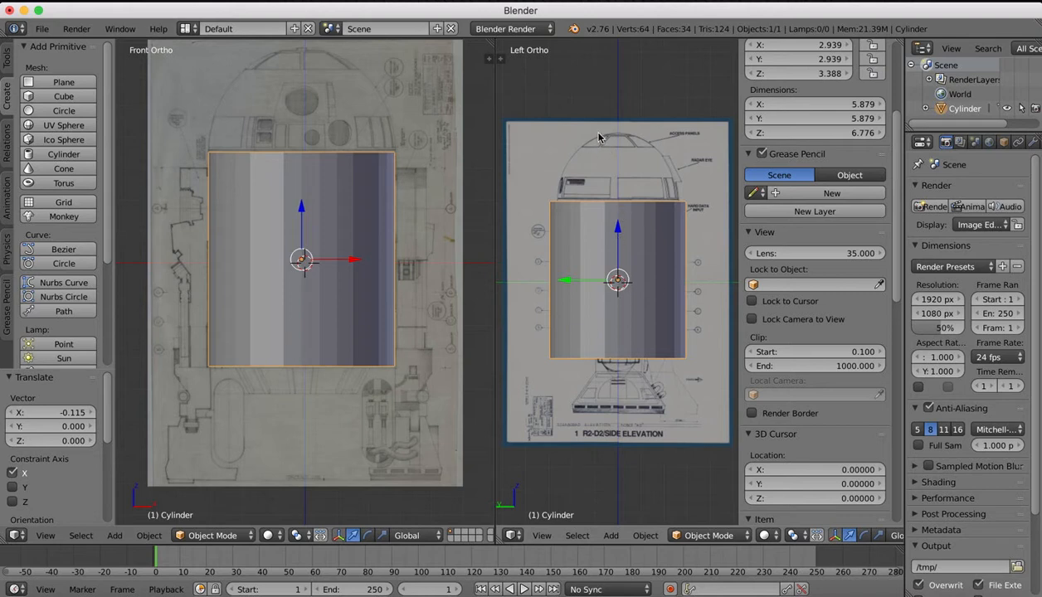
pyautogui.moveTo(843, 204)
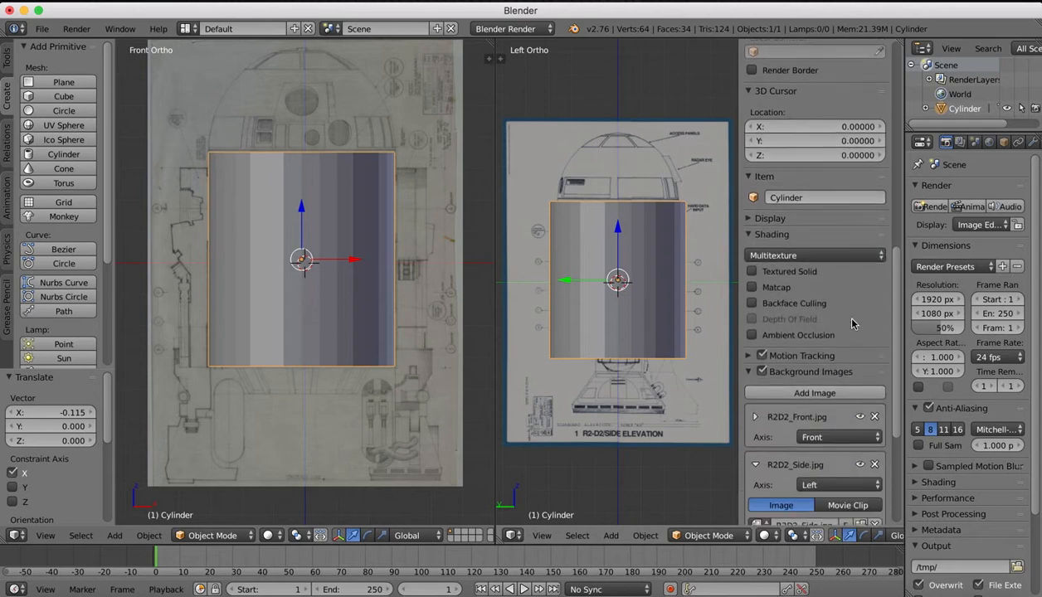
# Expand the R2D2_Side.jpg settings and set Size 11.4 and Y offset -0.4.
pyautogui.click(755, 300)
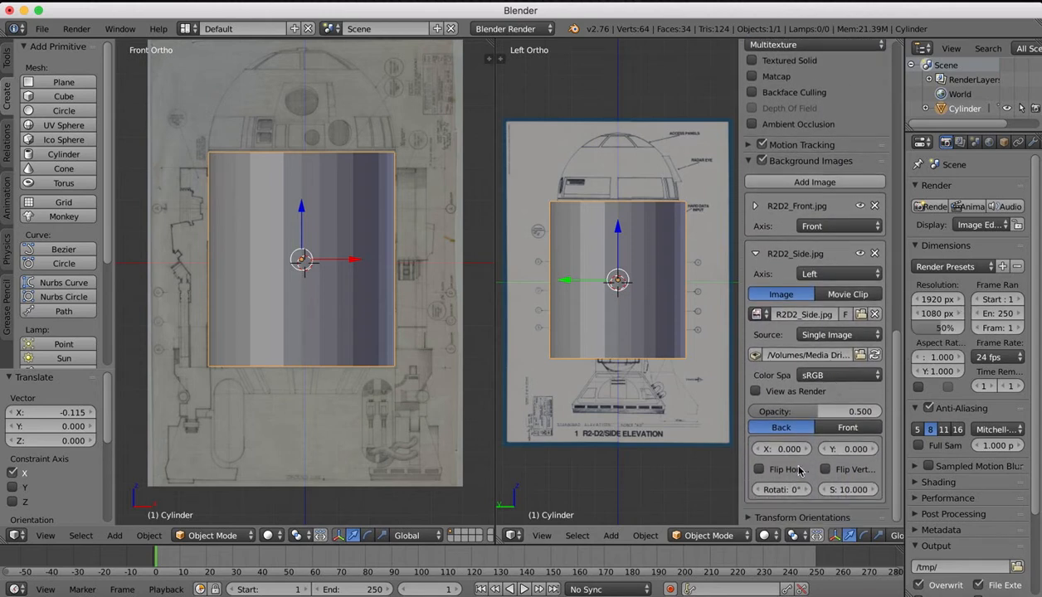
pyautogui.moveTo(848, 490)
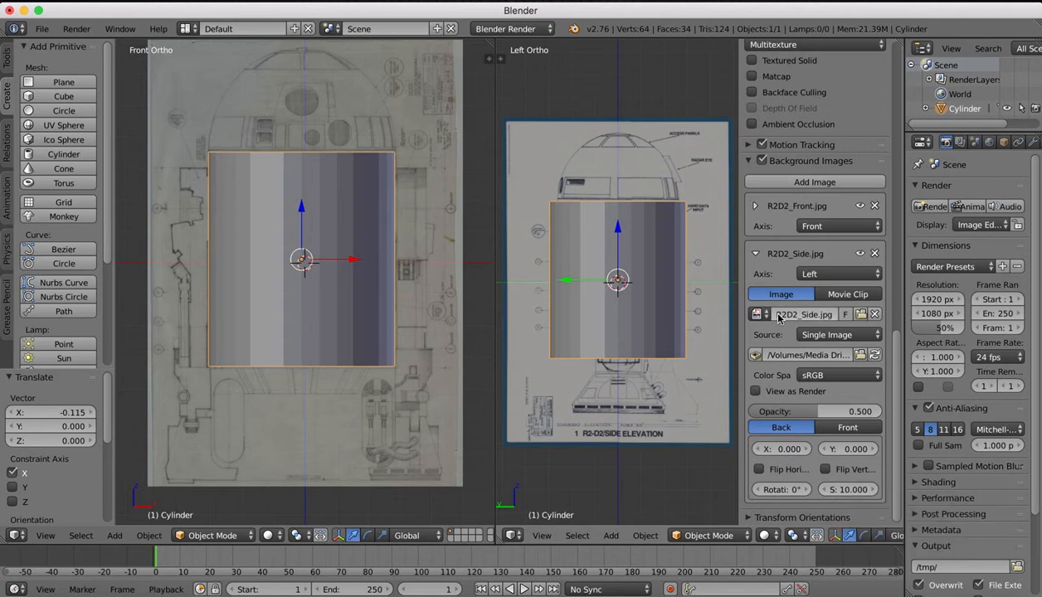
pyautogui.click(755, 253)
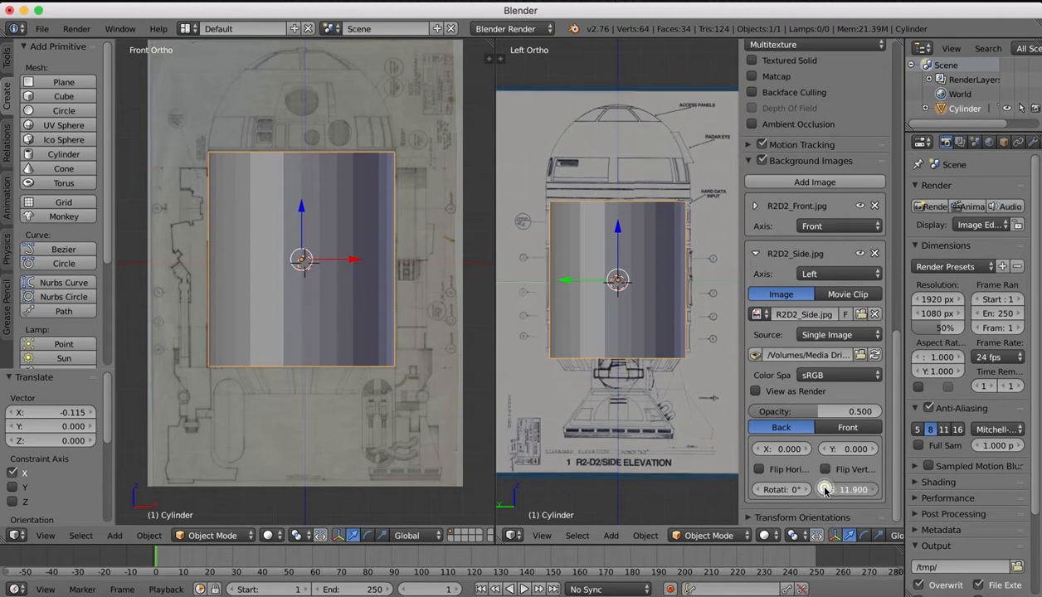
pyautogui.moveTo(846, 488); pyautogui.dragTo(826, 489)
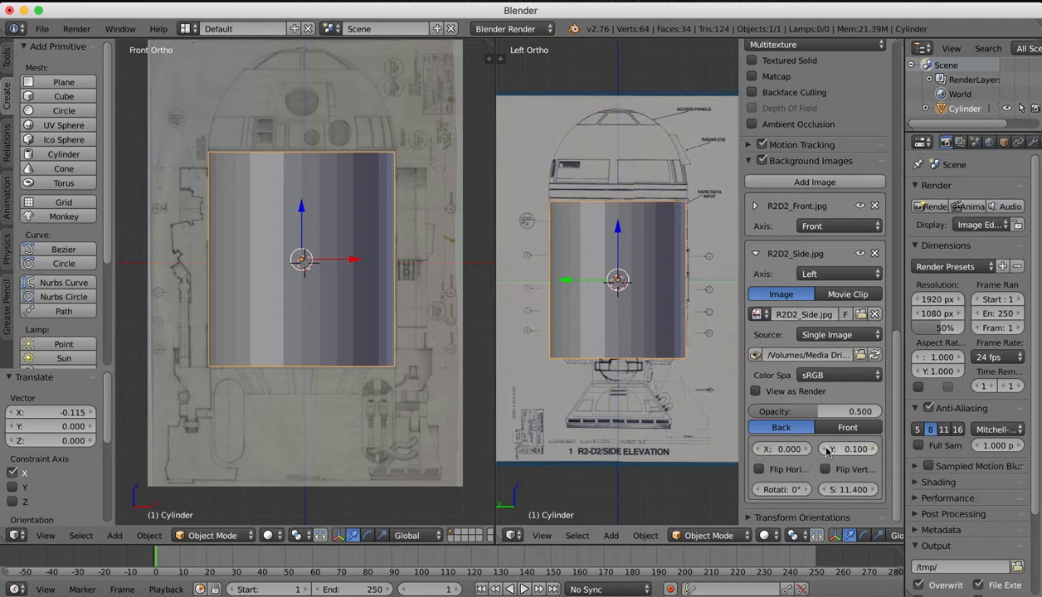
pyautogui.moveTo(846, 449); pyautogui.dragTo(846, 465)
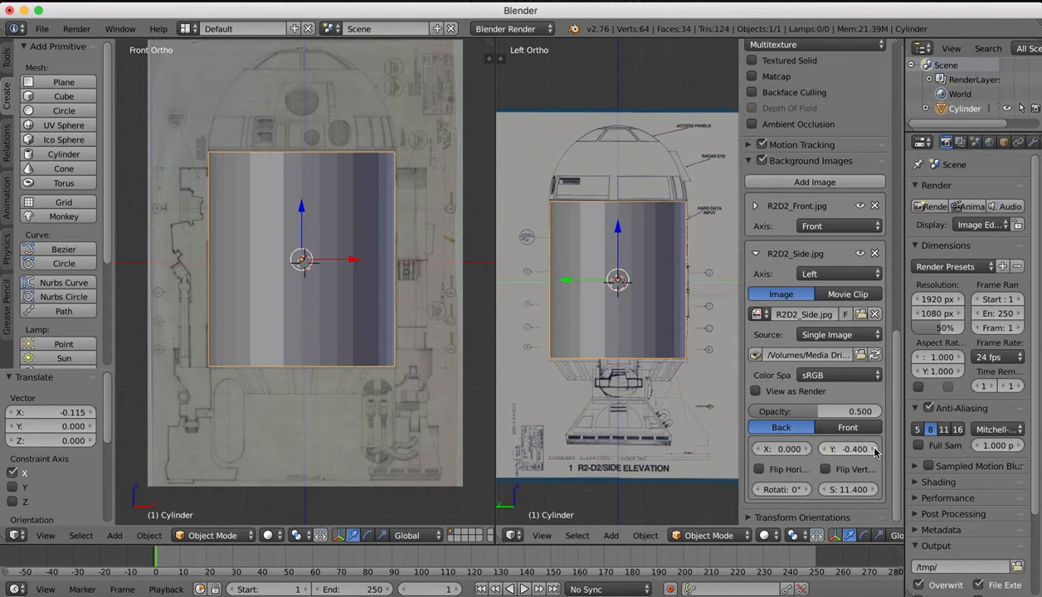
pyautogui.click(854, 449)
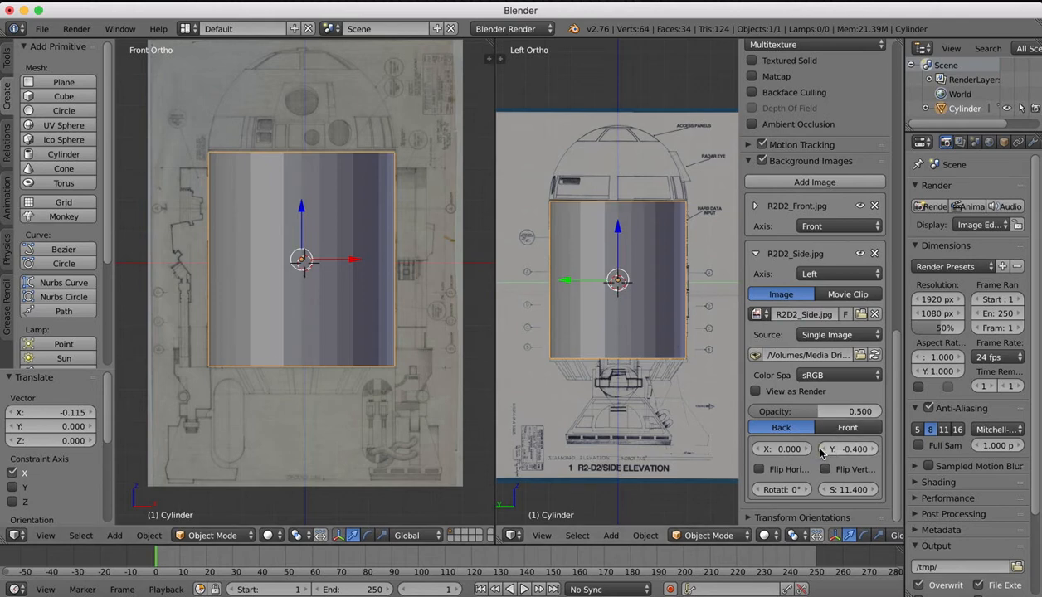
pyautogui.moveTo(851, 449)
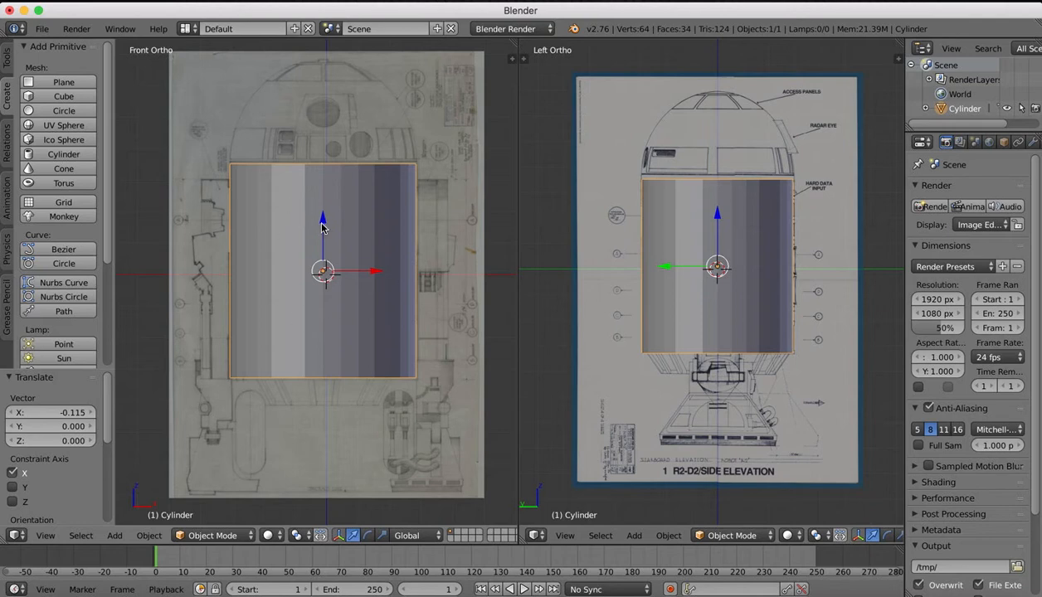
pyautogui.moveTo(392, 97)
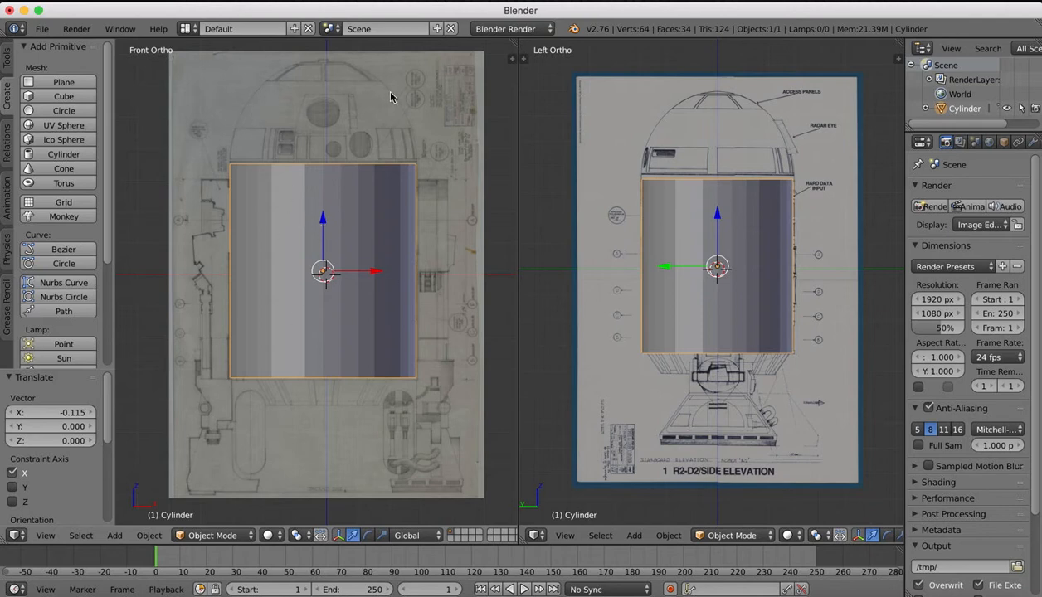
pyautogui.moveTo(261, 119)
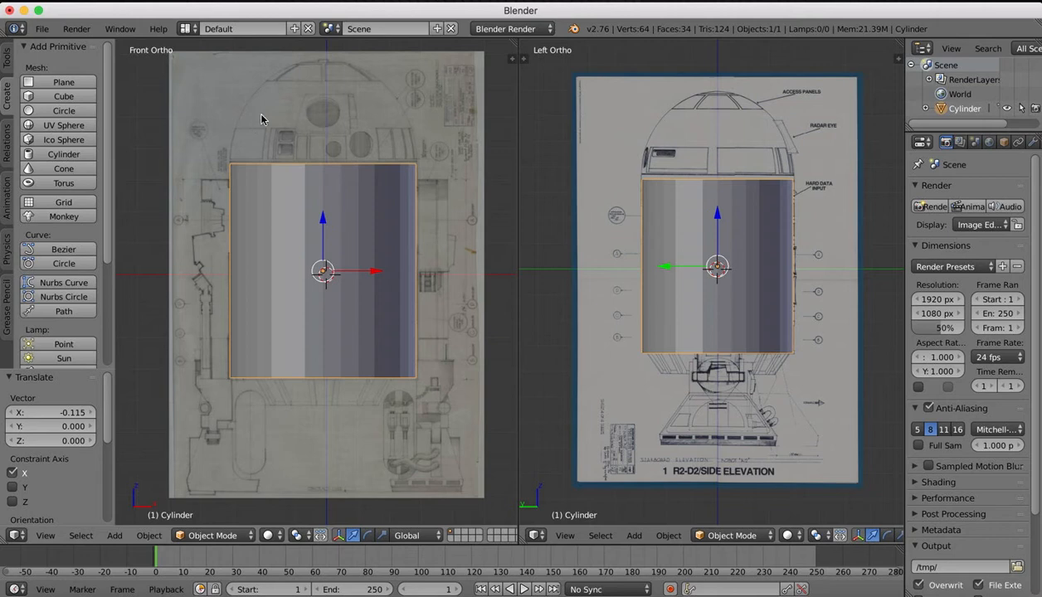
pyautogui.moveTo(83, 129)
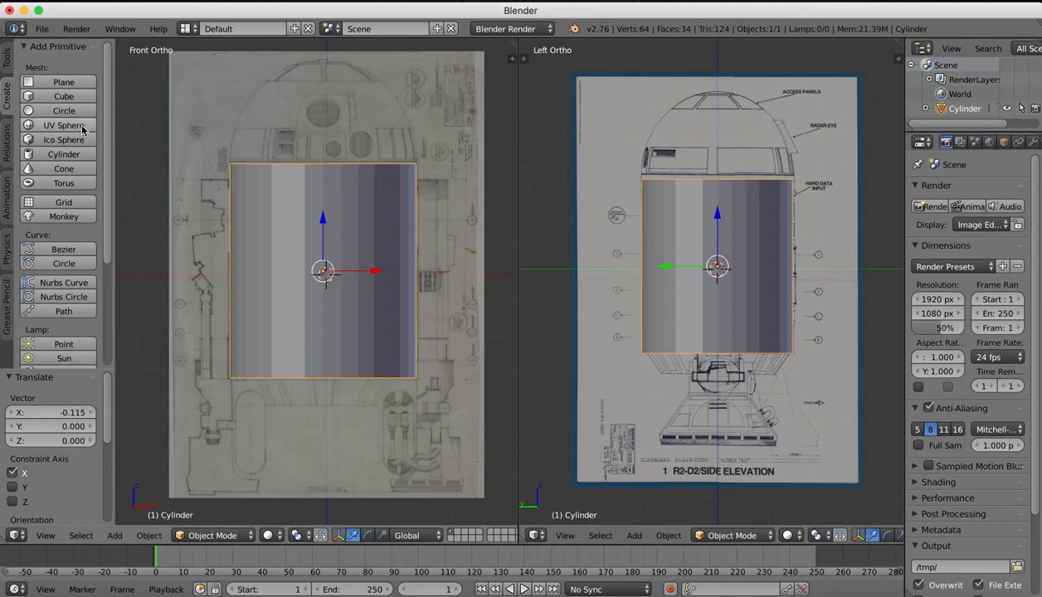
# Add a UV sphere, raise it onto the cylinder top, and enter Edit Mode.
pyautogui.click(64, 125)
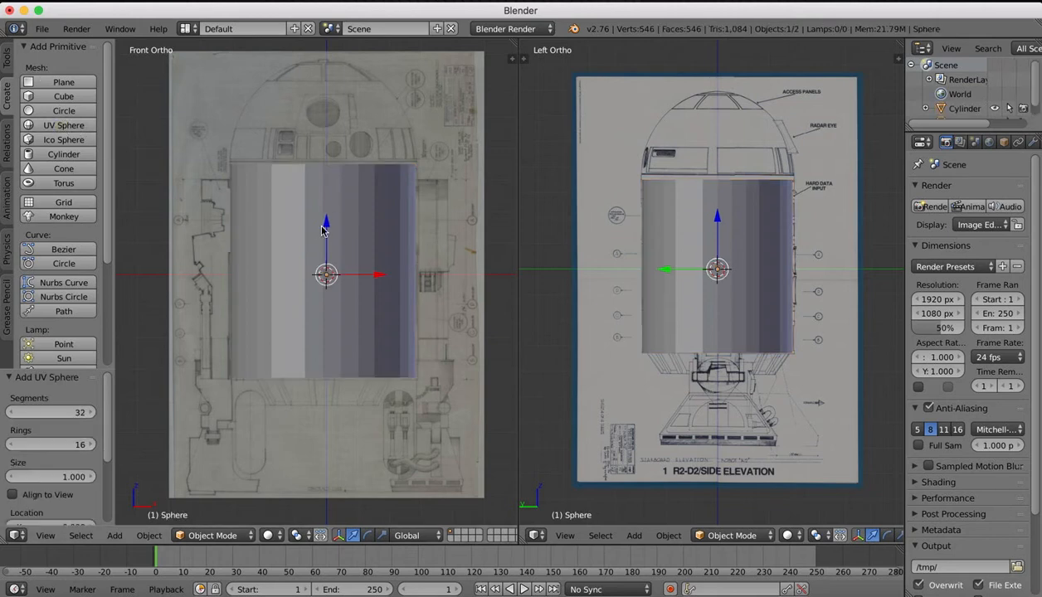
pyautogui.moveTo(326, 274); pyautogui.dragTo(326, 124)
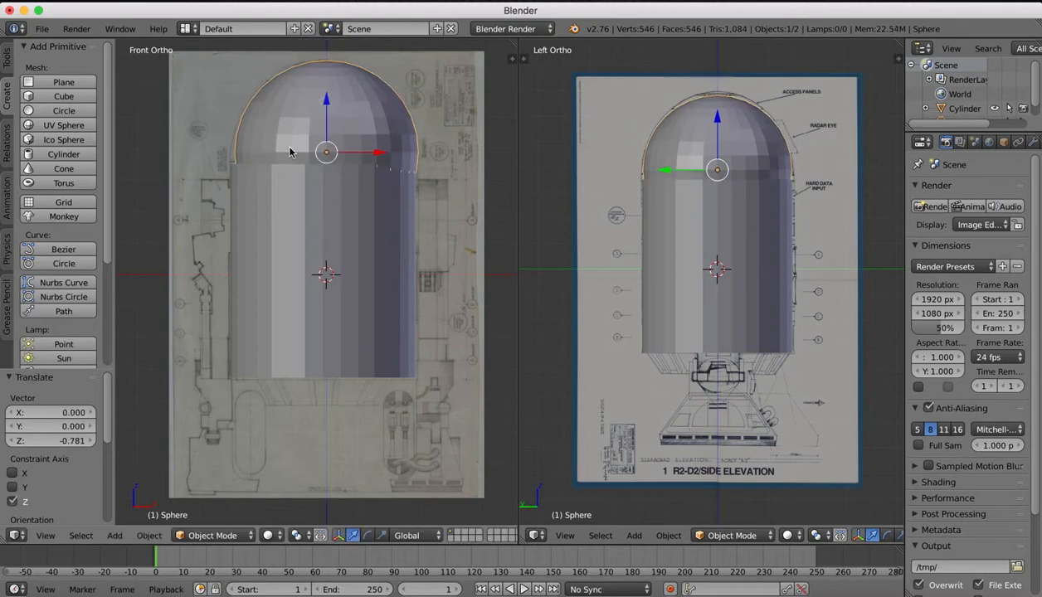
pyautogui.click(213, 535)
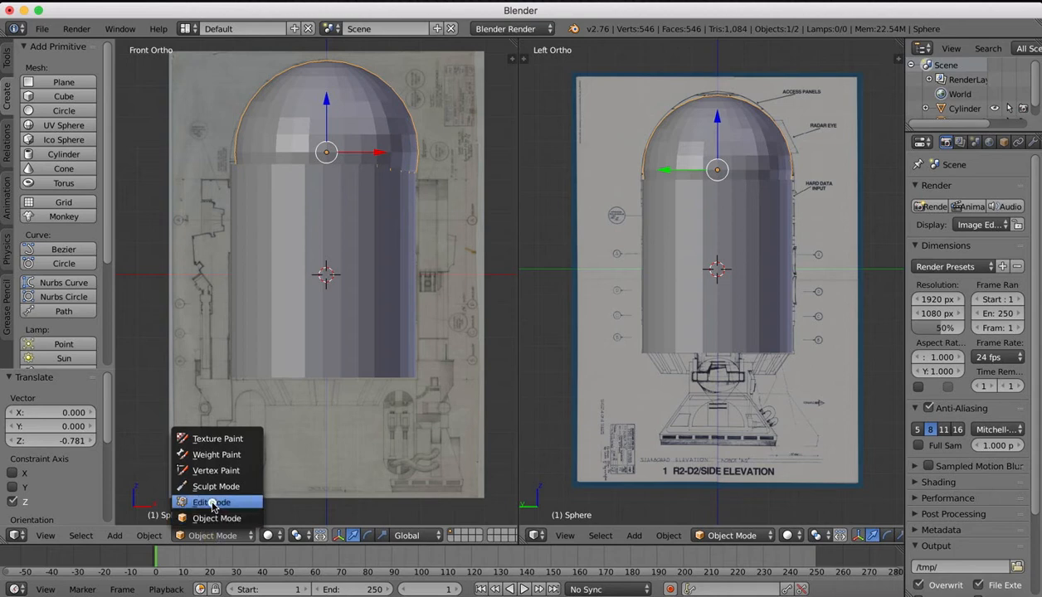
pyautogui.click(212, 502)
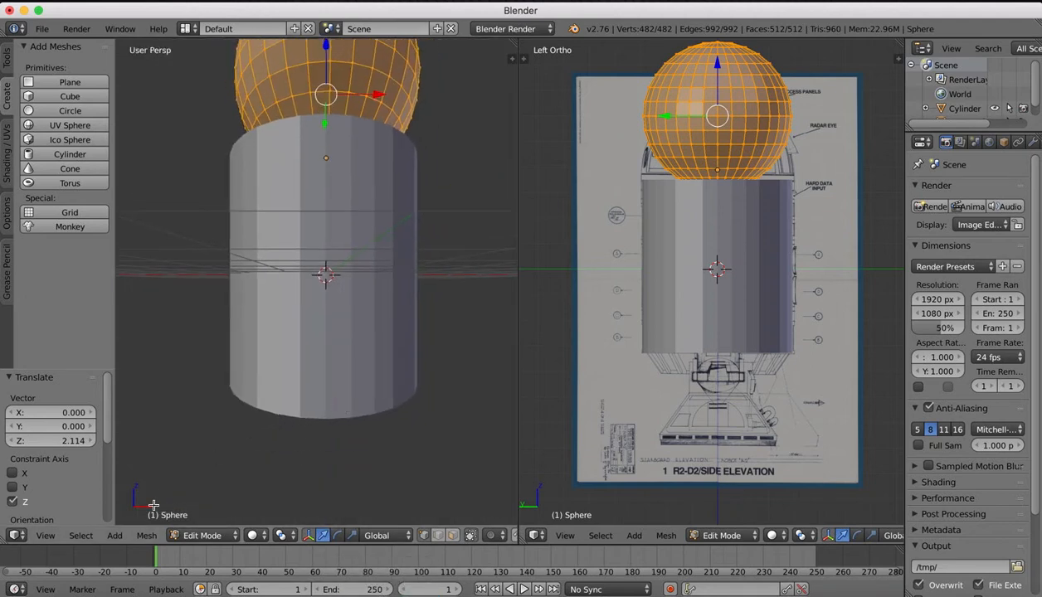
# Switch the left viewport to Front view, then box-select and delete the sphere's lower-half faces.
pyautogui.click(45, 535)
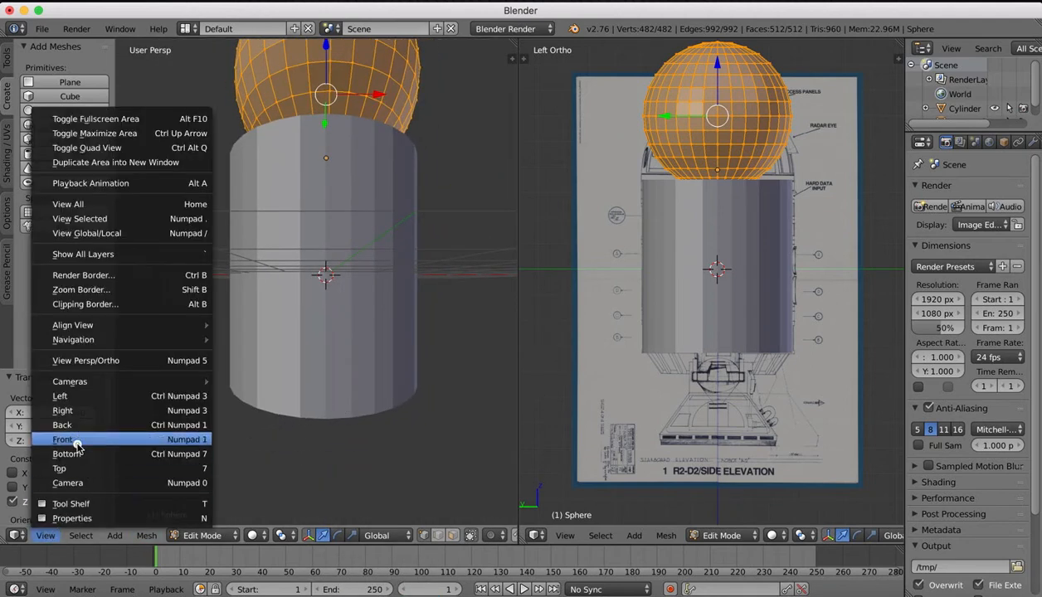
pyautogui.click(63, 439)
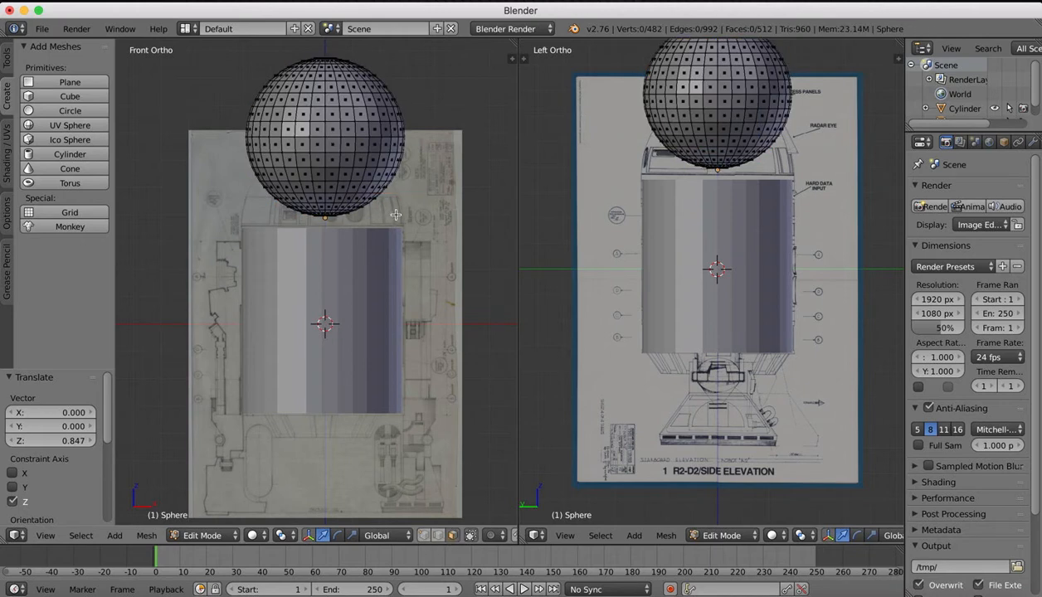
pyautogui.press('b')
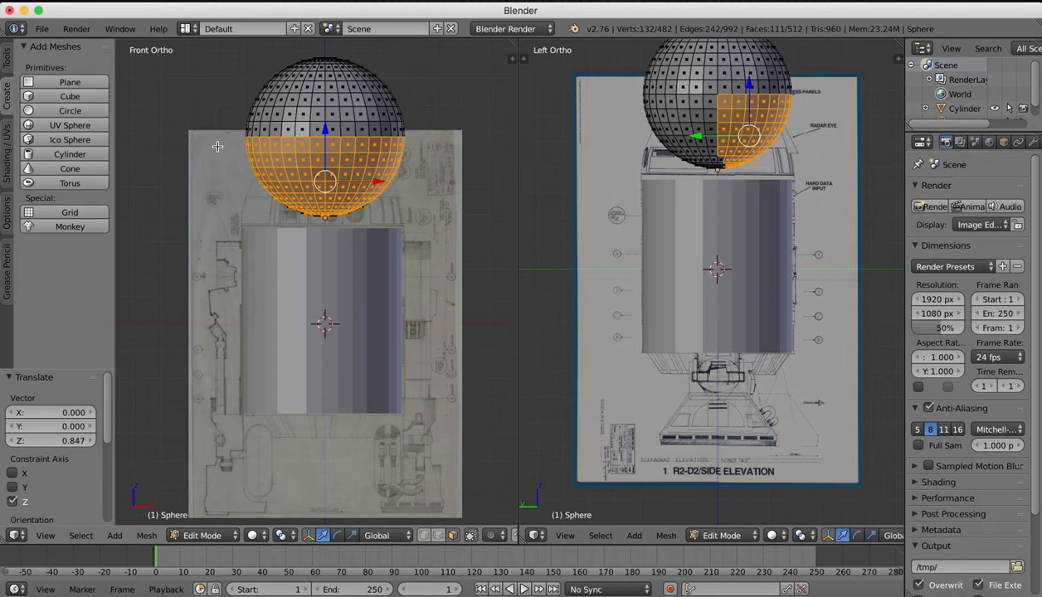
pyautogui.moveTo(374, 190)
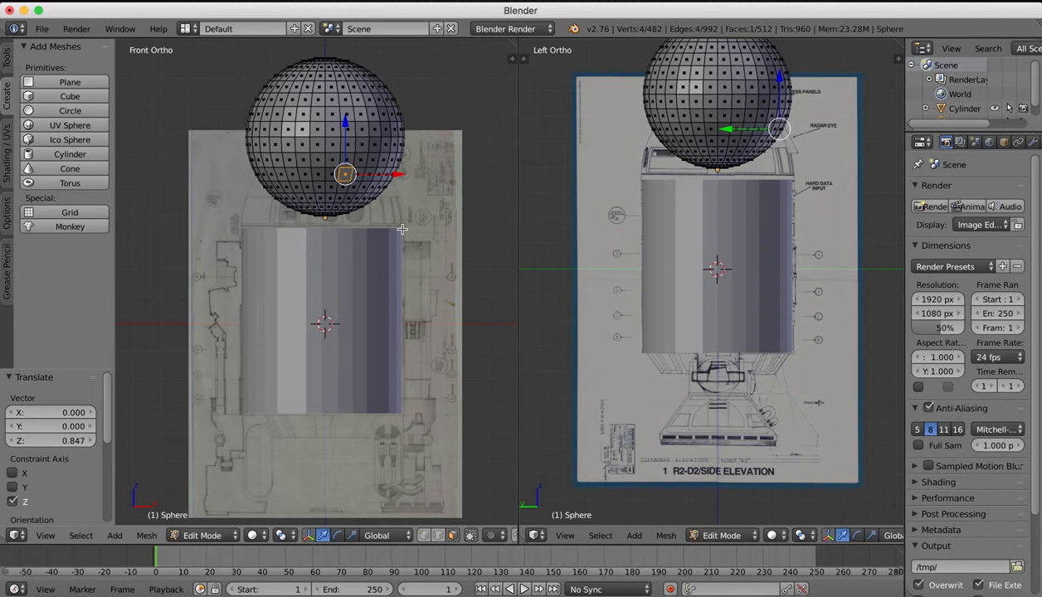
pyautogui.press('b')
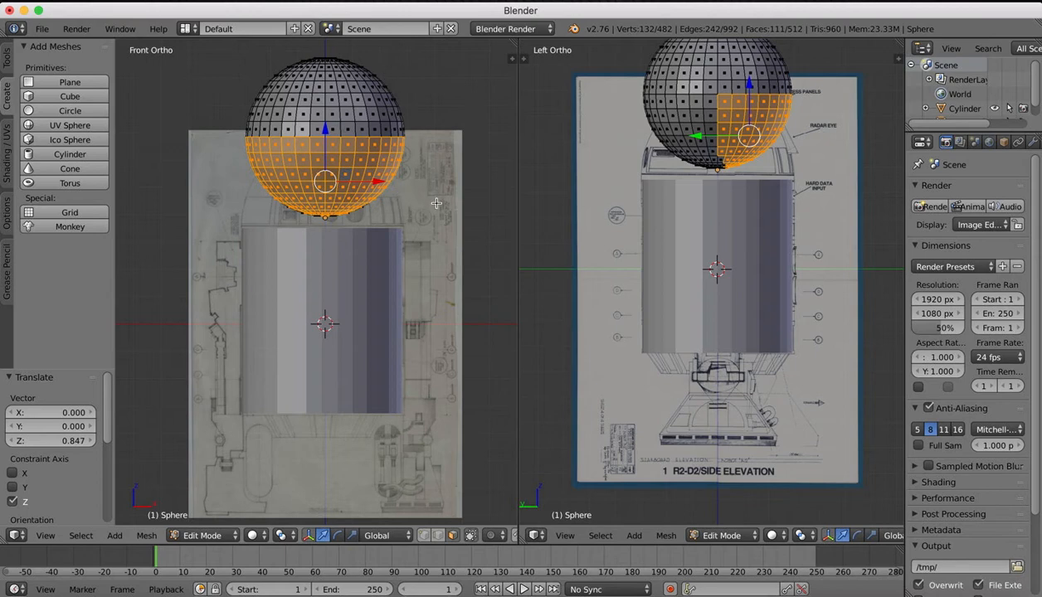
pyautogui.press('x')
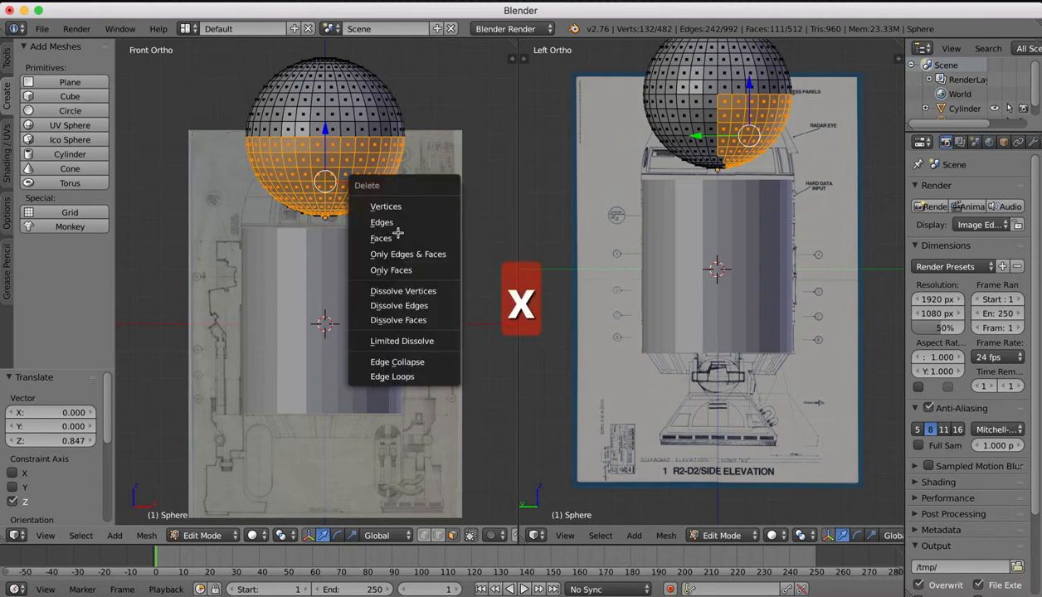
pyautogui.click(380, 238)
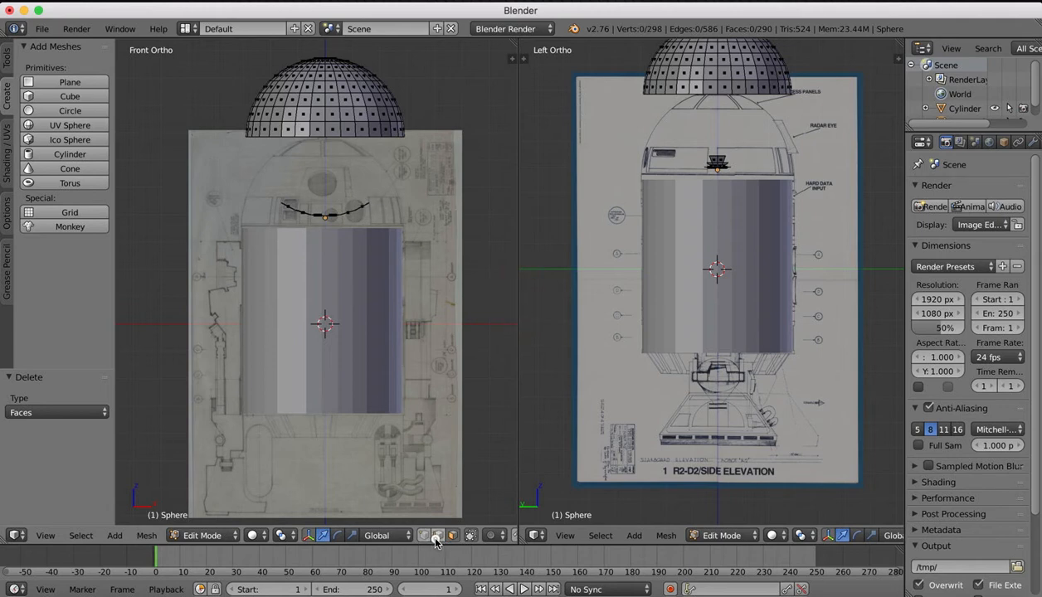
# Box-select and delete the leftover stray edges, then return to Object Mode.
pyautogui.press('b')
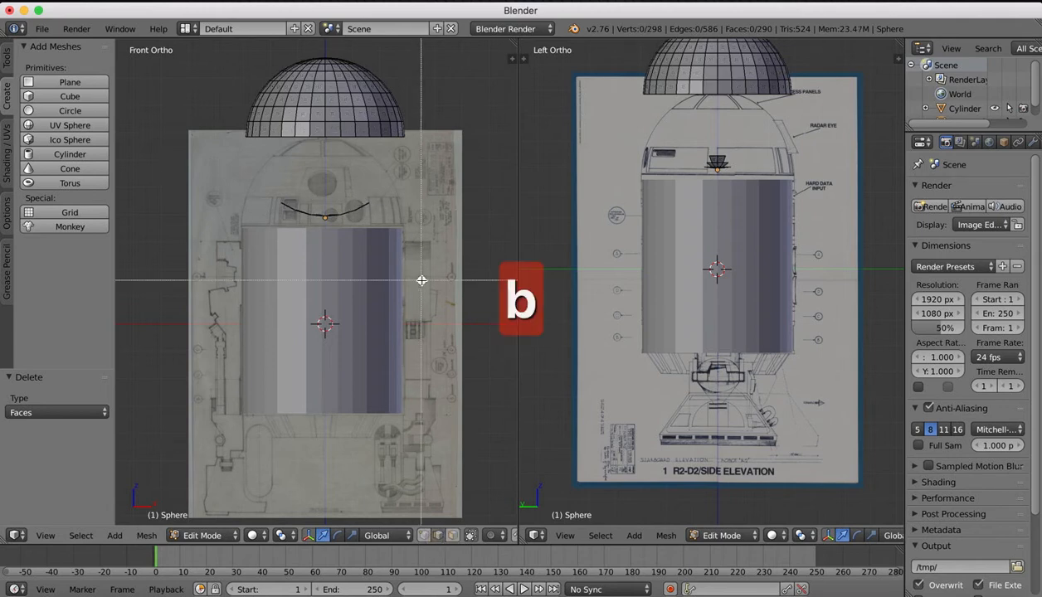
pyautogui.press('x')
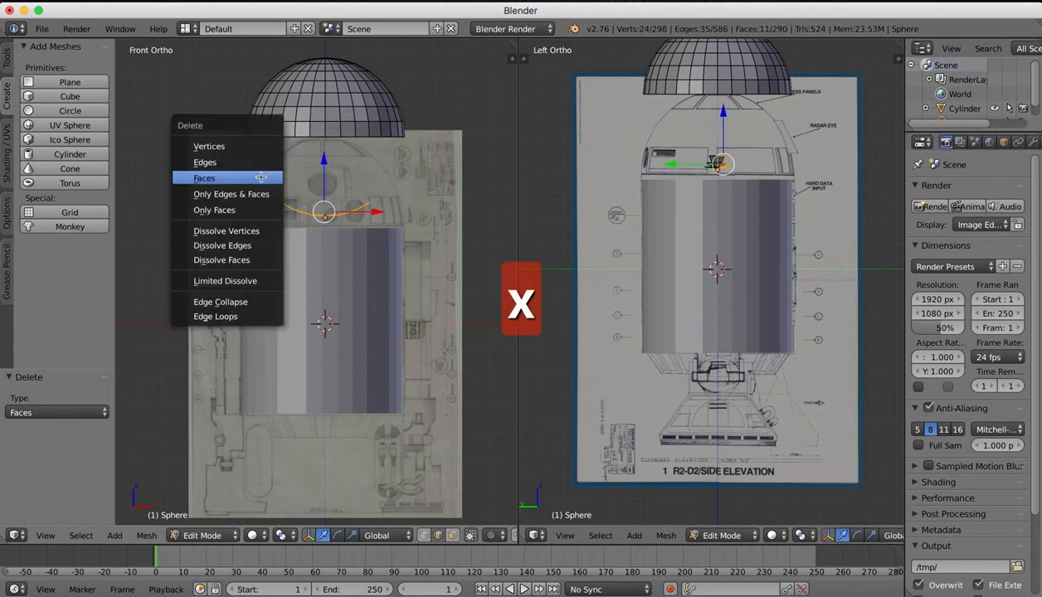
pyautogui.moveTo(205, 162)
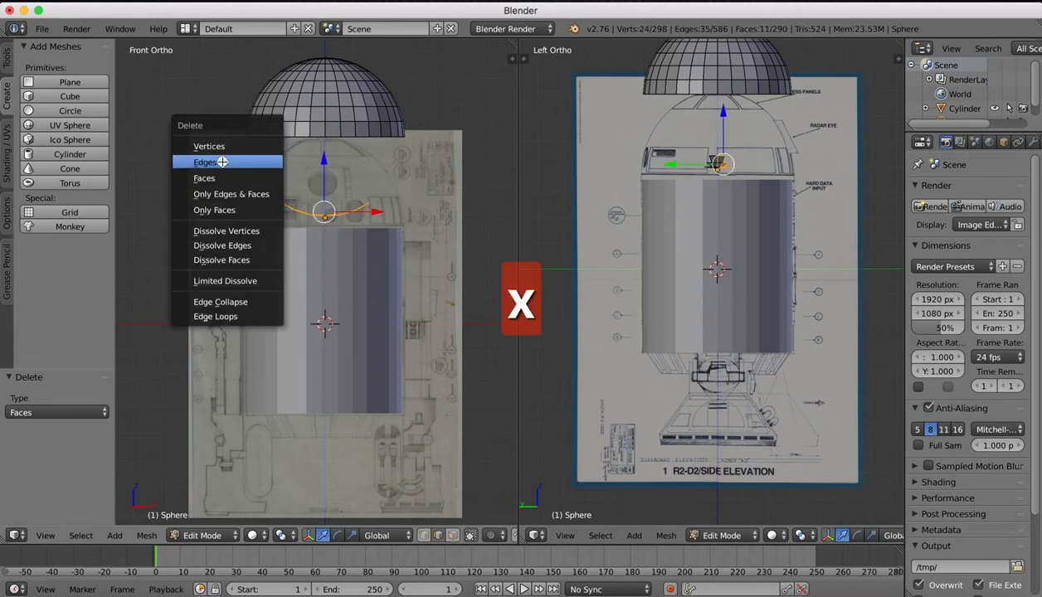
pyautogui.click(205, 161)
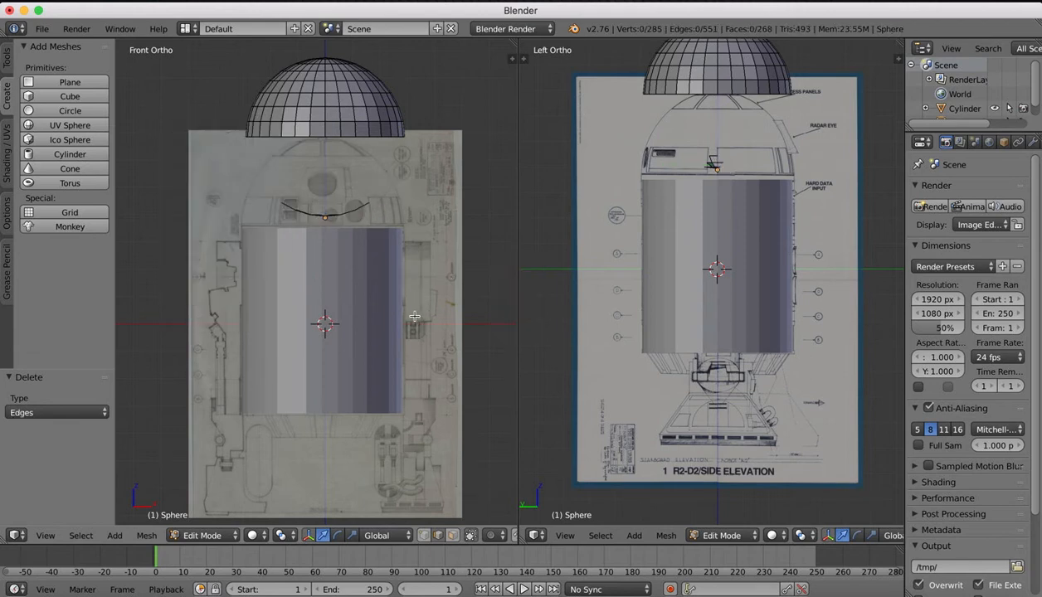
pyautogui.press('b')
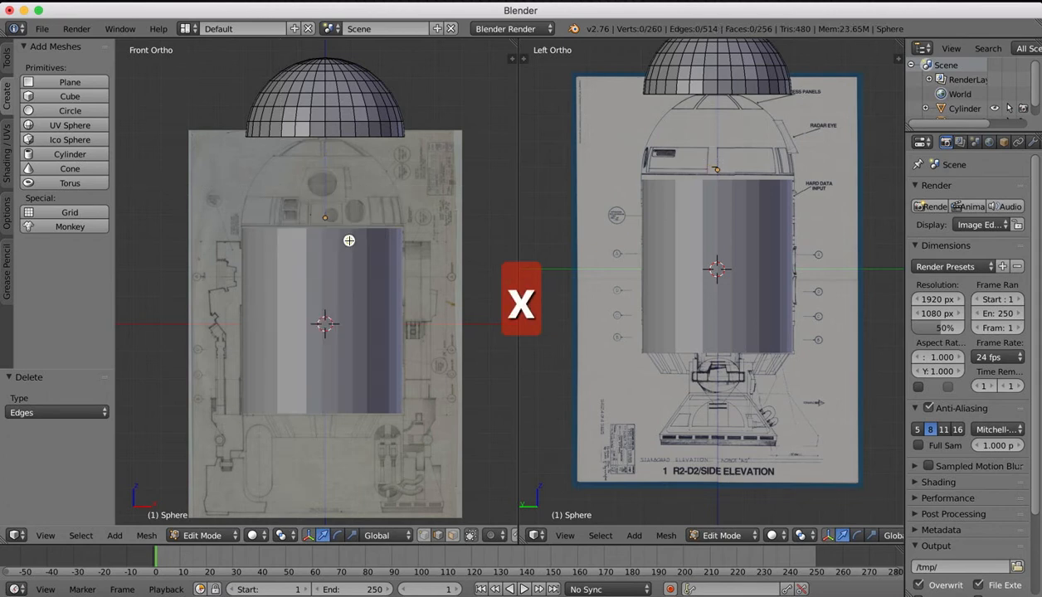
pyautogui.press('b')
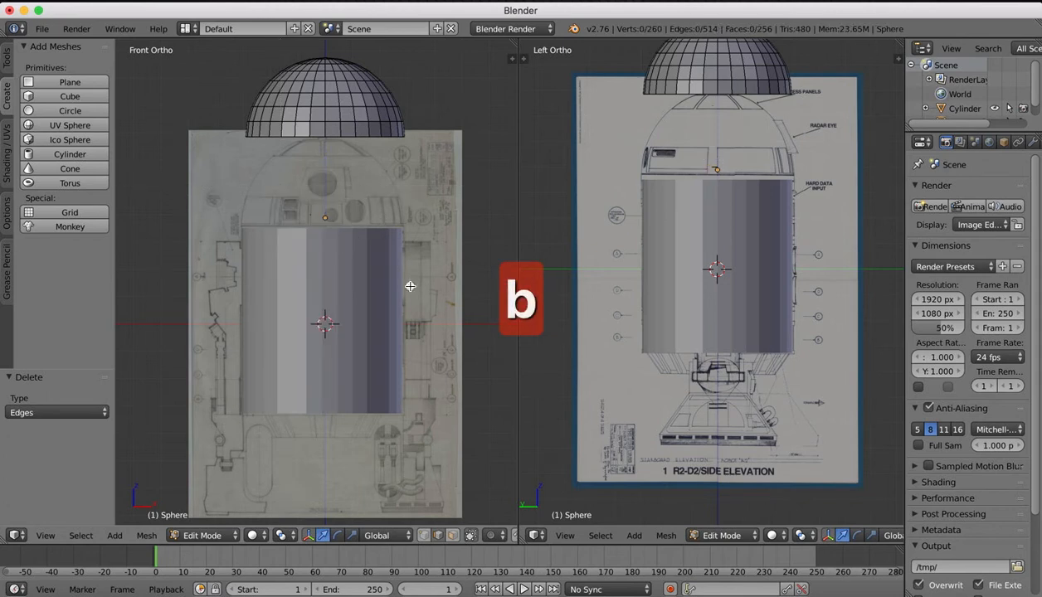
pyautogui.press('x')
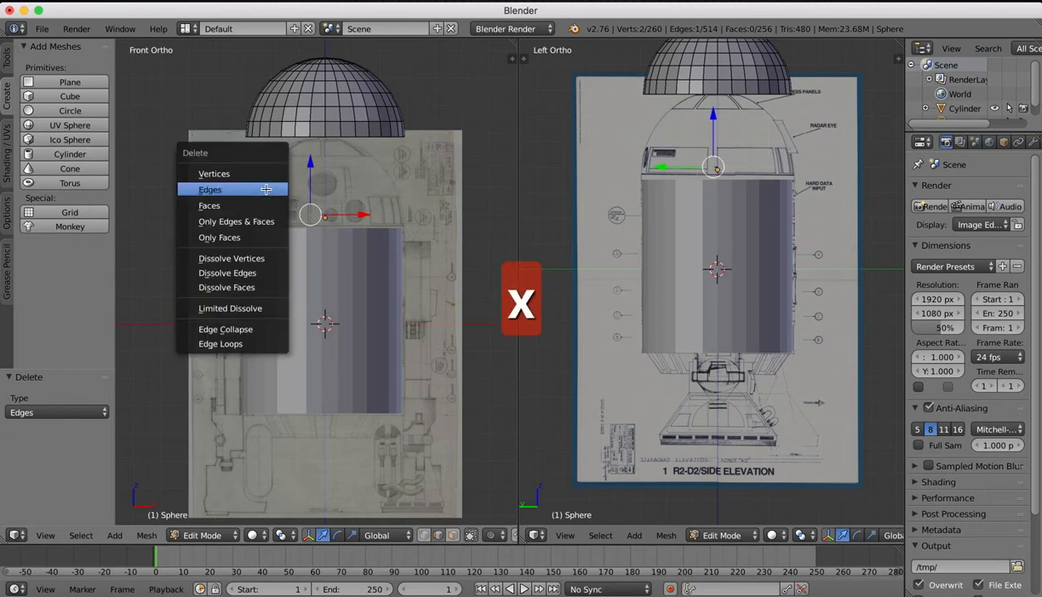
pyautogui.click(210, 189)
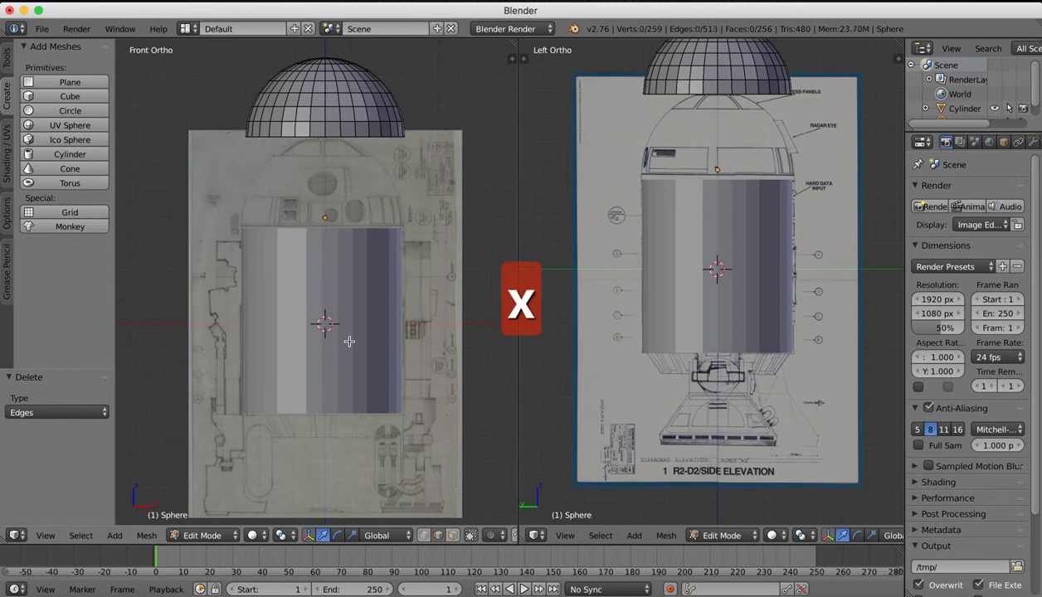
pyautogui.click(202, 535)
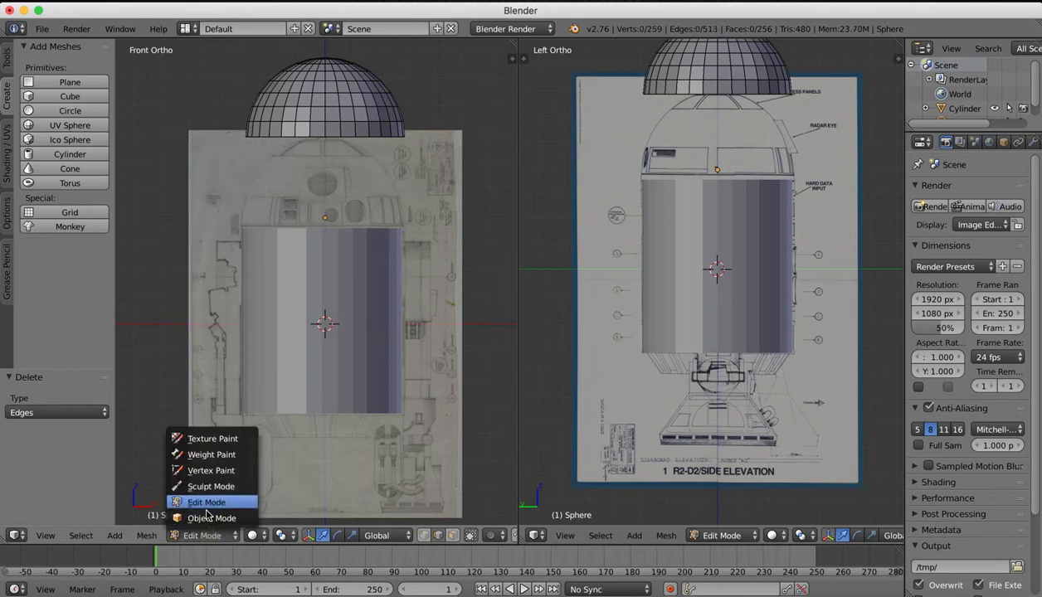
# Lower the dome onto the cylinder top, shift it along Y, and enlarge it slightly.
pyautogui.click(212, 518)
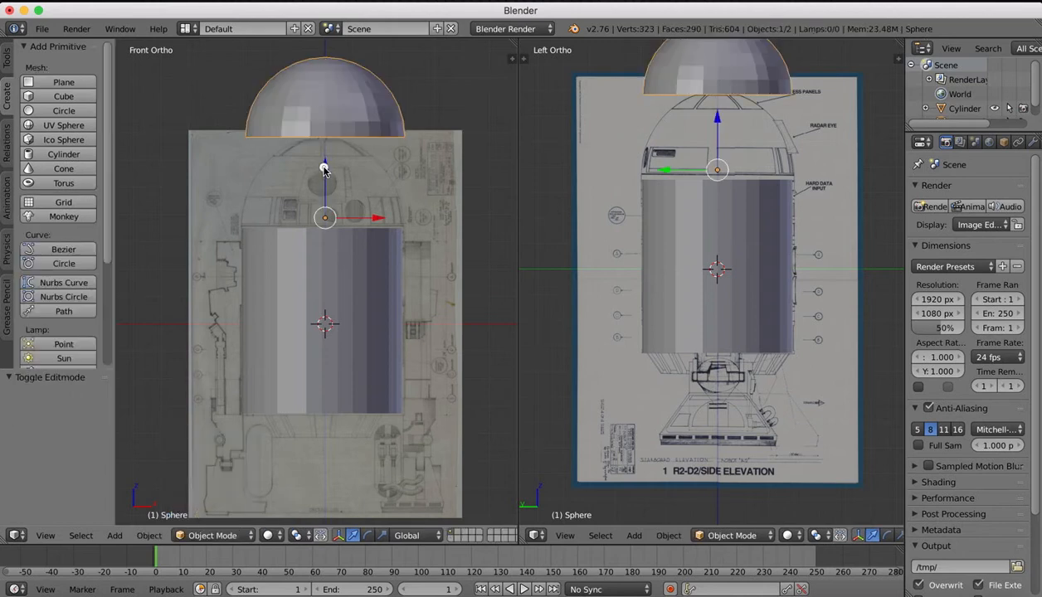
pyautogui.moveTo(325, 170); pyautogui.dragTo(324, 255)
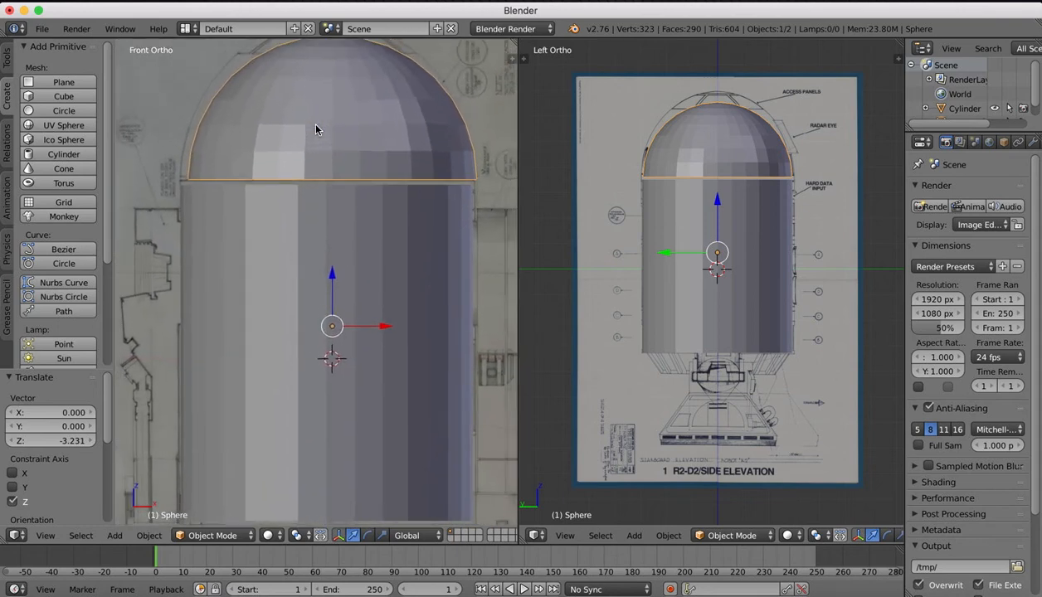
pyautogui.click(45, 535)
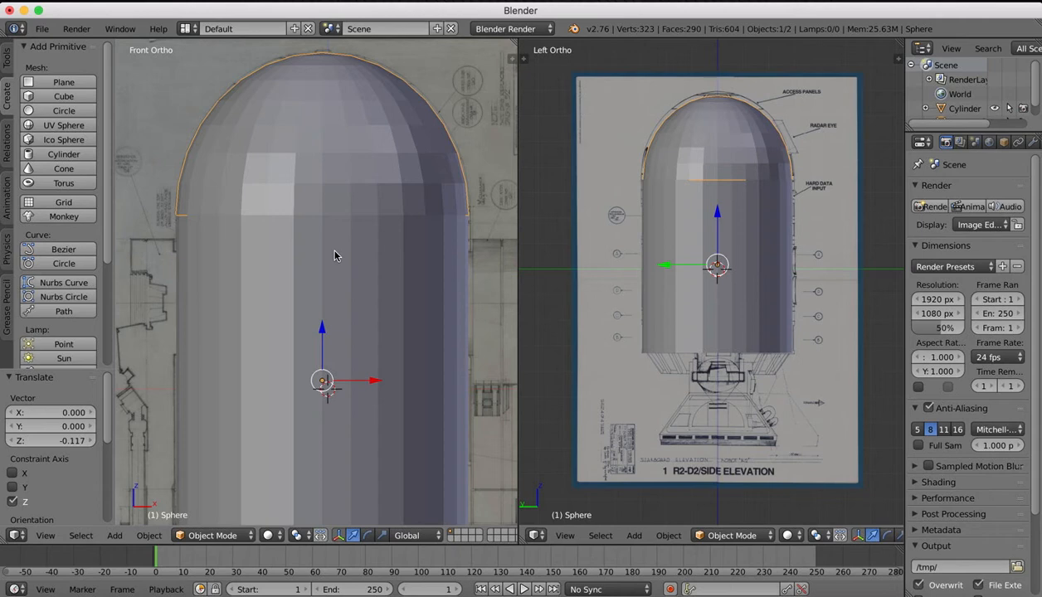
pyautogui.moveTo(387, 231)
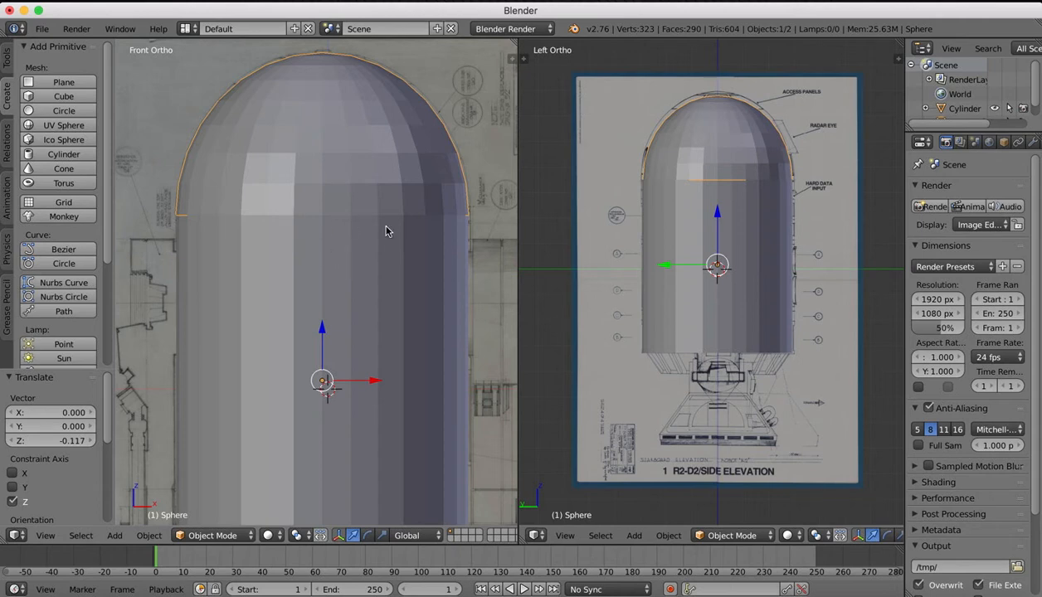
pyautogui.moveTo(709, 167)
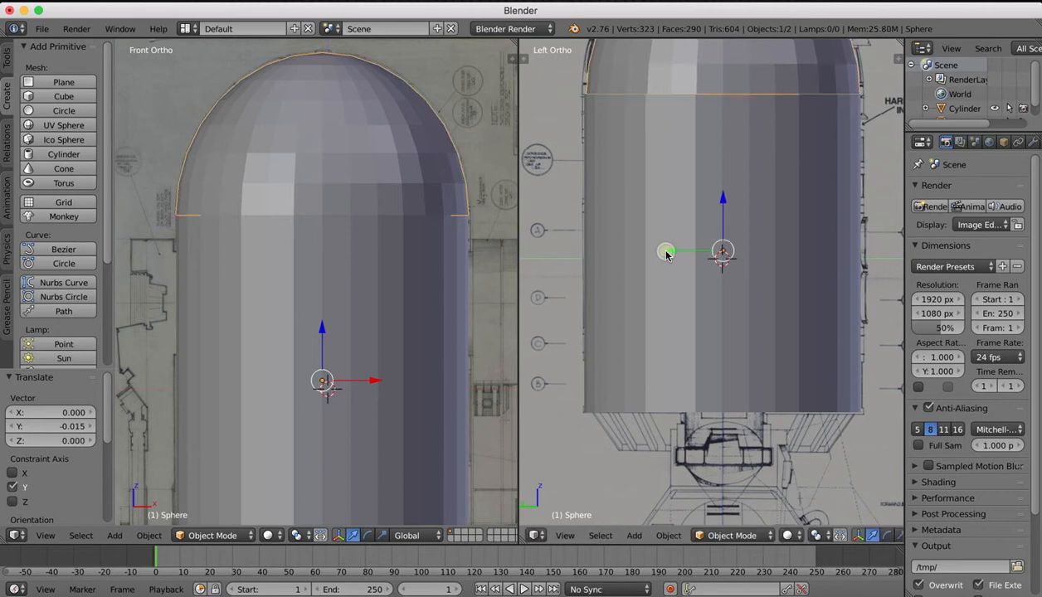
pyautogui.press('s')
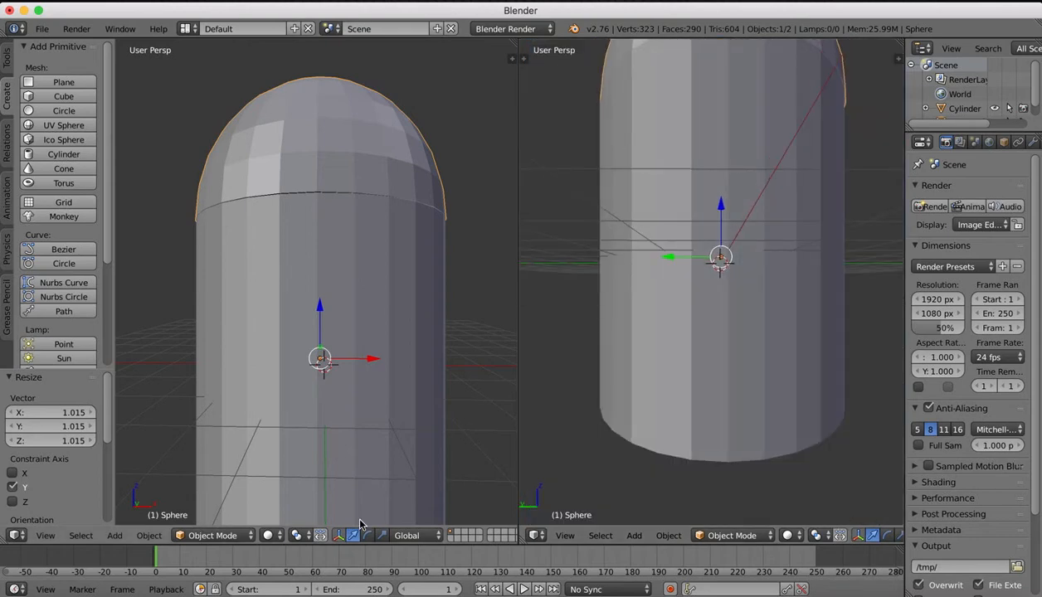
pyautogui.click(566, 535)
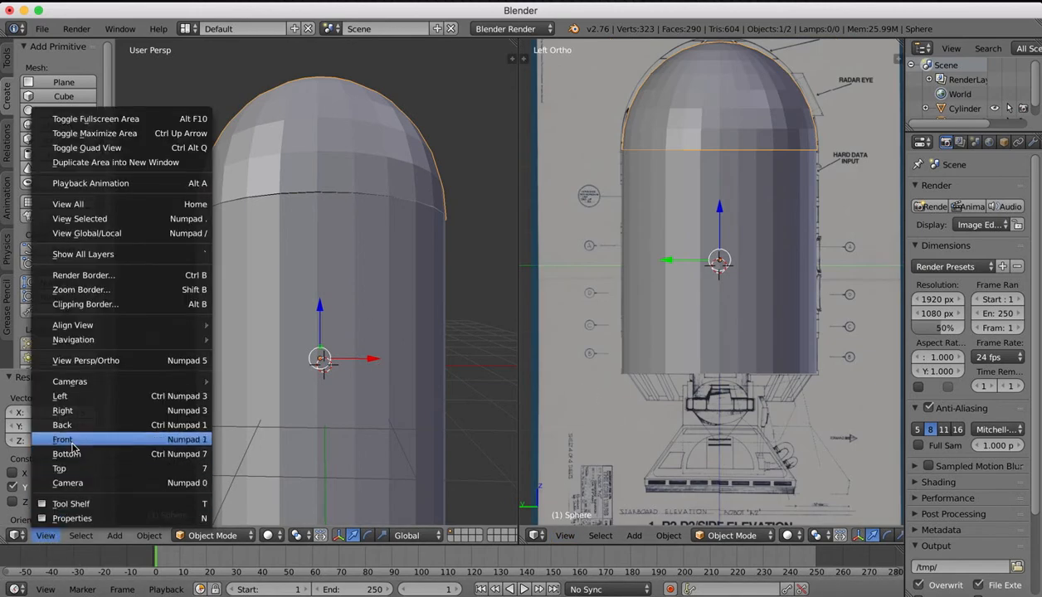
# Switch to front view and apply smooth shading to the body and dome.
pyautogui.click(62, 439)
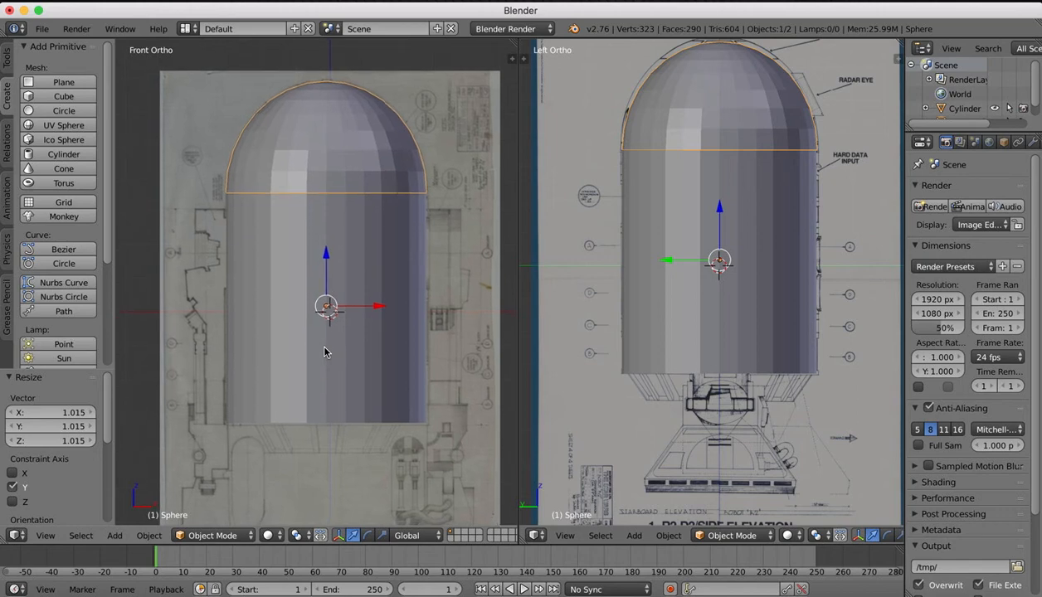
pyautogui.moveTo(120, 394)
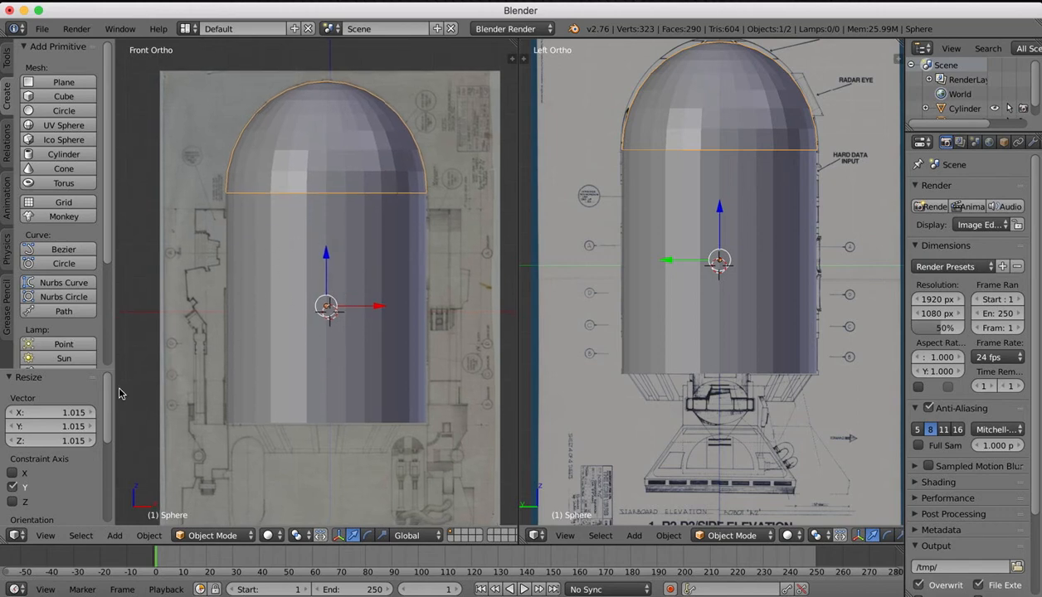
pyautogui.click(8, 68)
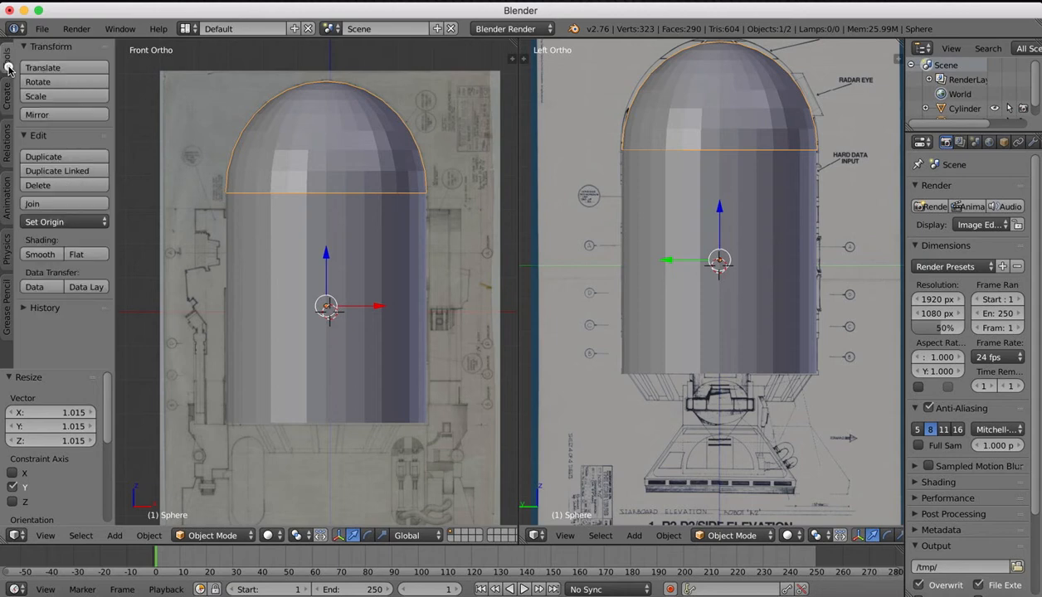
pyautogui.click(40, 253)
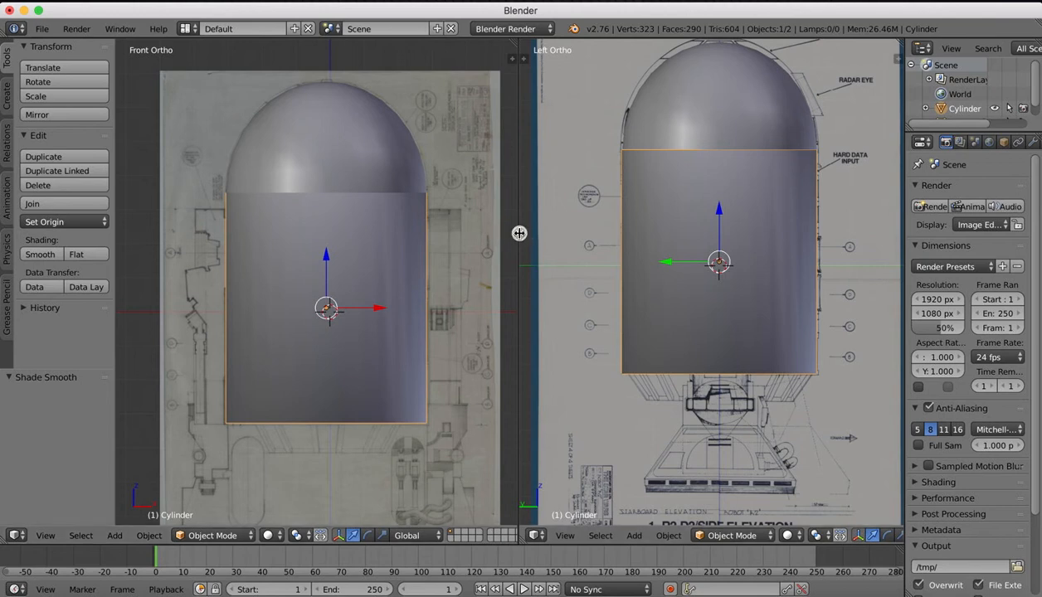
pyautogui.moveTo(444, 291)
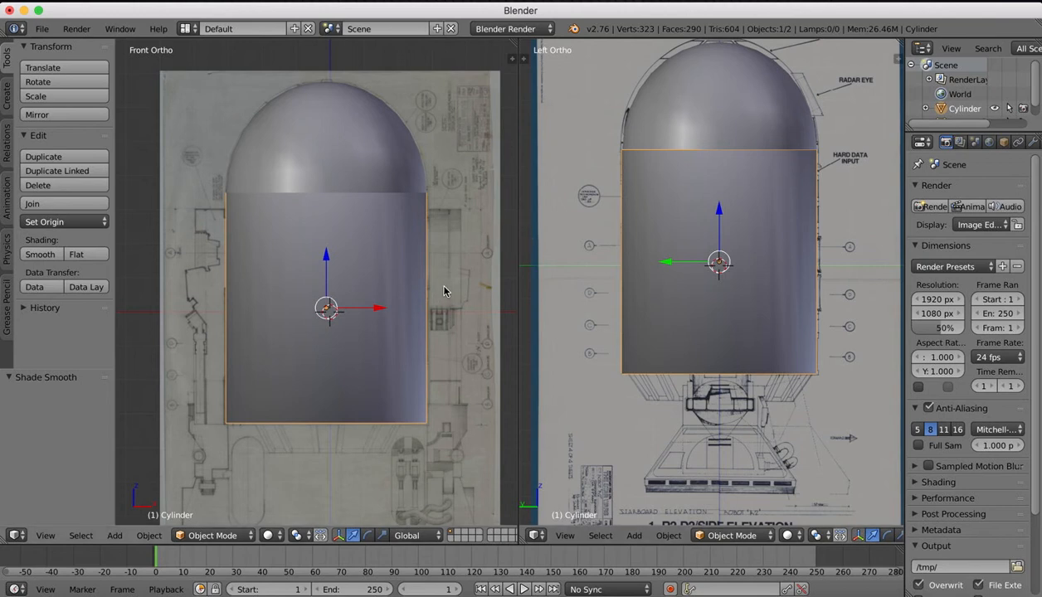
pyautogui.moveTo(340, 251)
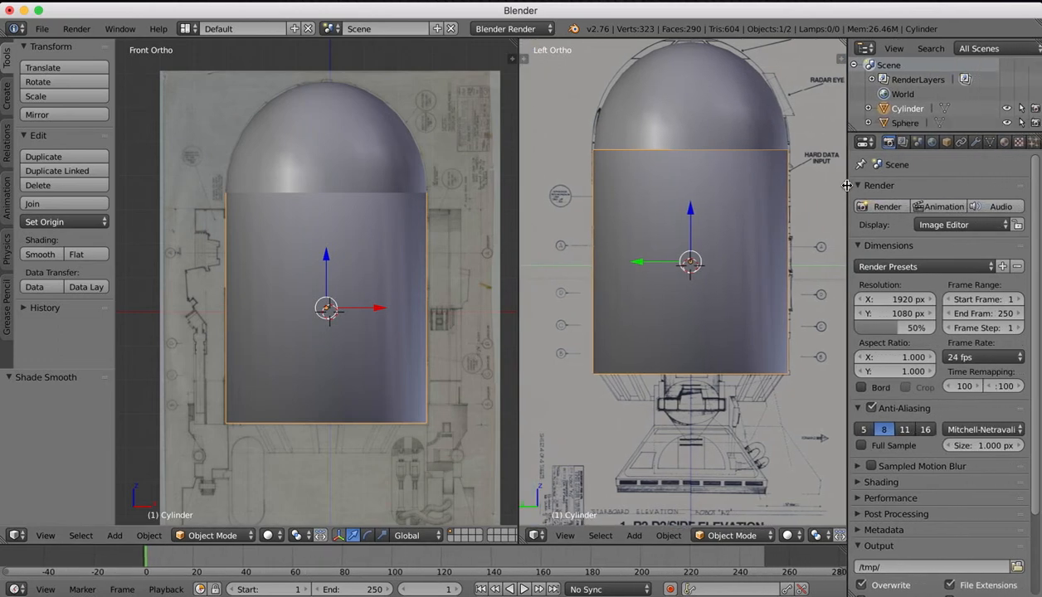
pyautogui.moveTo(933, 161)
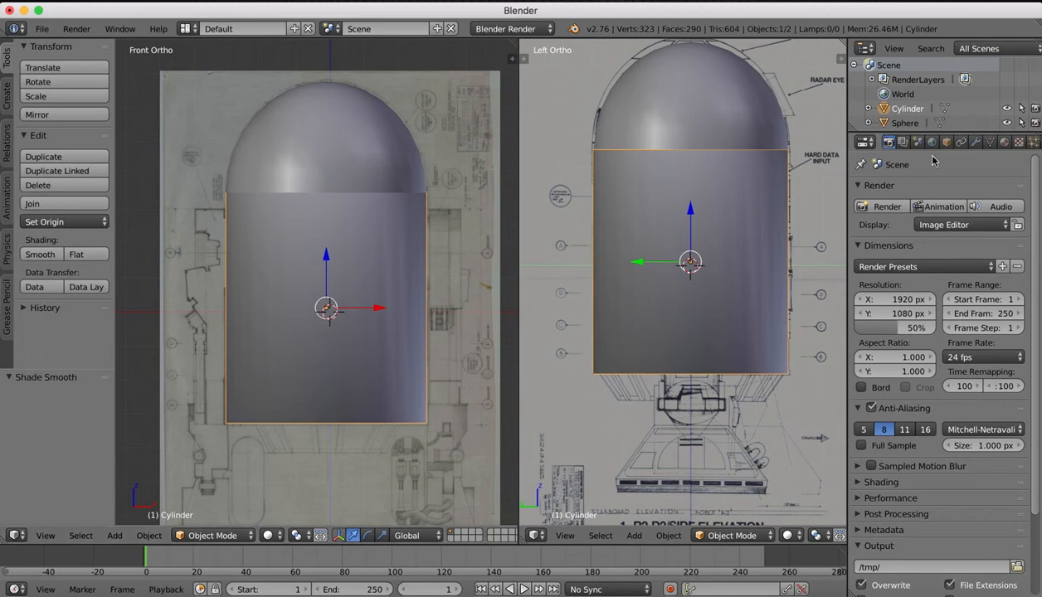
# Enable transparency display in the cylinder's Object properties.
pyautogui.click(948, 142)
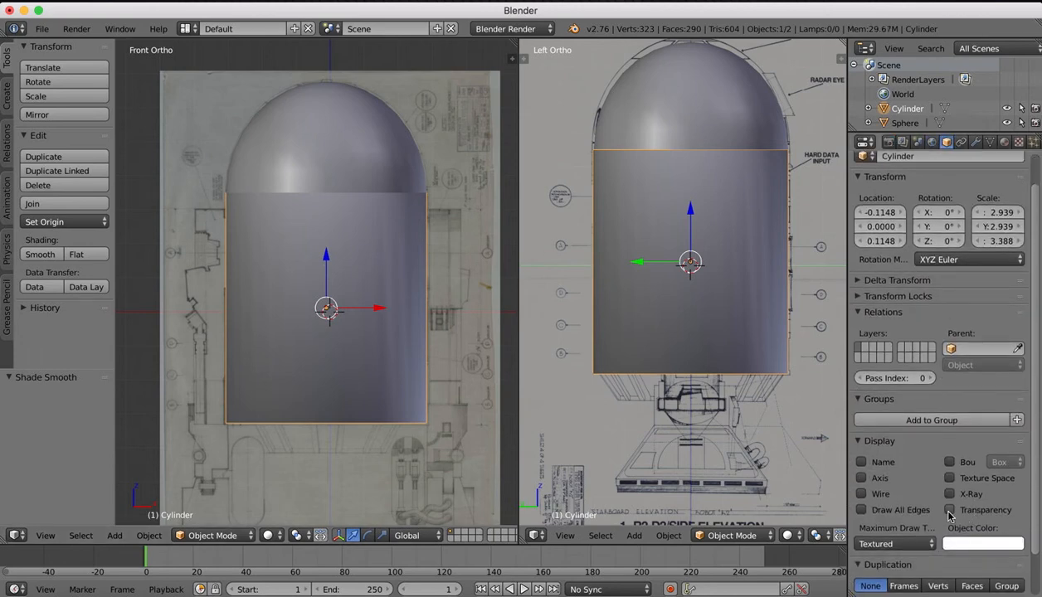
pyautogui.click(950, 510)
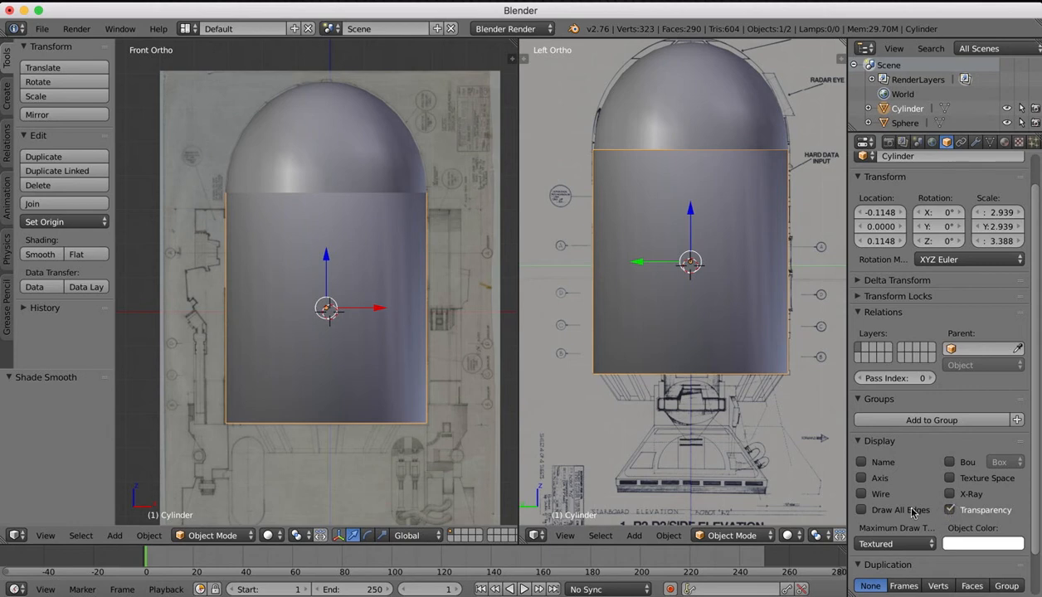
pyautogui.click(862, 494)
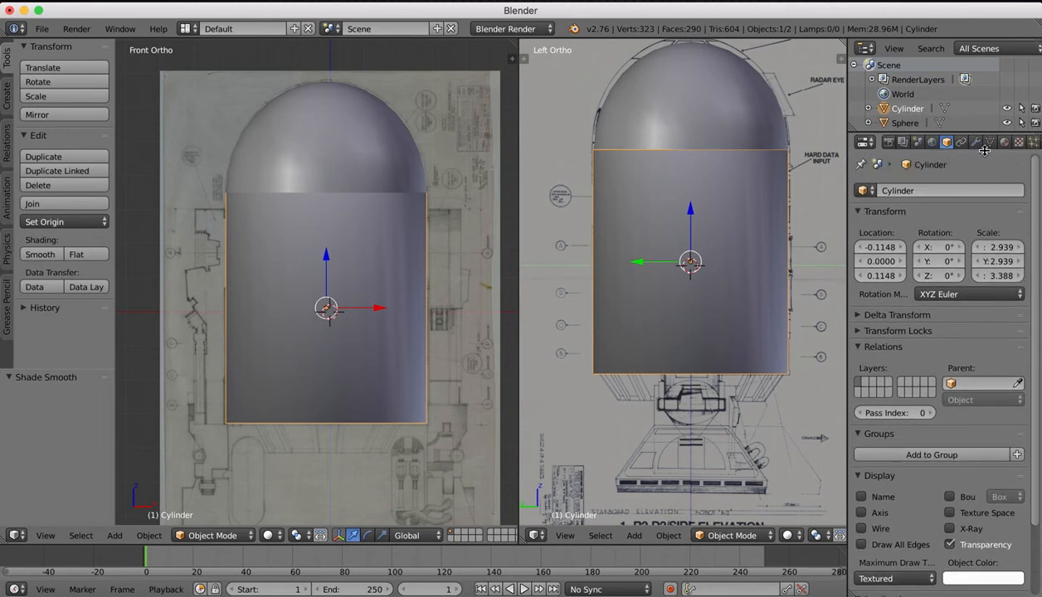
# Create a new material for the cylinder with Z Transparency and lowered alpha.
pyautogui.click(1003, 142)
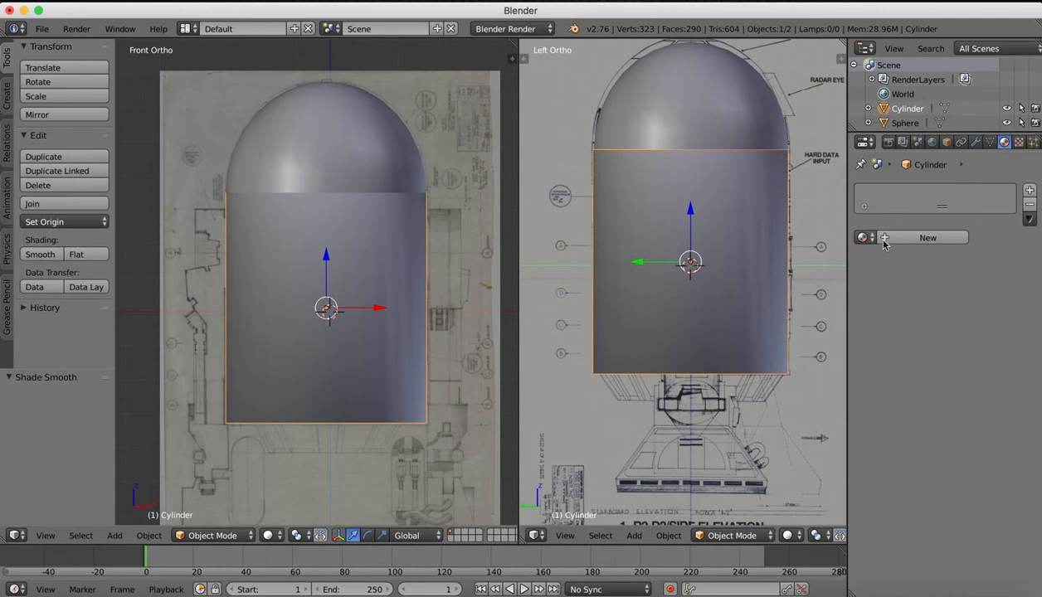
pyautogui.click(865, 238)
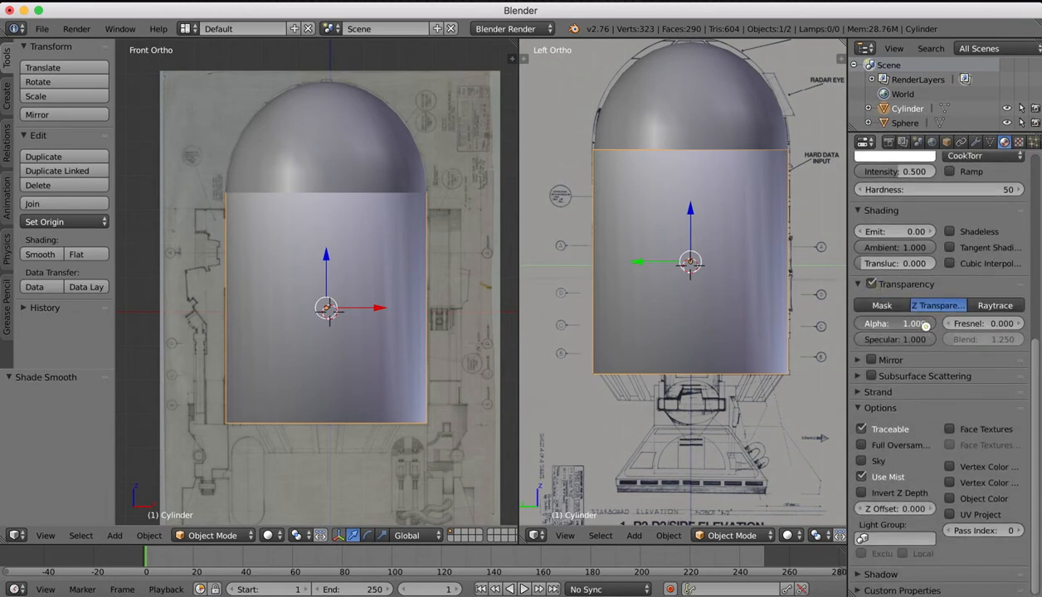
pyautogui.moveTo(913, 324); pyautogui.dragTo(895, 324)
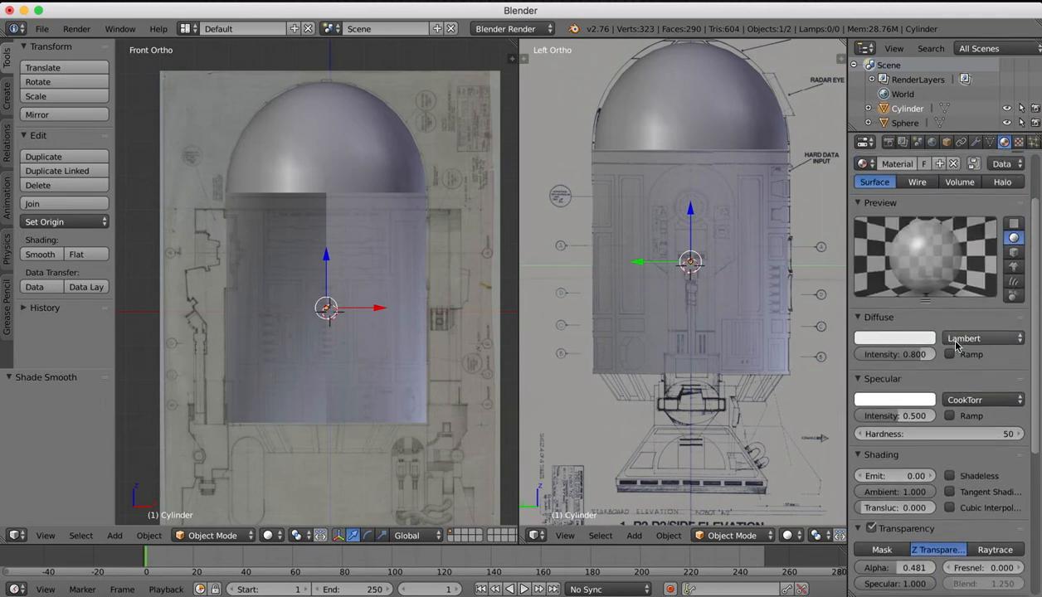
# Select the dome, enable its transparency display, and toggle the wireframe on and off.
pyautogui.click(332, 141)
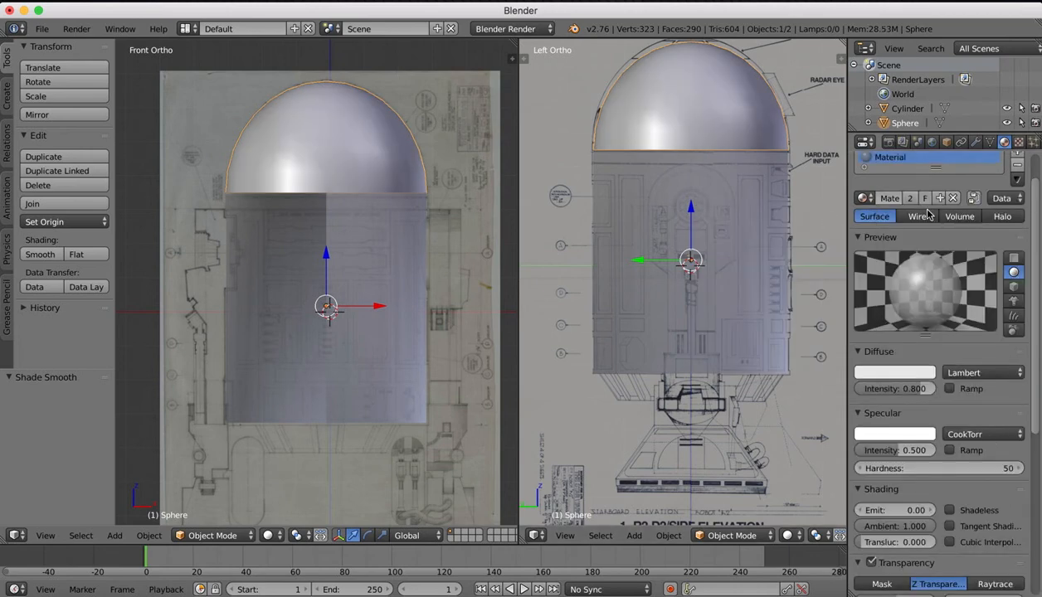
pyautogui.click(948, 142)
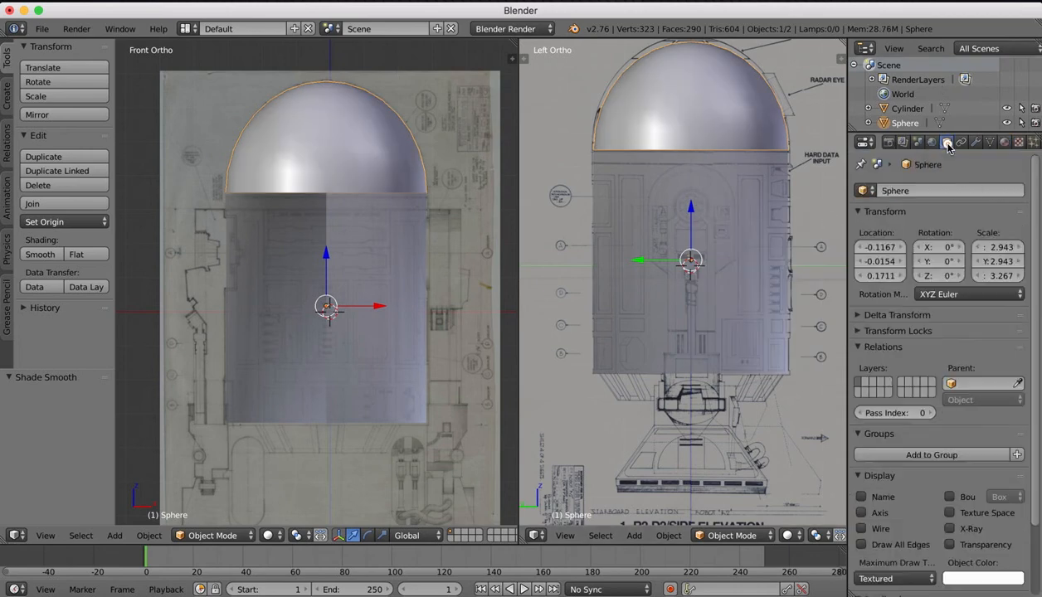
pyautogui.click(951, 544)
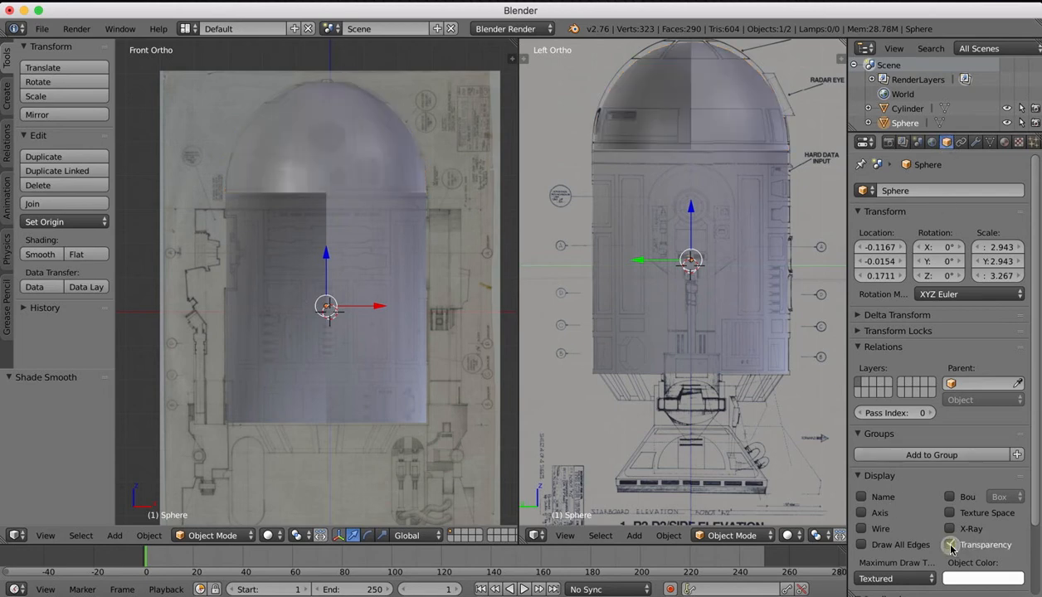
pyautogui.click(863, 529)
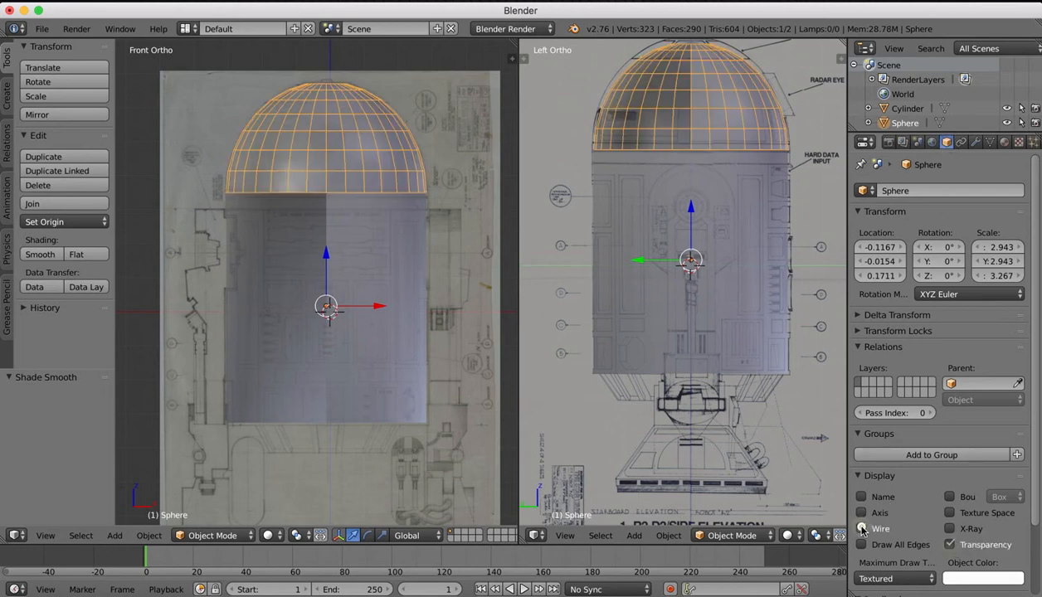
pyautogui.click(862, 529)
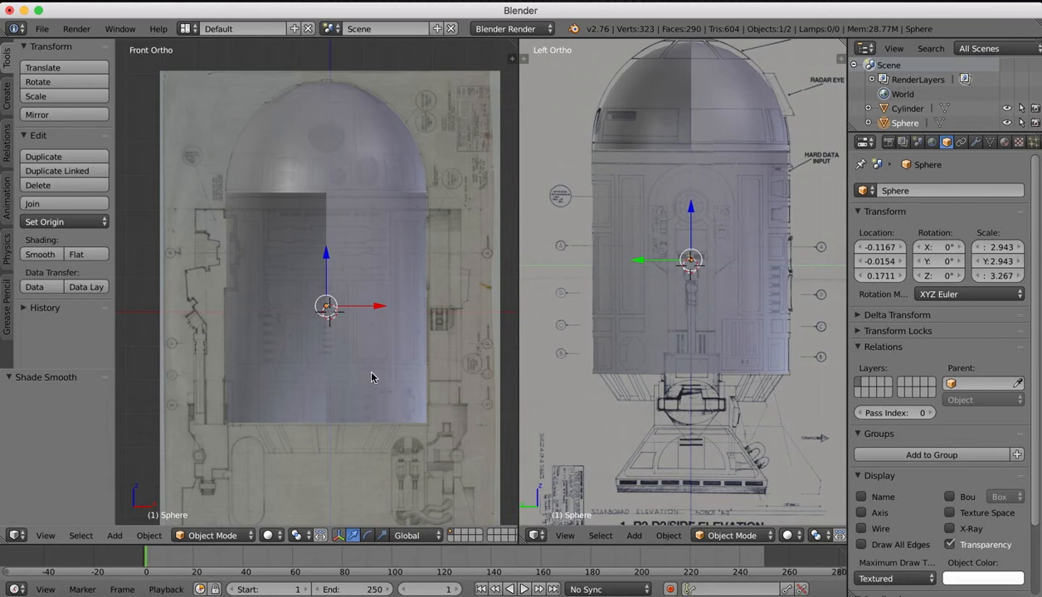
pyautogui.click(212, 535)
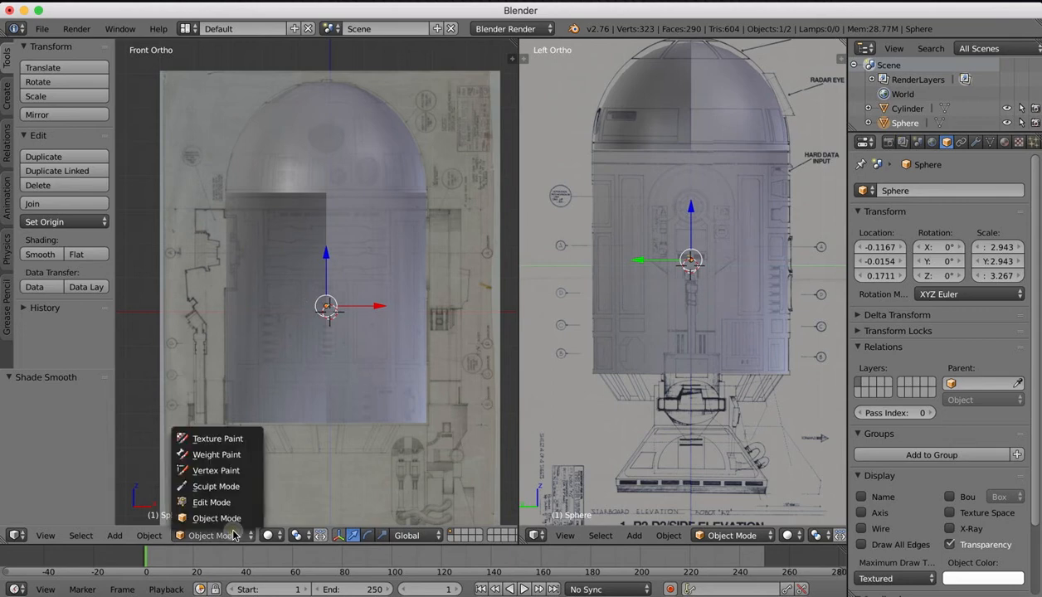
pyautogui.click(269, 535)
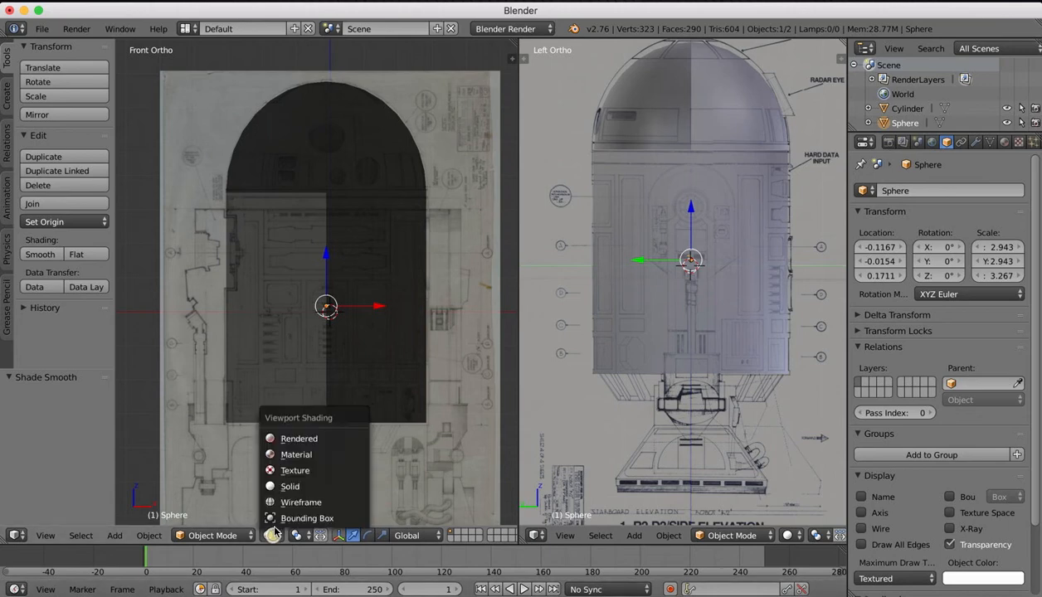
pyautogui.click(290, 486)
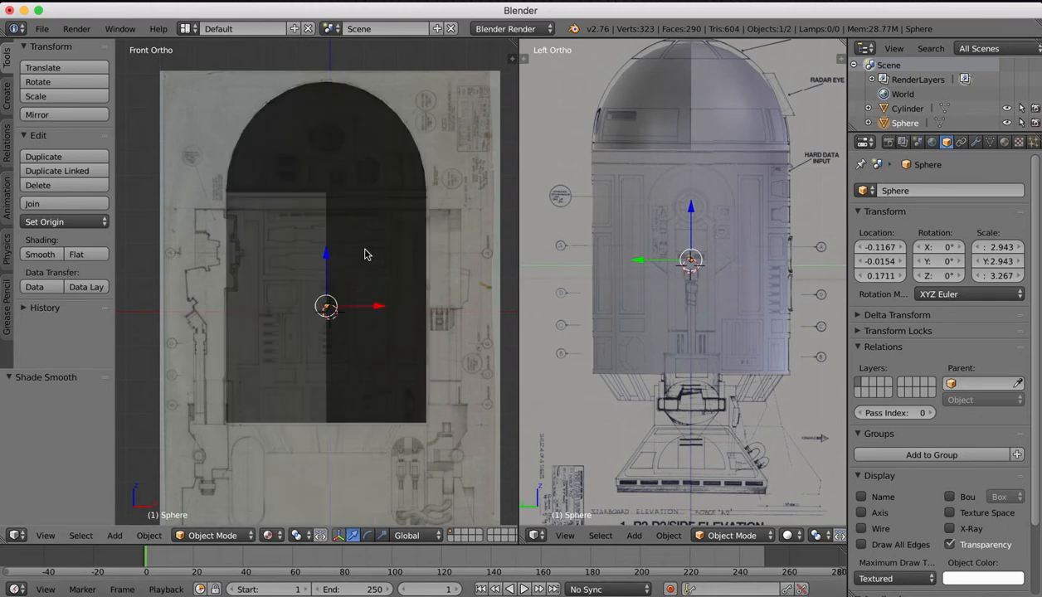
pyautogui.click(269, 535)
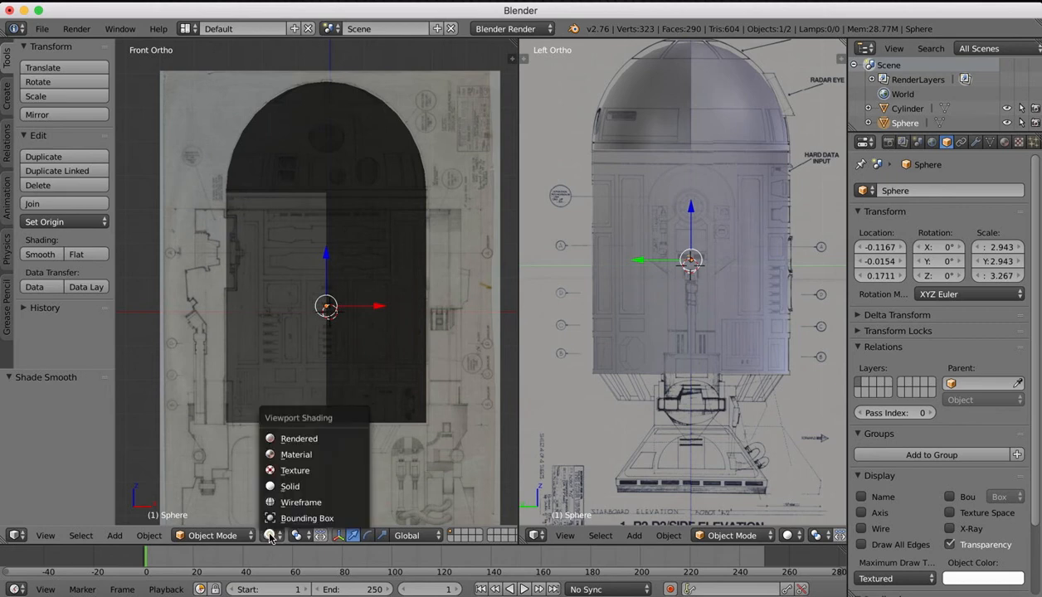
pyautogui.click(295, 471)
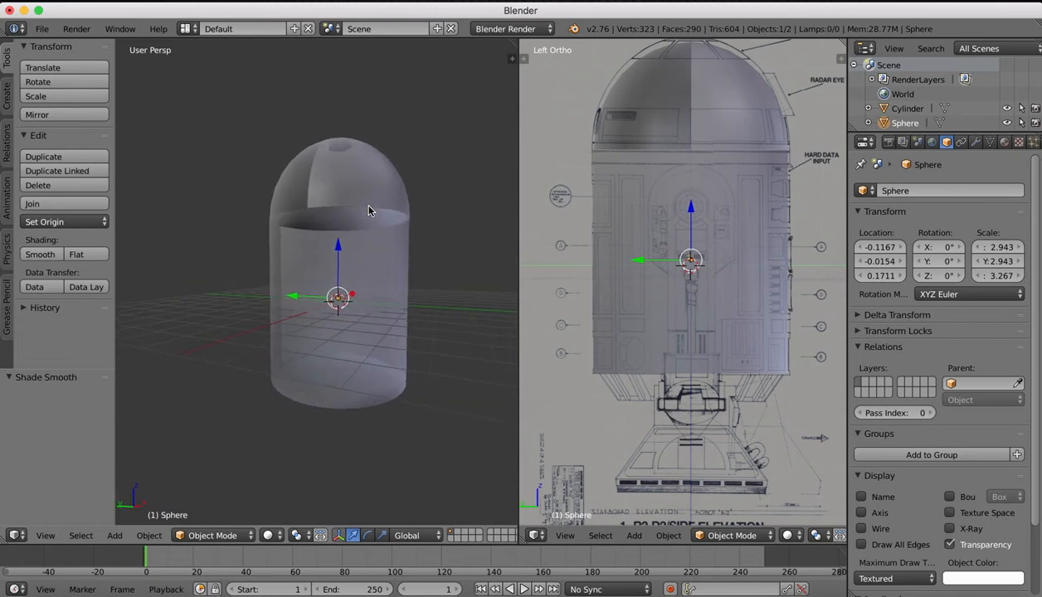
pyautogui.click(46, 535)
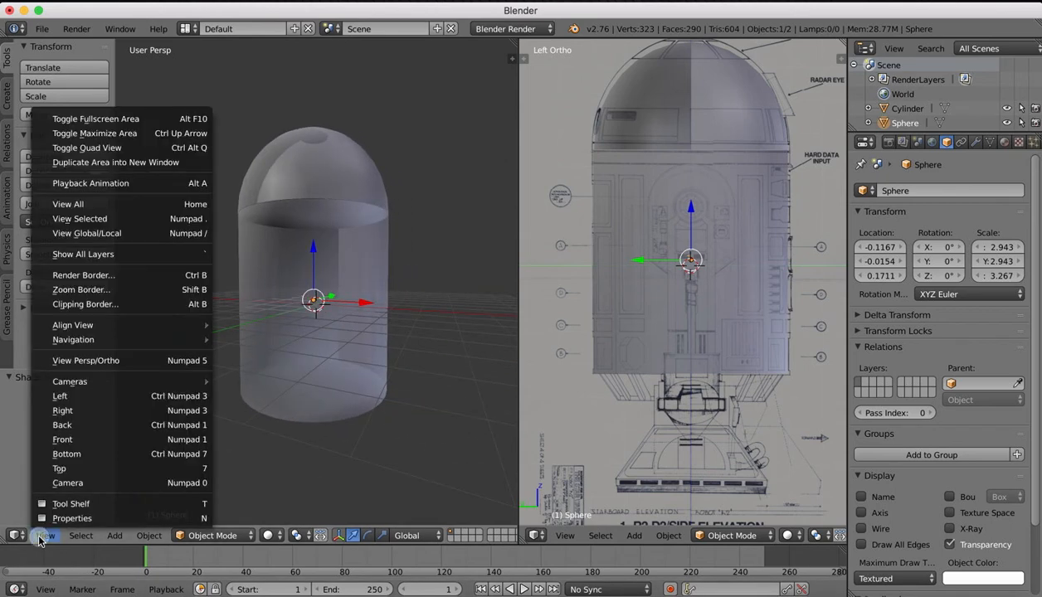
pyautogui.moveTo(67, 453)
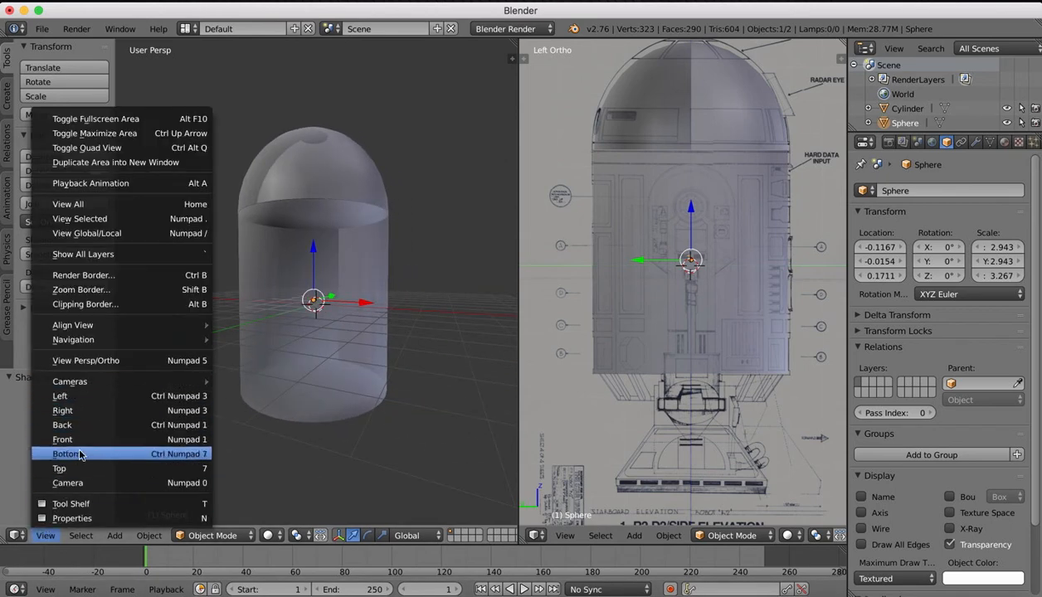
pyautogui.click(62, 439)
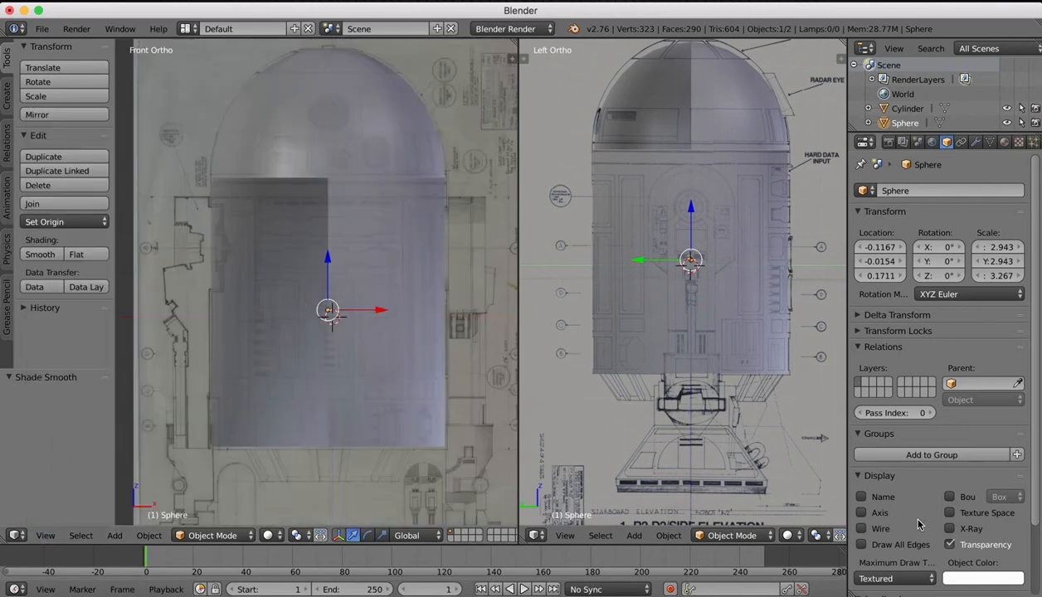
# Set the dome's shared material alpha to 0.260 in the Material tab.
pyautogui.click(1003, 141)
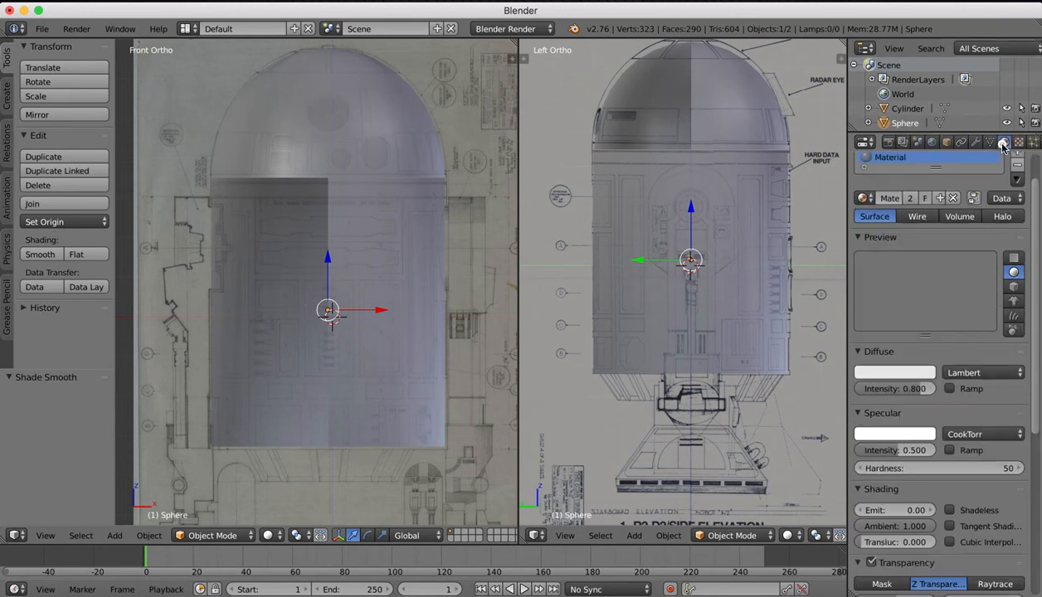
pyautogui.click(1001, 141)
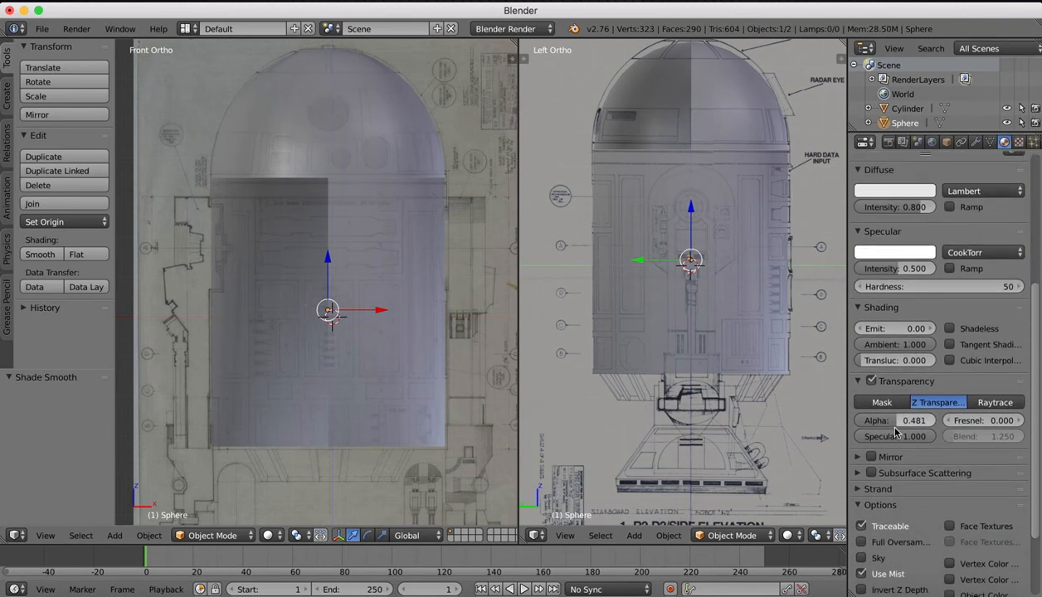
pyautogui.moveTo(912, 420); pyautogui.dragTo(895, 420)
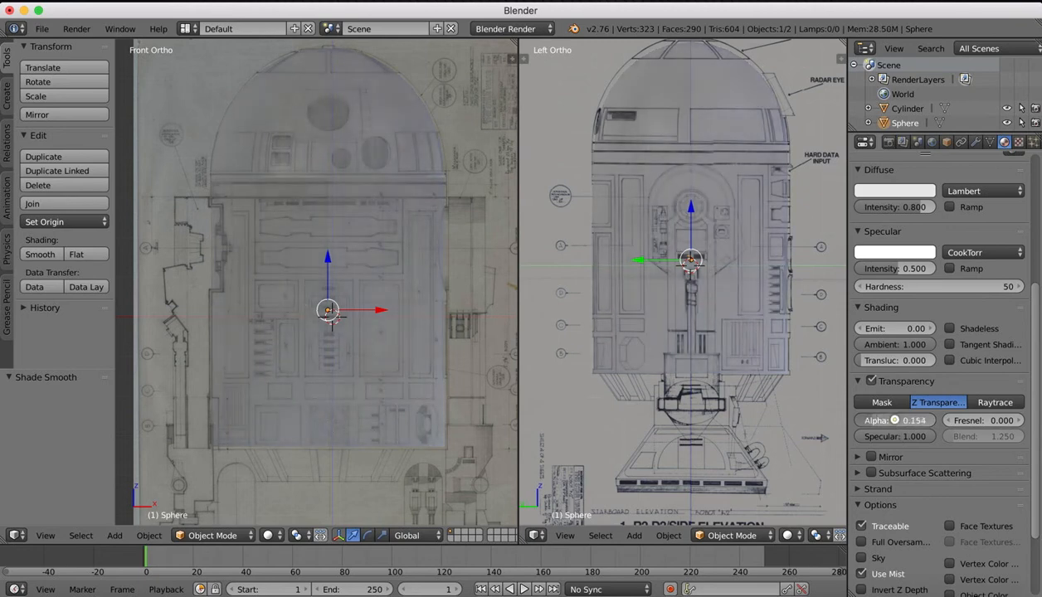
pyautogui.moveTo(895, 420); pyautogui.dragTo(913, 420)
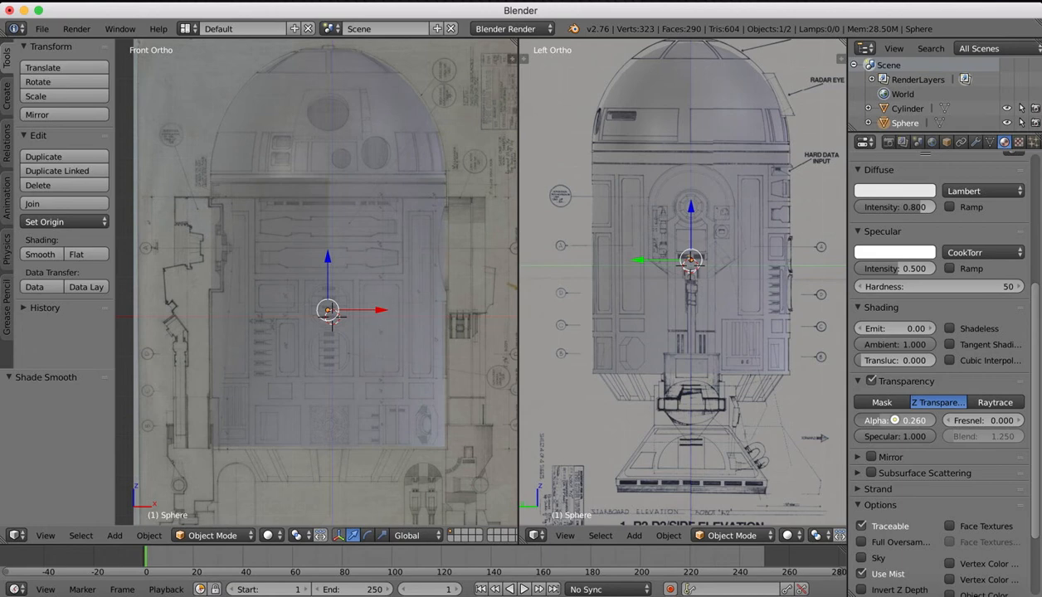
pyautogui.moveTo(545, 363)
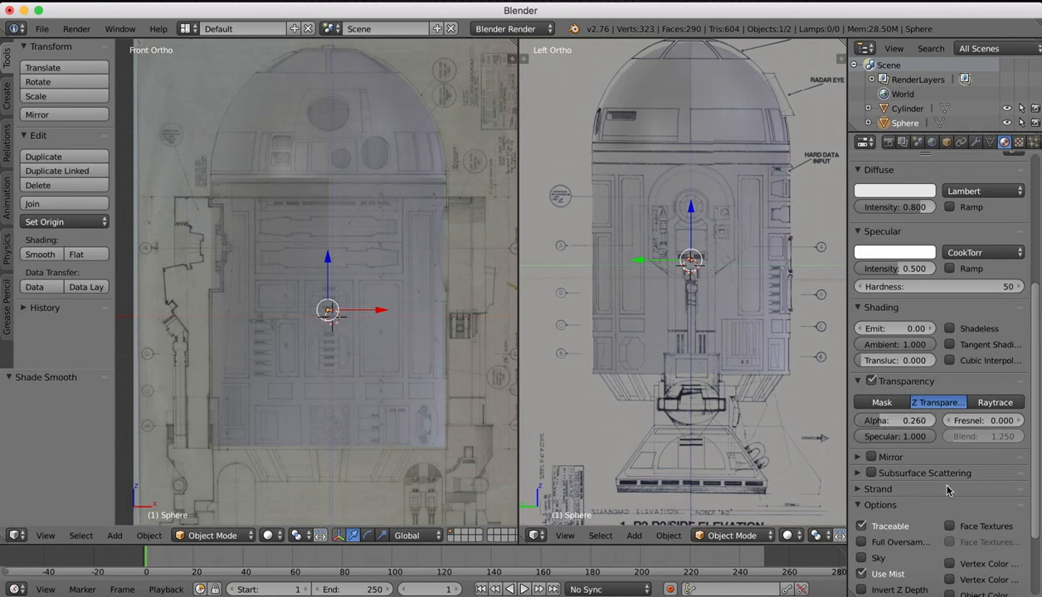
pyautogui.scroll(-3)
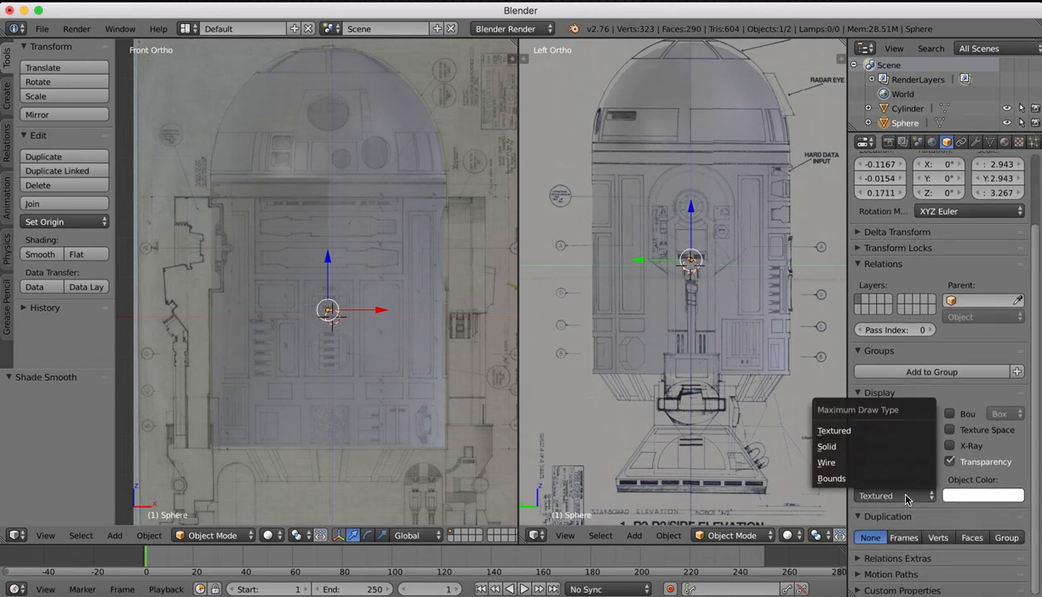
# Set the dome's maximum draw type, return to Object Mode, and use Material shading.
pyautogui.click(834, 430)
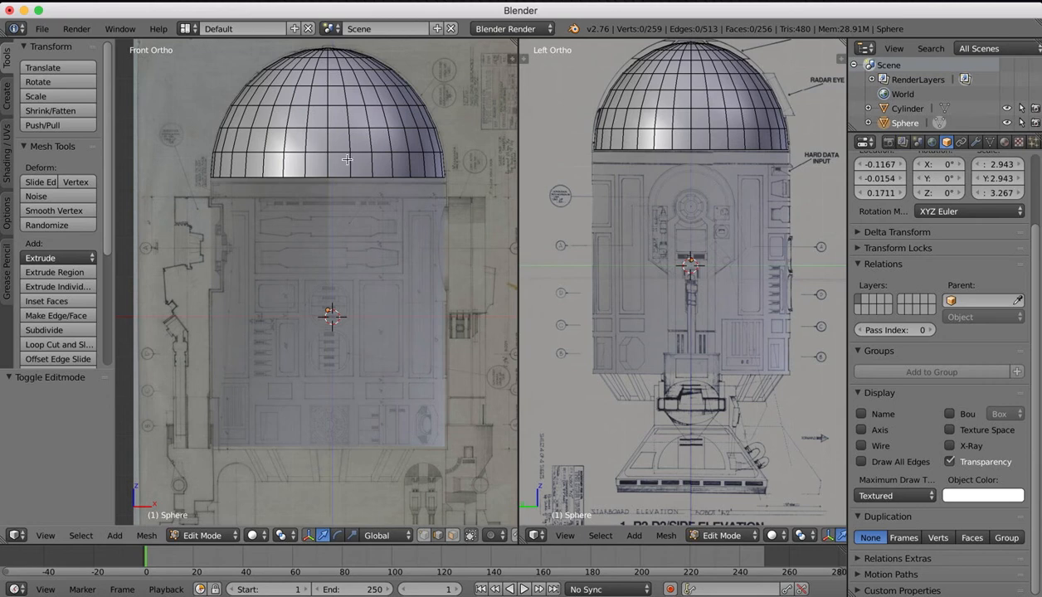
pyautogui.click(202, 535)
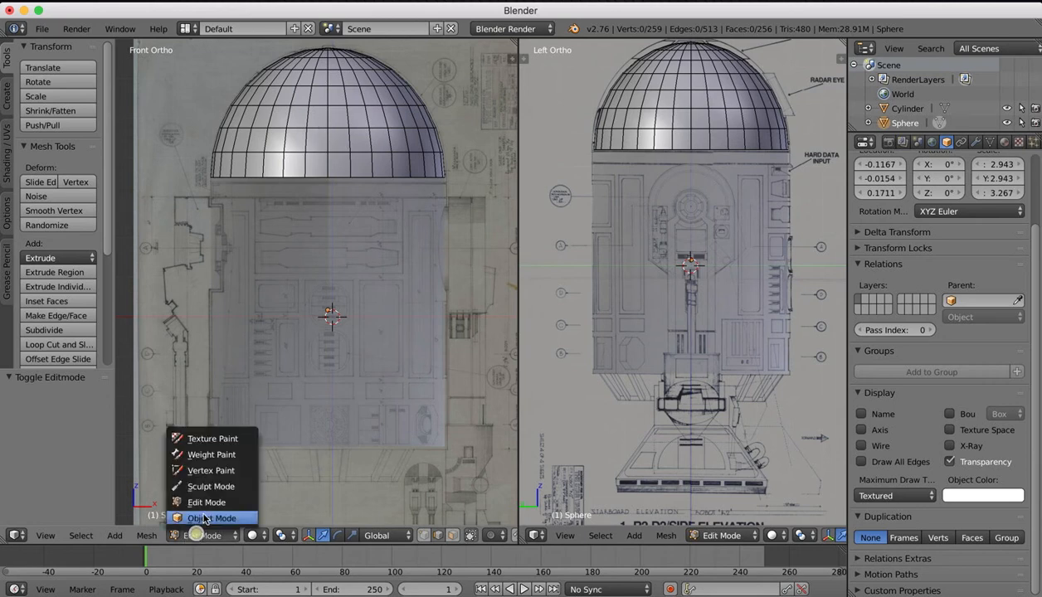
pyautogui.click(212, 518)
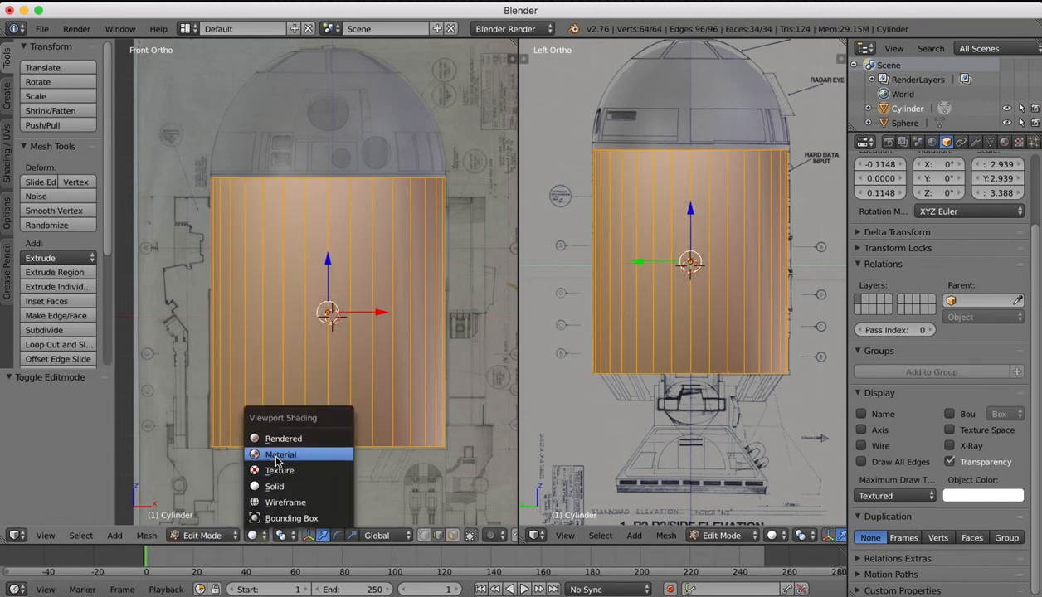
pyautogui.click(279, 454)
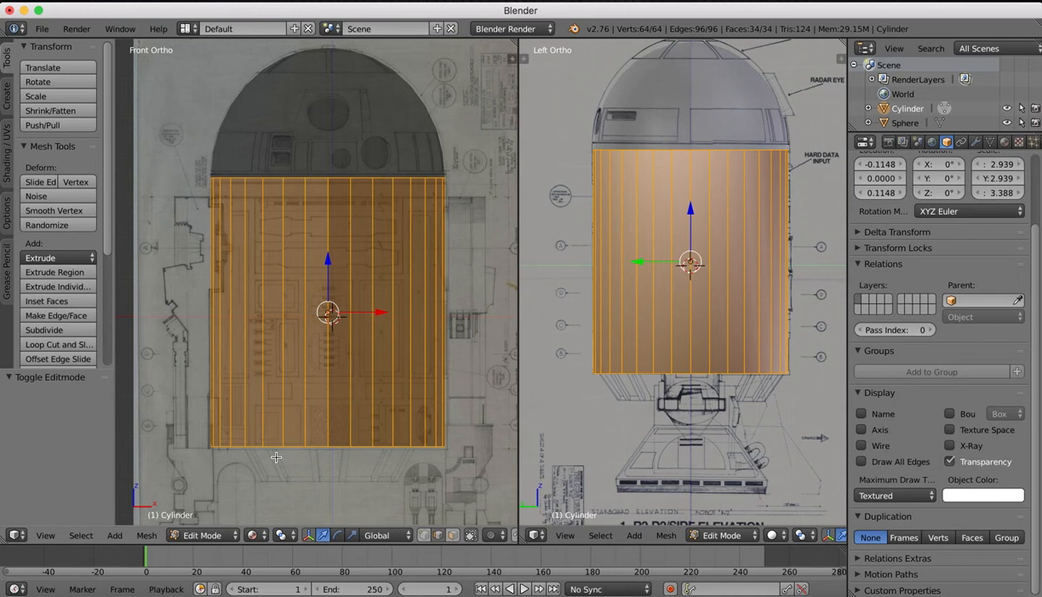
# Toggle the cylinder into Edit Mode and back to Object Mode, then view from the front.
pyautogui.click(202, 535)
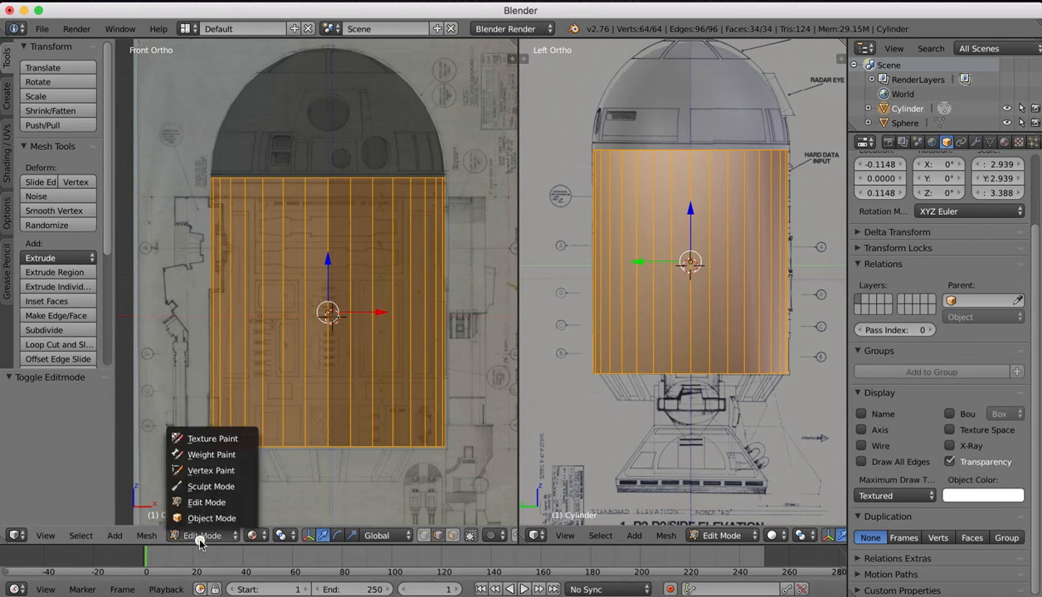
pyautogui.click(211, 518)
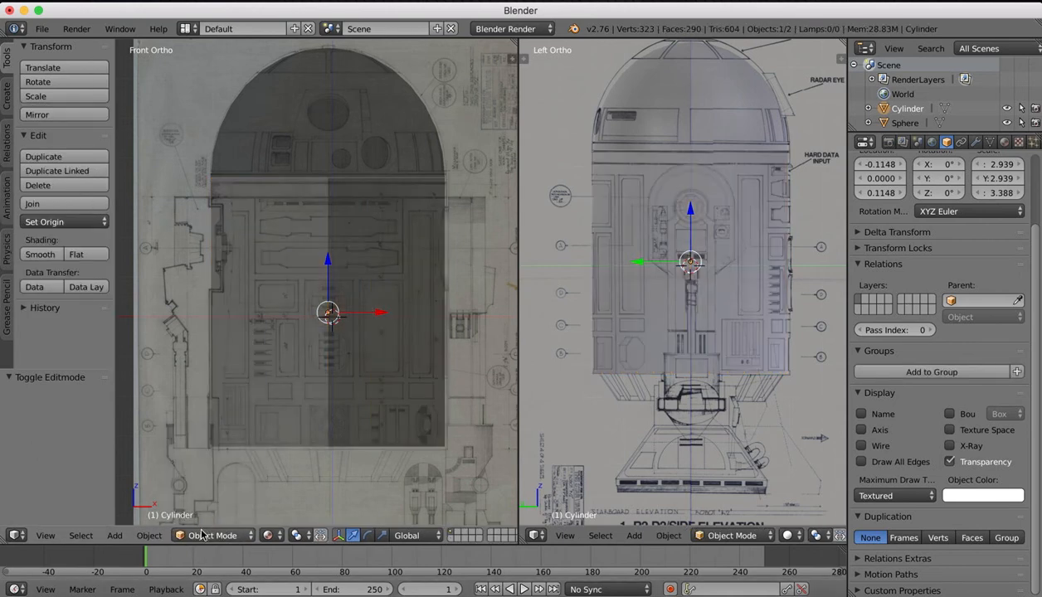
pyautogui.click(213, 535)
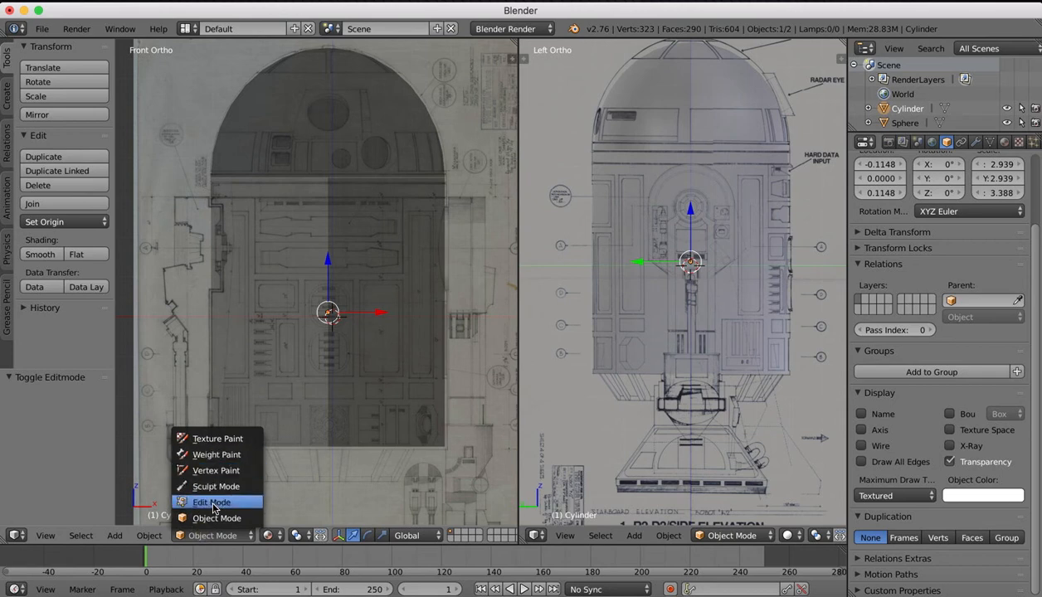
pyautogui.click(212, 502)
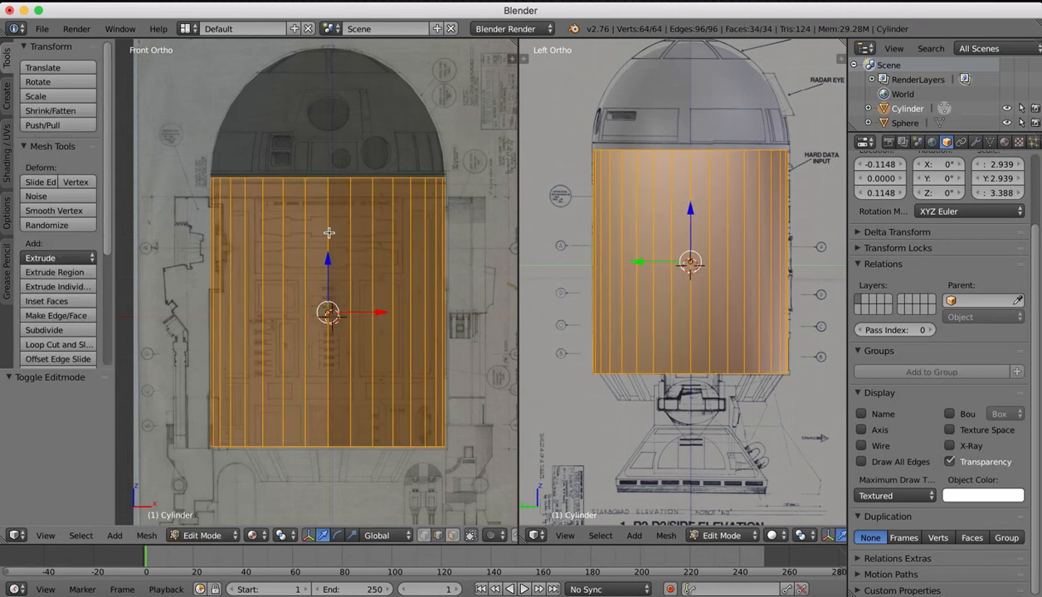
pyautogui.moveTo(423, 230)
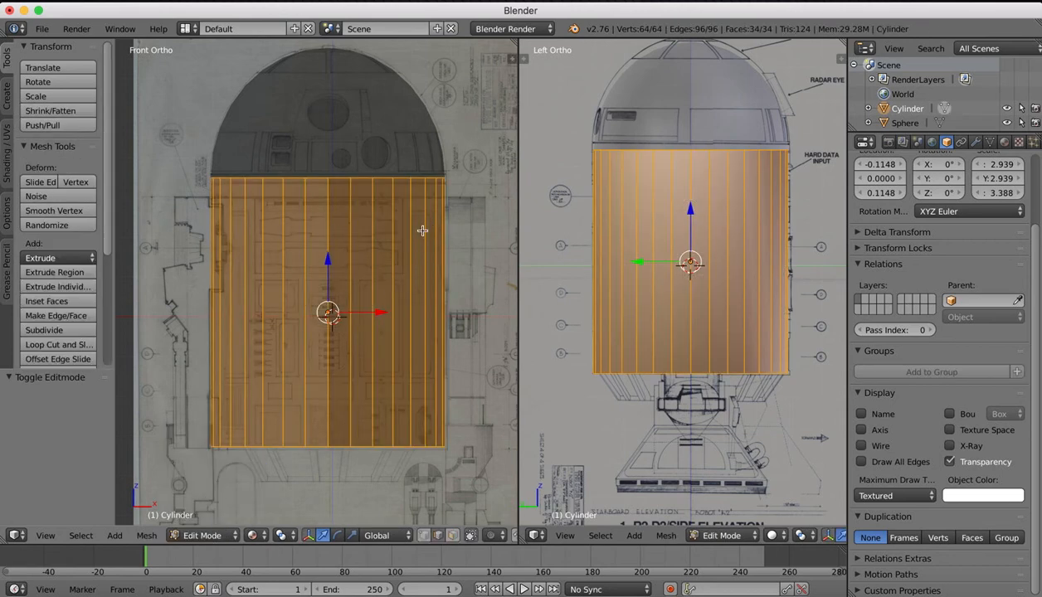
pyautogui.click(201, 535)
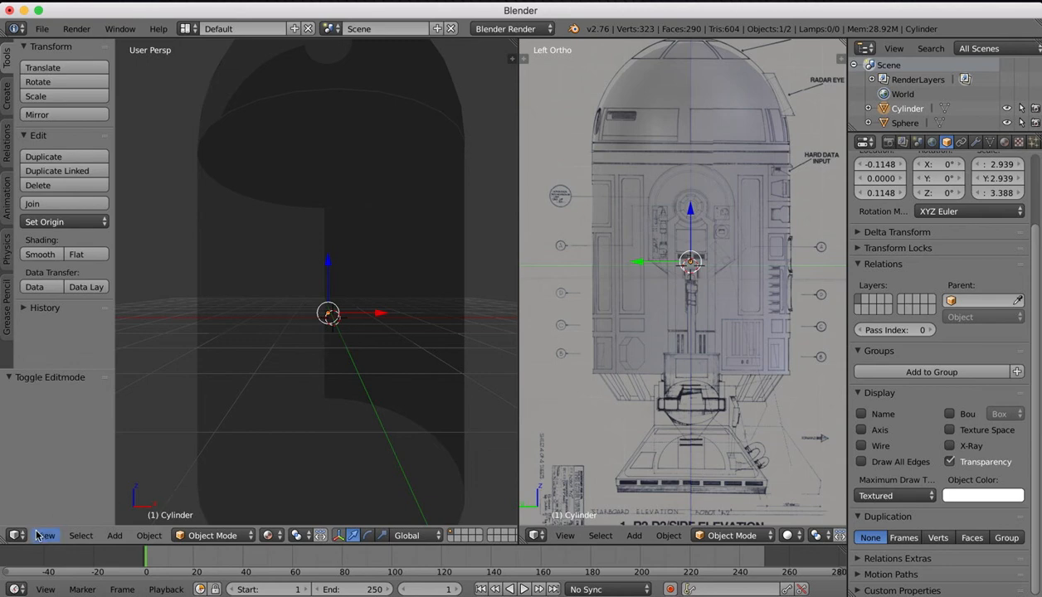
pyautogui.click(45, 536)
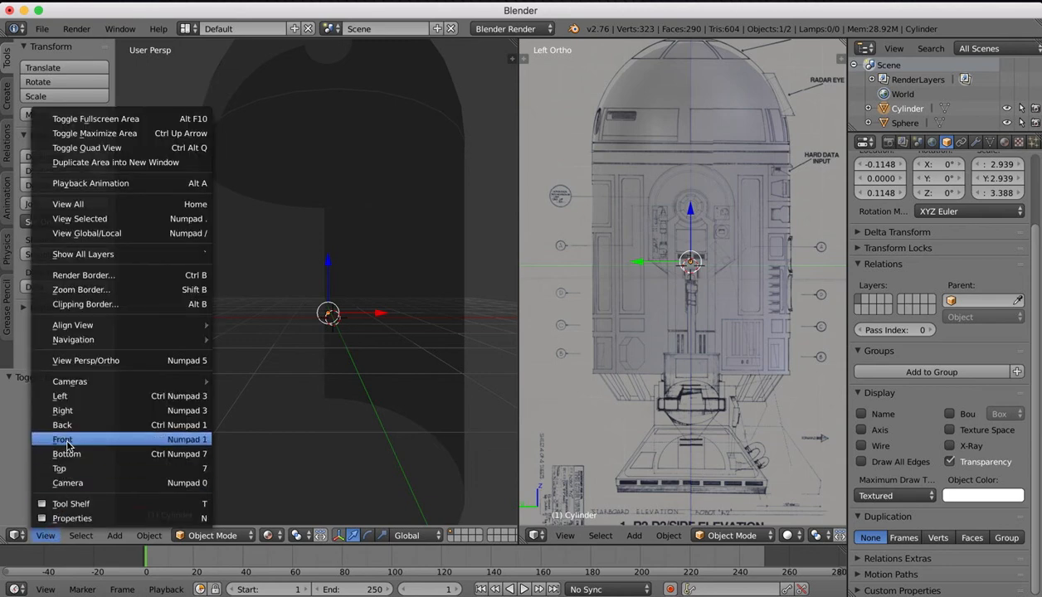
pyautogui.click(62, 439)
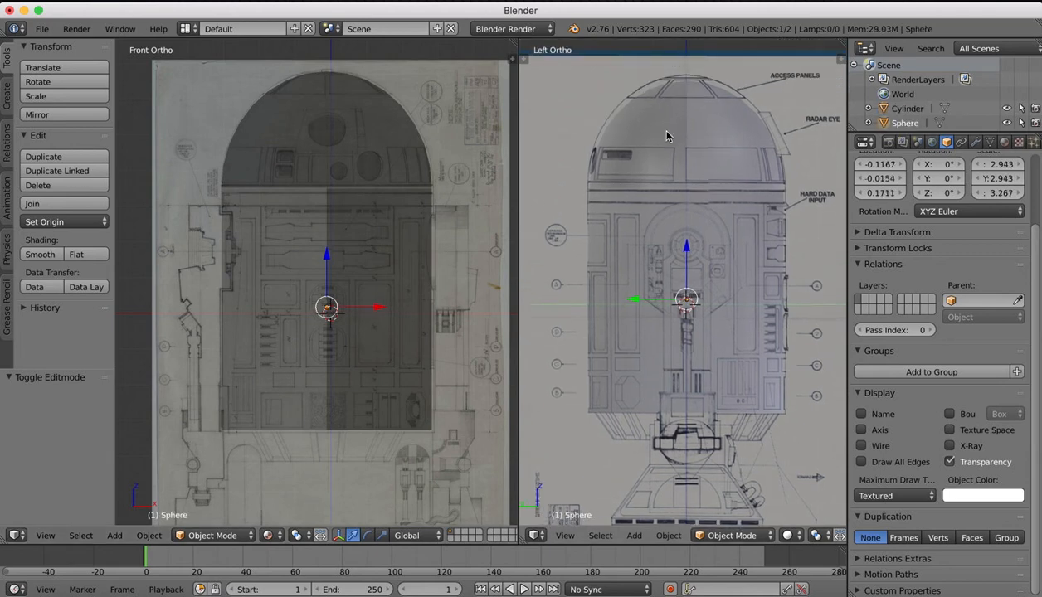
pyautogui.moveTo(688, 98)
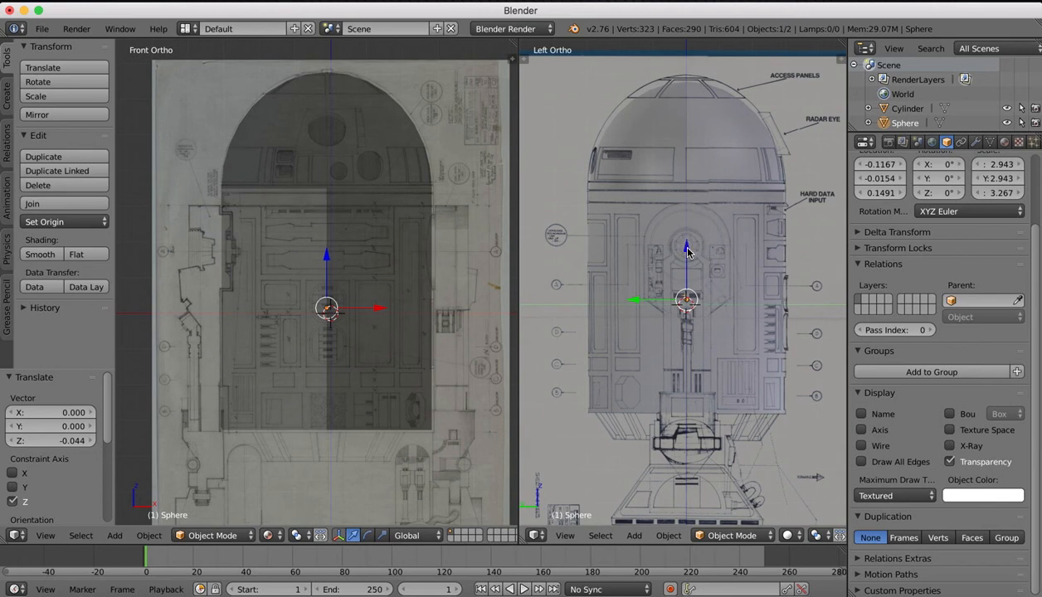
# Lower the dome, stretch it taller along Z, and nudge it sideways along Y.
pyautogui.press('r')
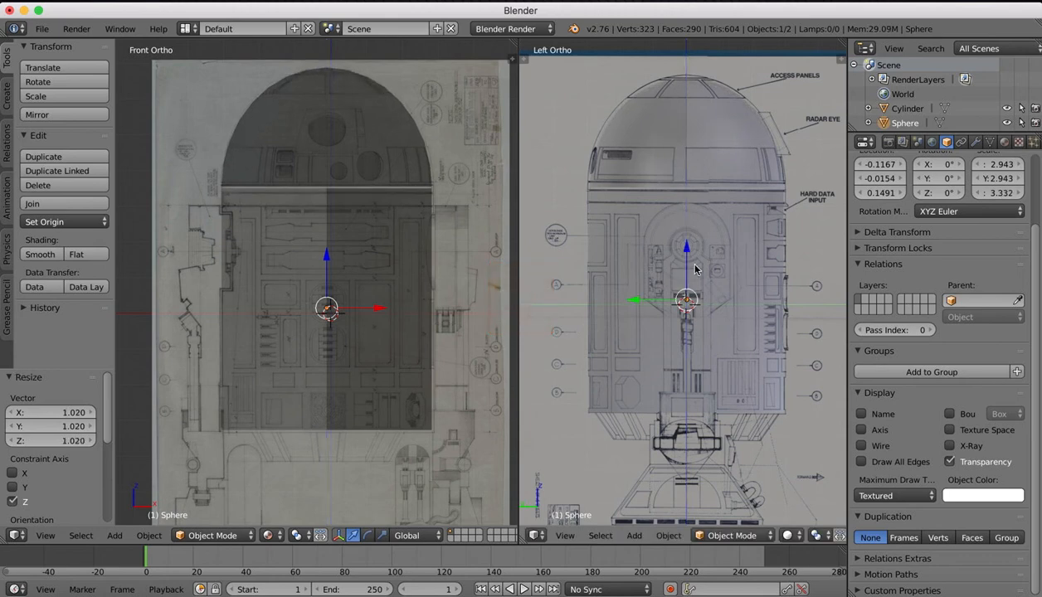
pyautogui.moveTo(689, 250)
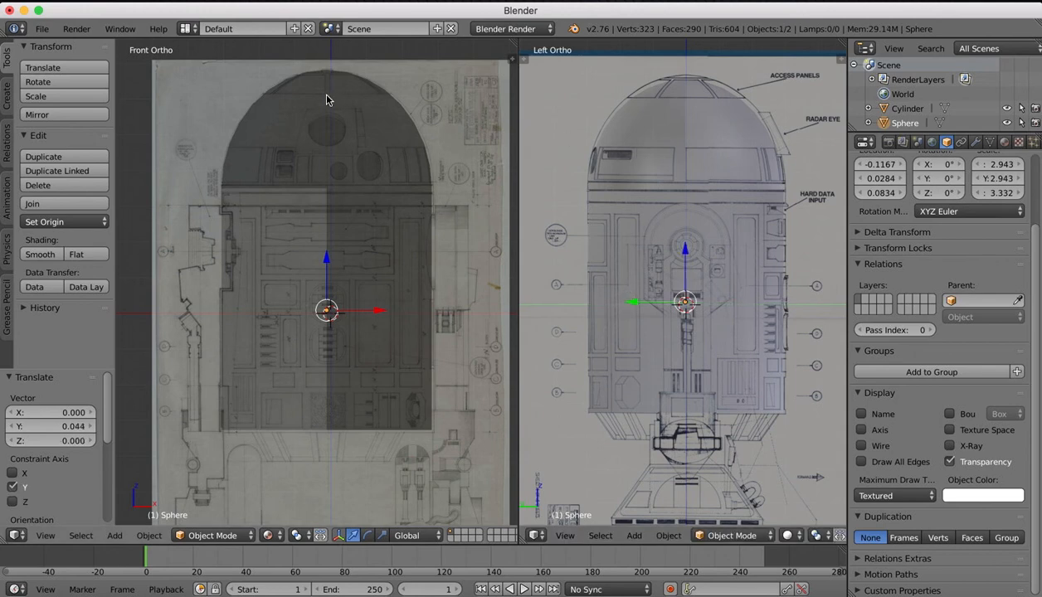
pyautogui.moveTo(414, 331)
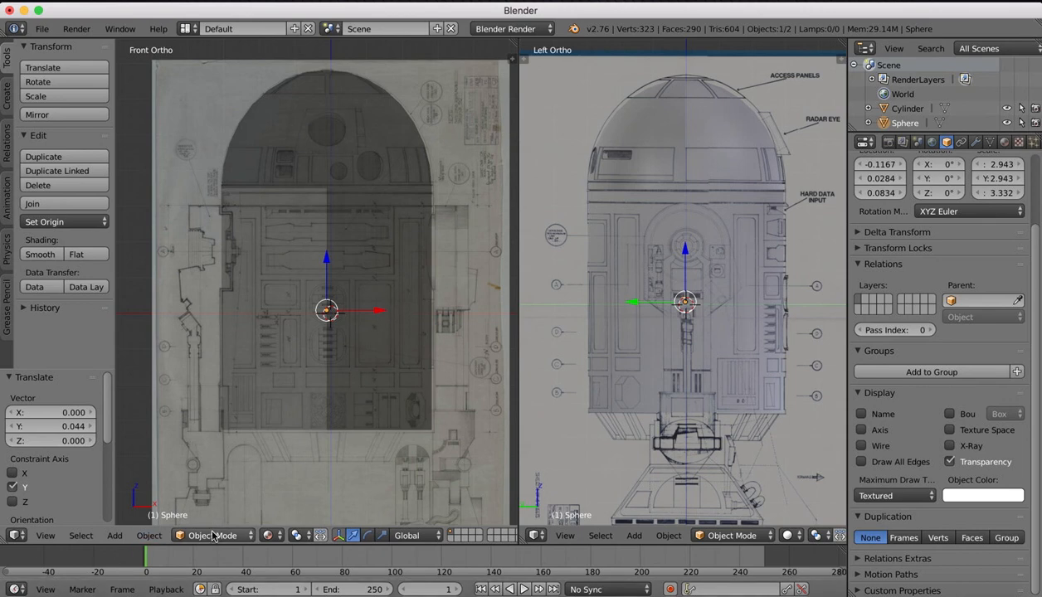
pyautogui.click(267, 535)
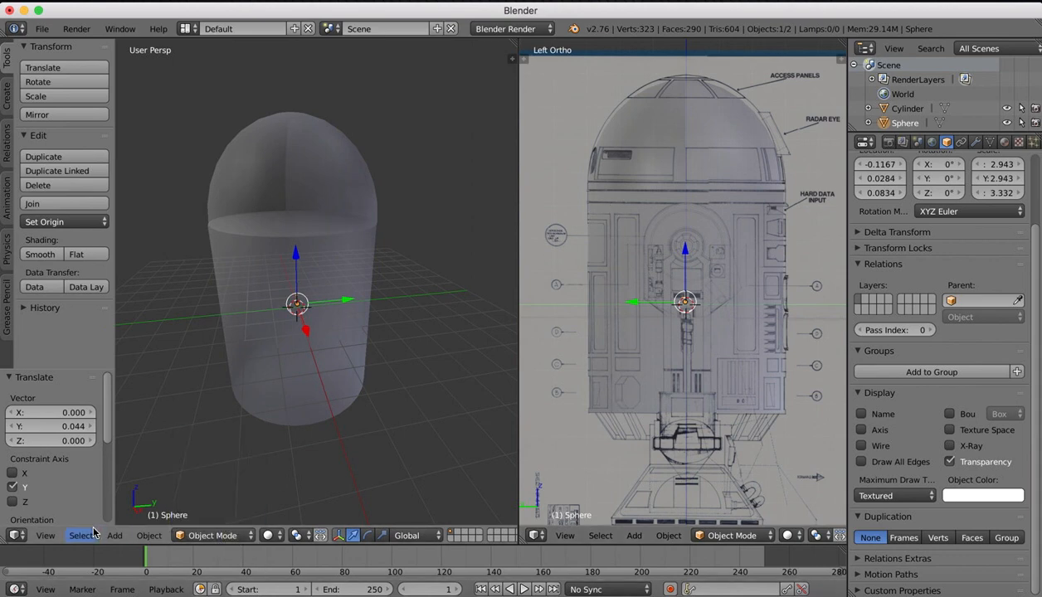
# Inspect the solid-shaded body and dome from the right and top views.
pyautogui.click(44, 536)
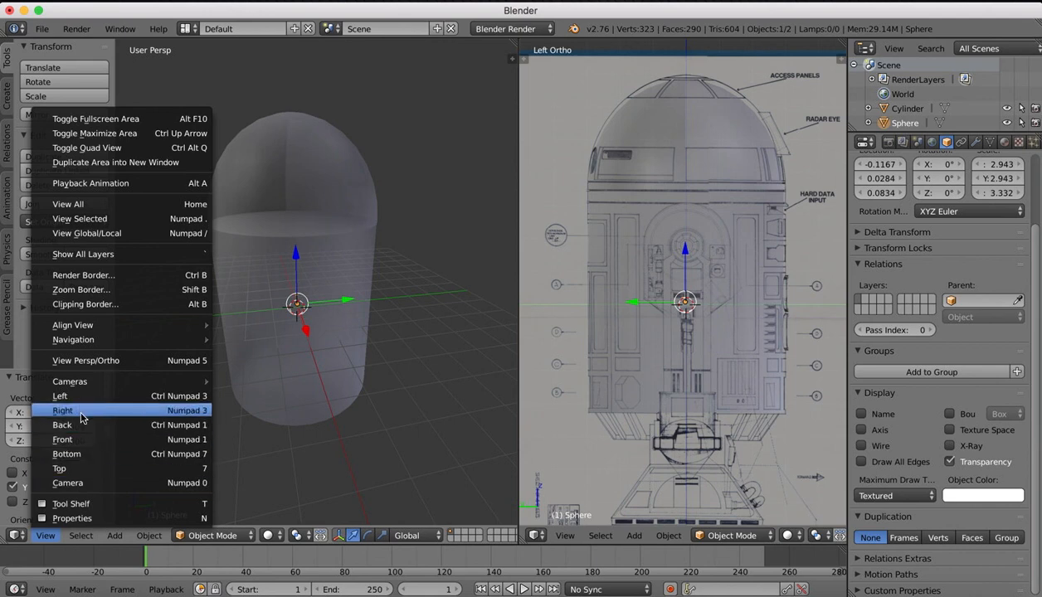
pyautogui.moveTo(79, 412)
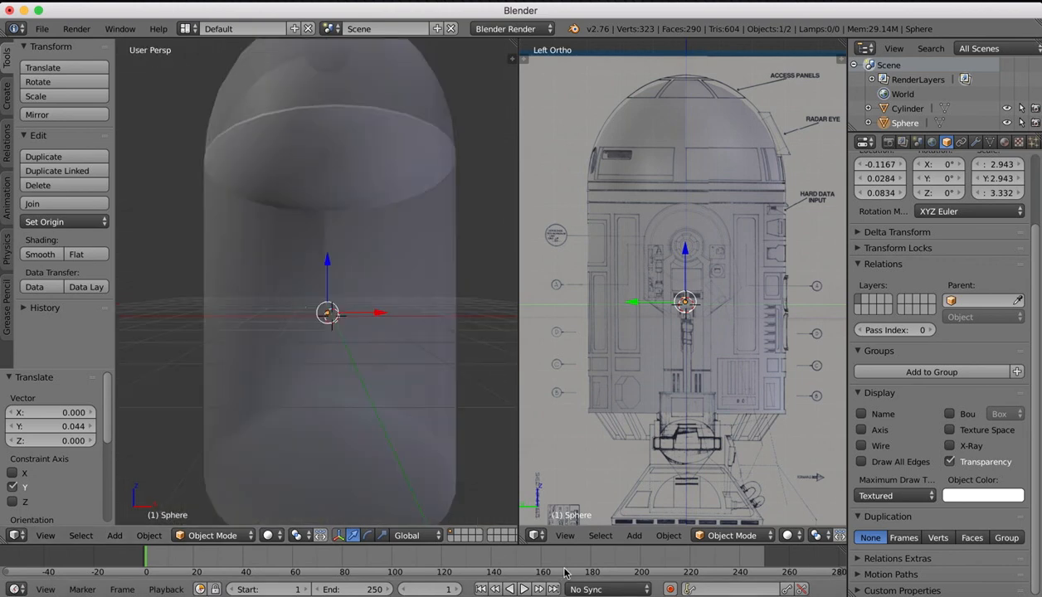
pyautogui.click(45, 535)
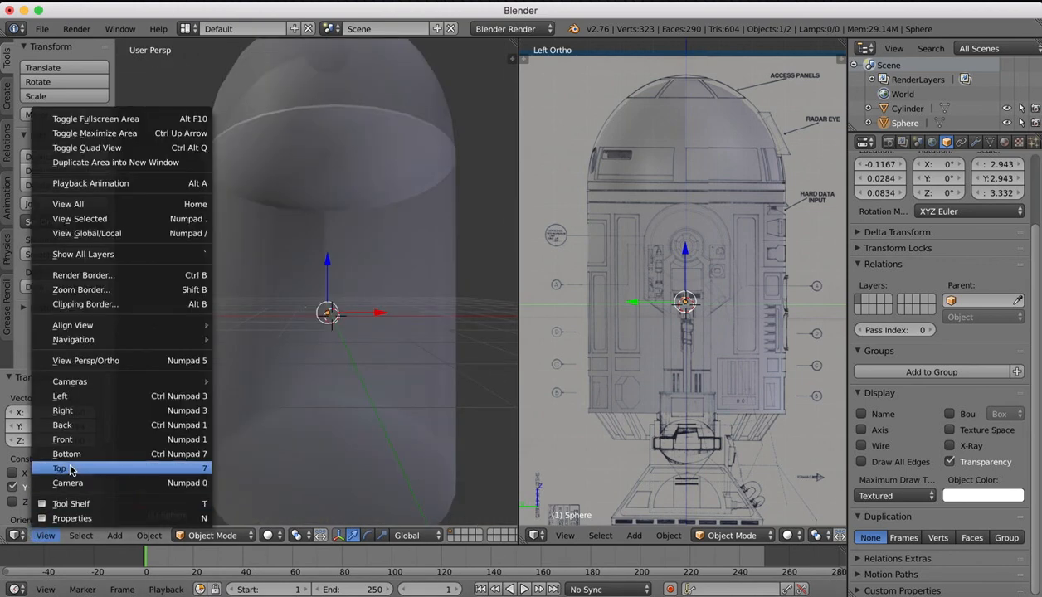
pyautogui.click(59, 468)
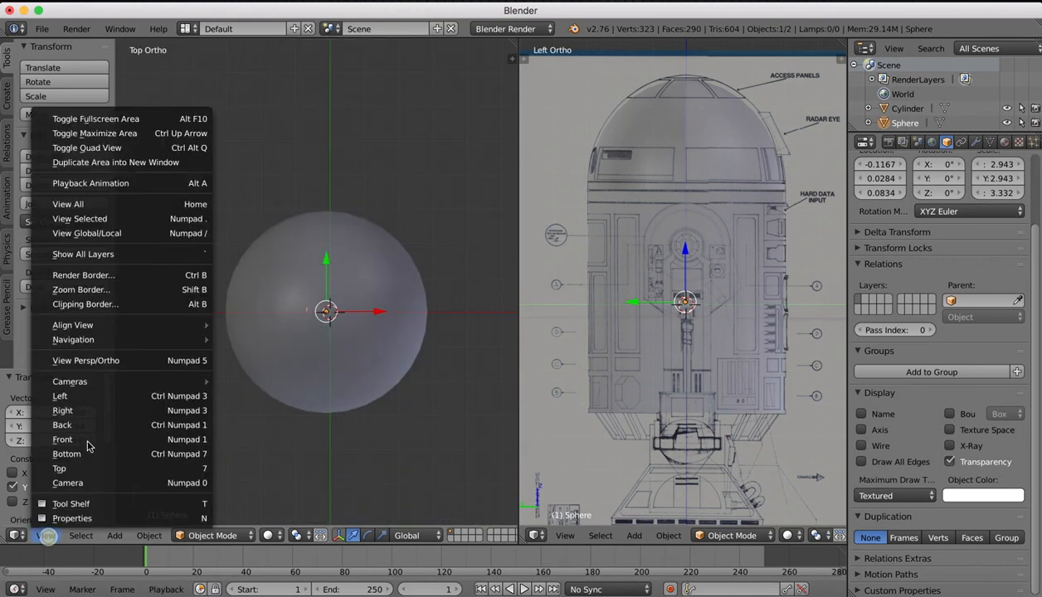
pyautogui.moveTo(67, 483)
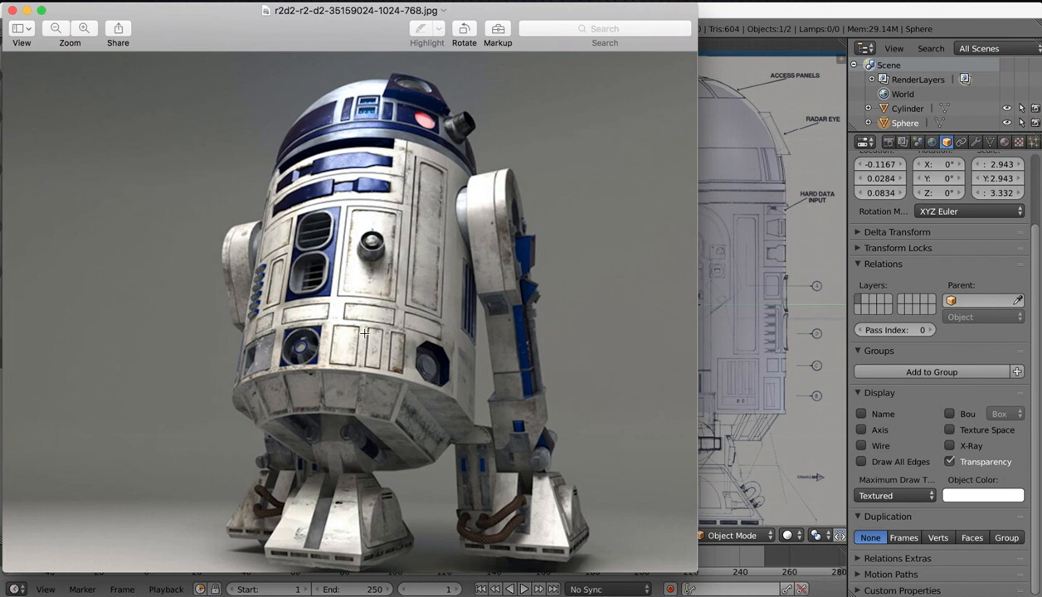
pyautogui.moveTo(399, 219)
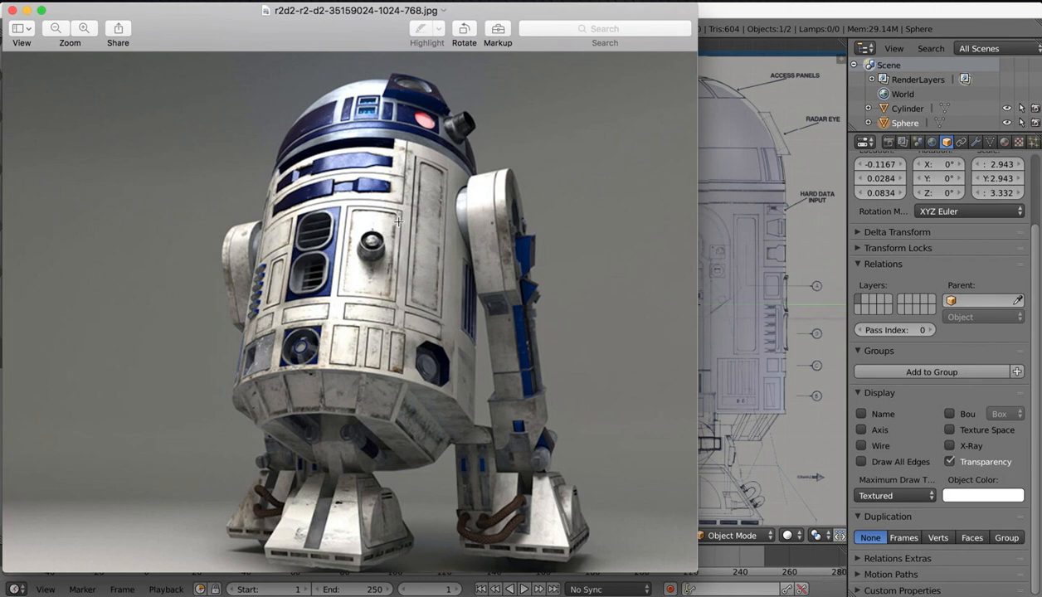
pyautogui.moveTo(378, 195)
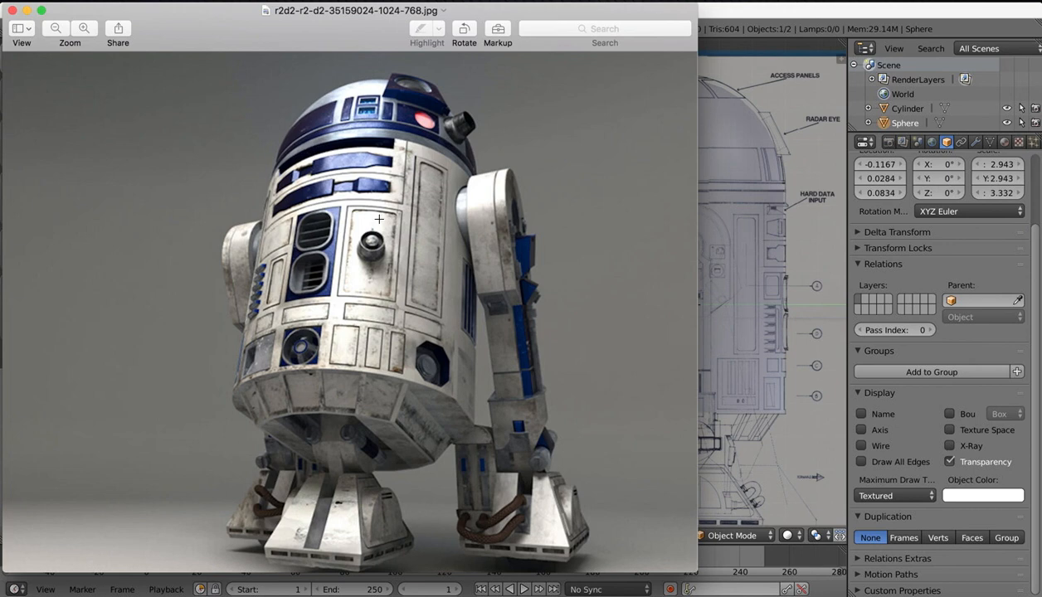
pyautogui.moveTo(371, 370)
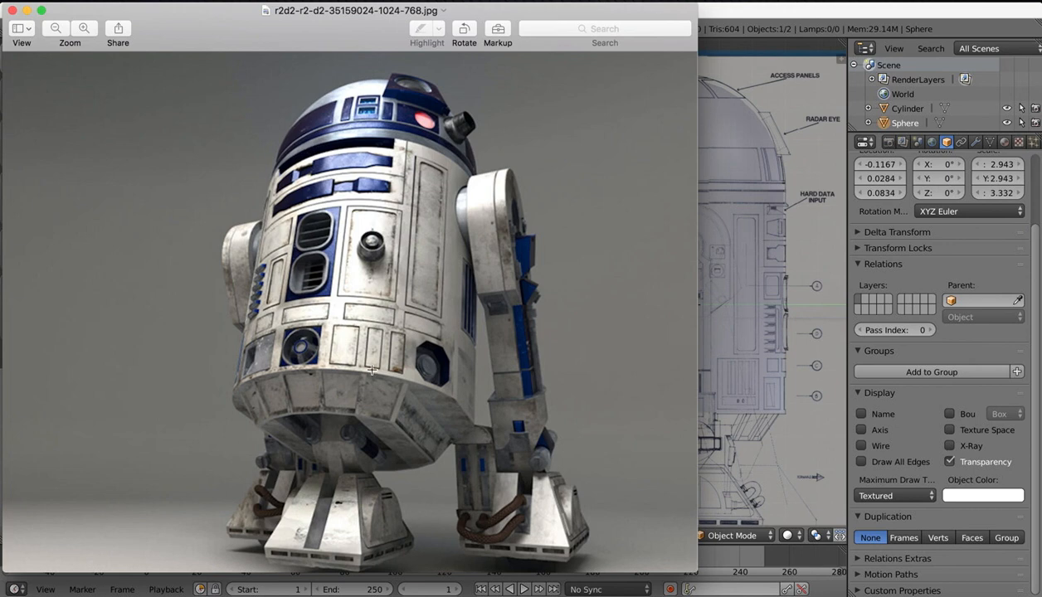
pyautogui.moveTo(534, 273)
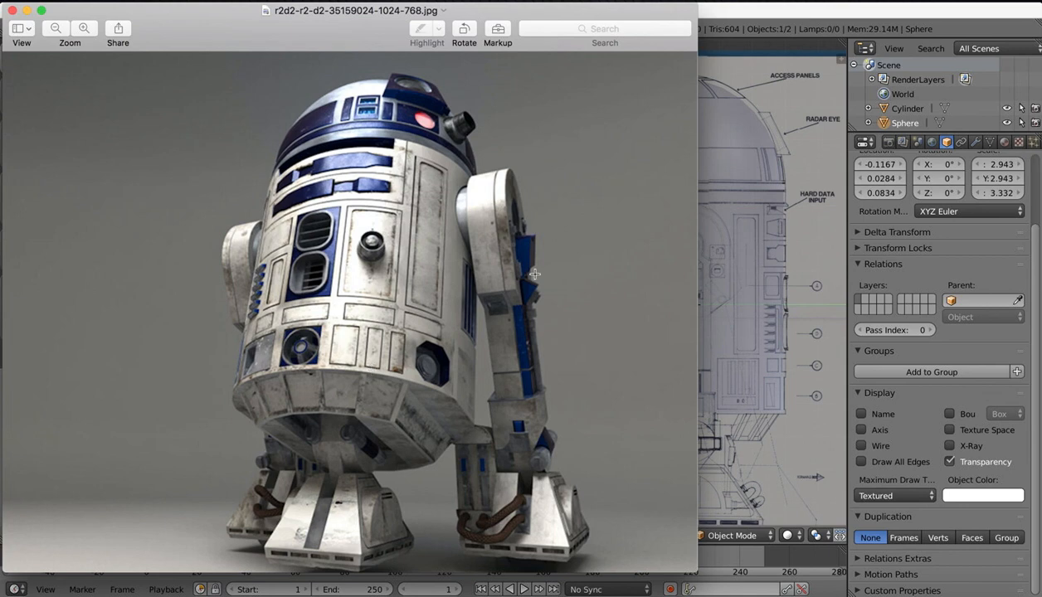